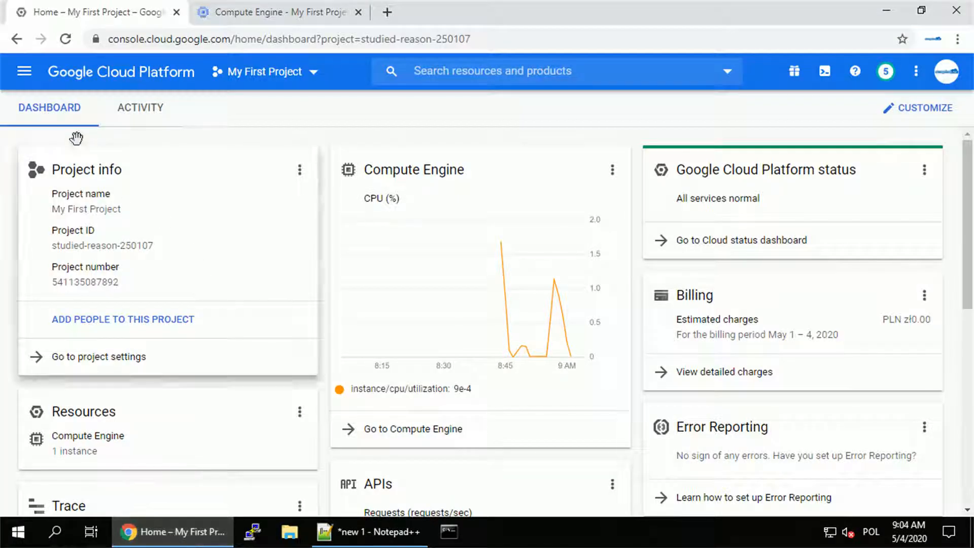
Go to Compute Engine > Instance groups from the console navigation menu
click(24, 71)
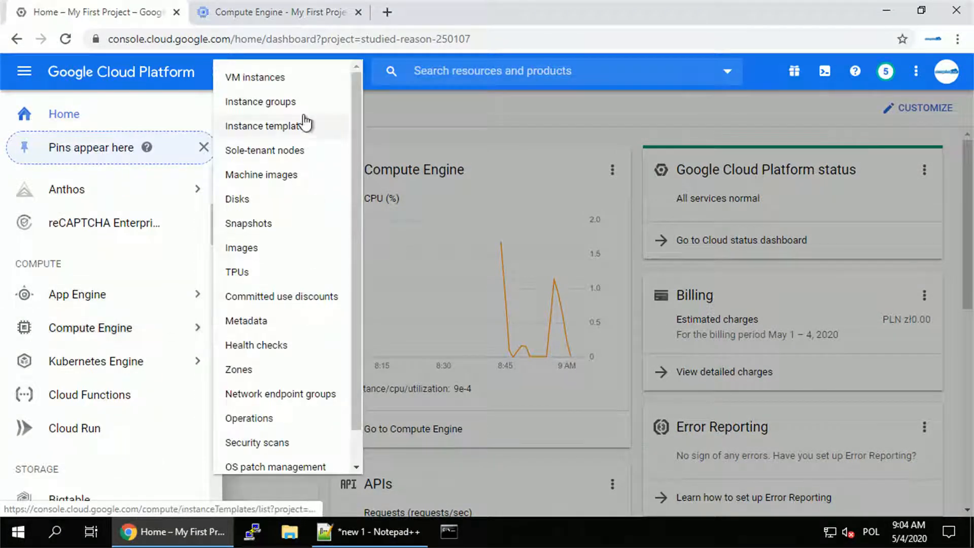
click(261, 101)
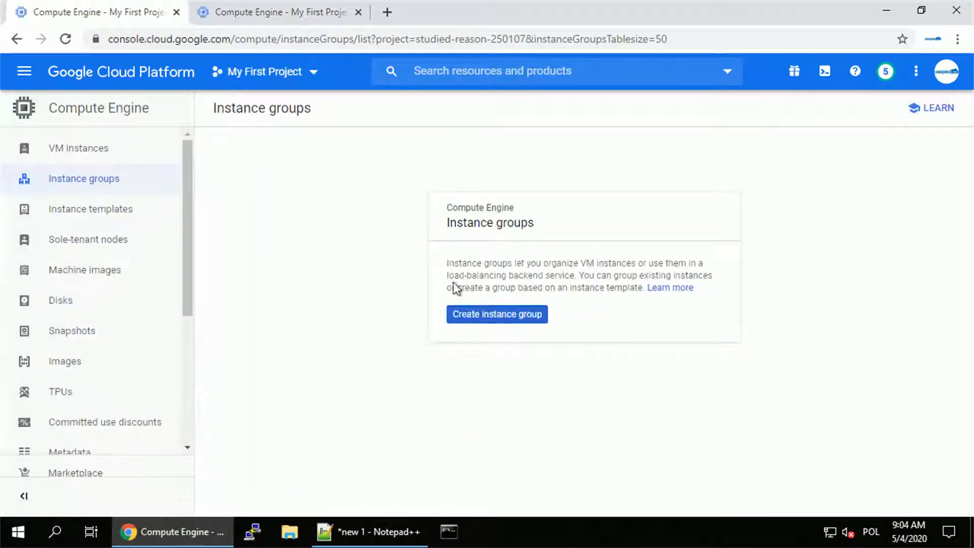
Begin a managed instance group named web-group1 and list its instance template options
click(496, 313)
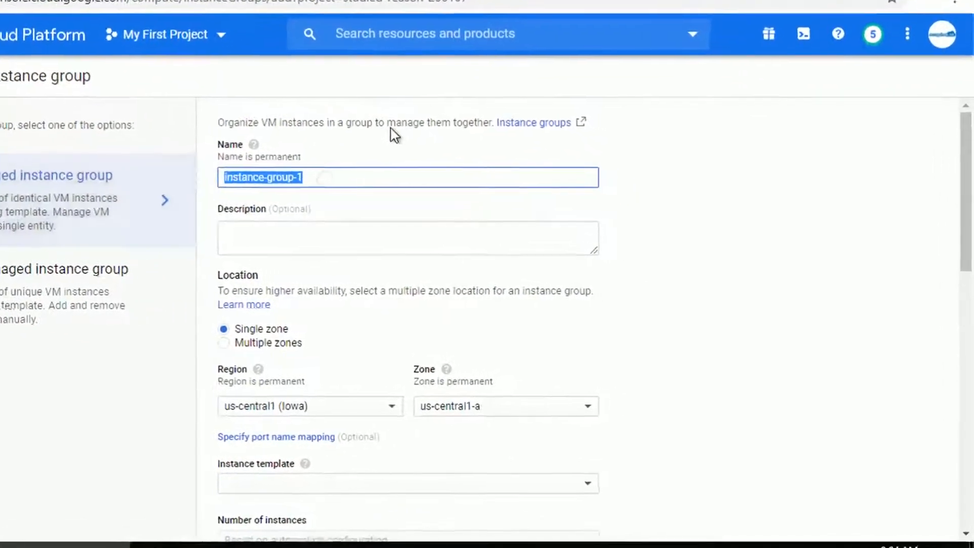
text(web)
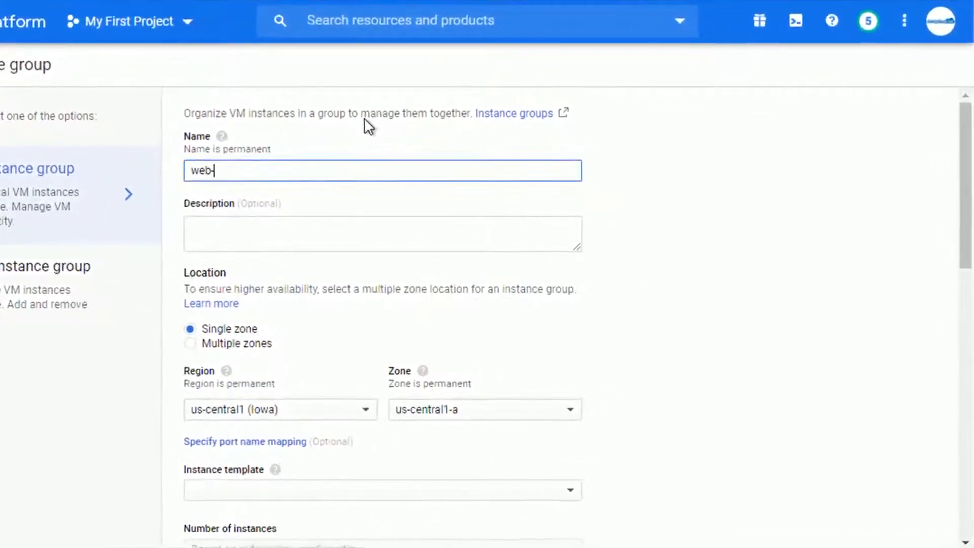
text(-group1)
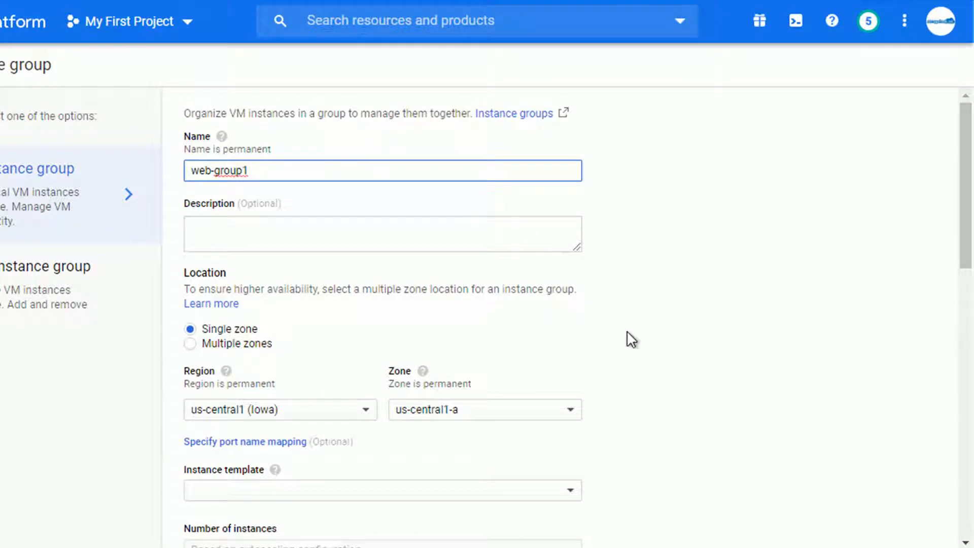
scroll(down, 3)
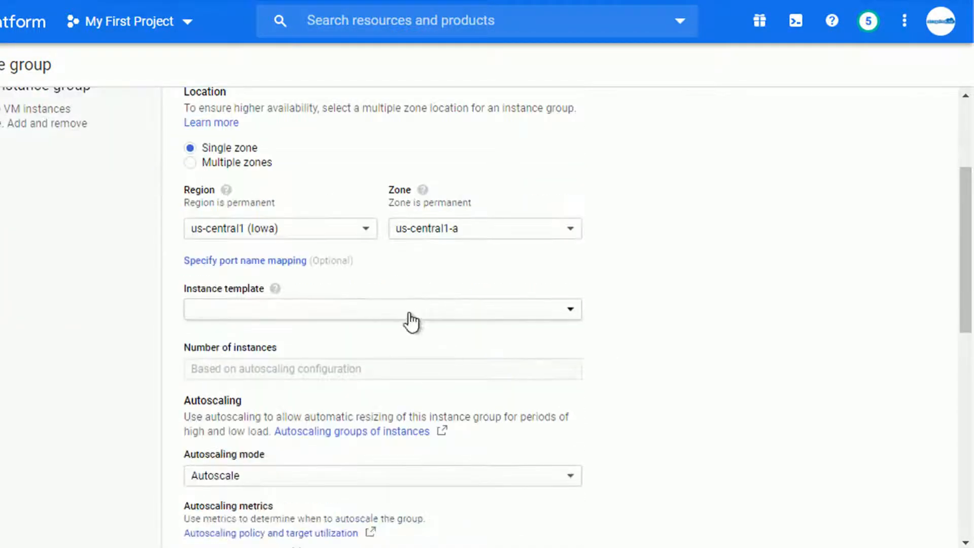
click(382, 309)
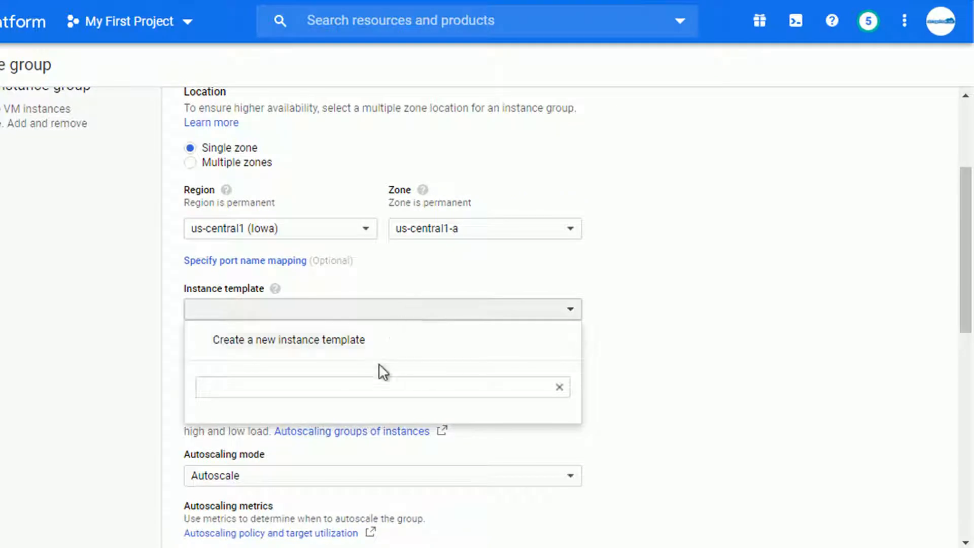
Start a new instance template named web-template
click(287, 339)
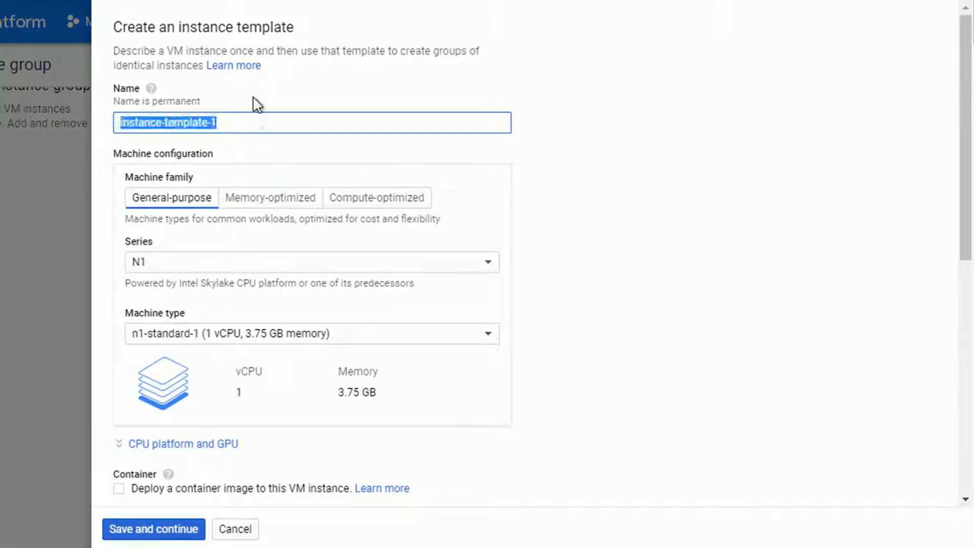
text(web-temp)
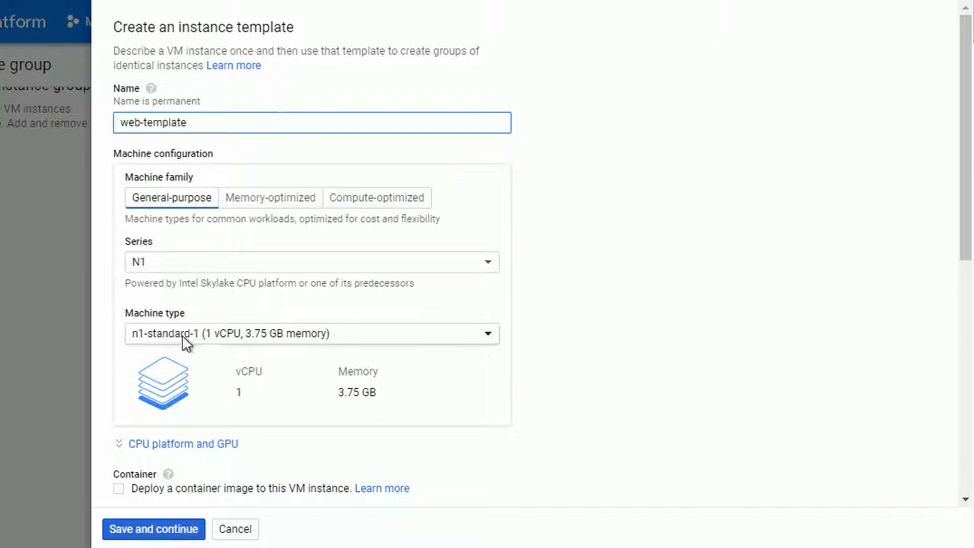
scroll(down, 3)
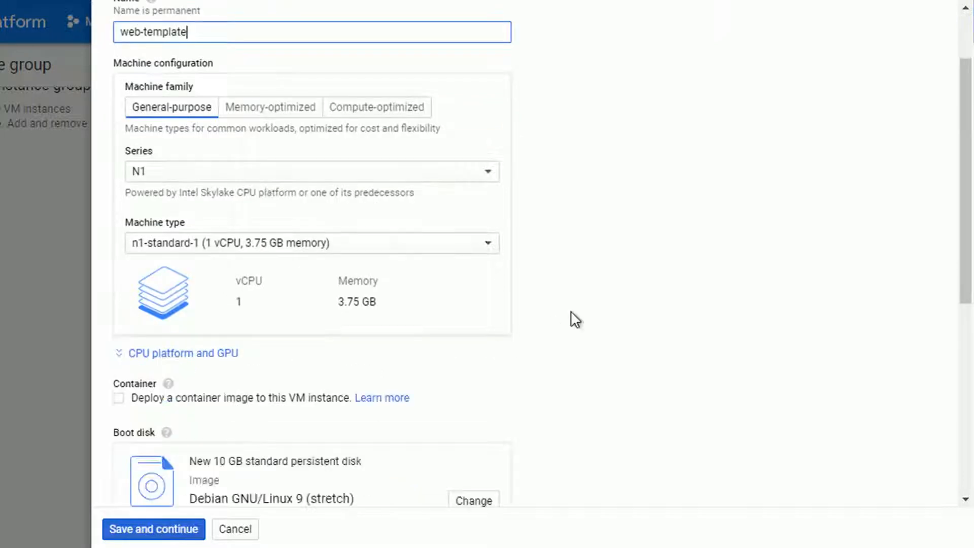
scroll(down, 3)
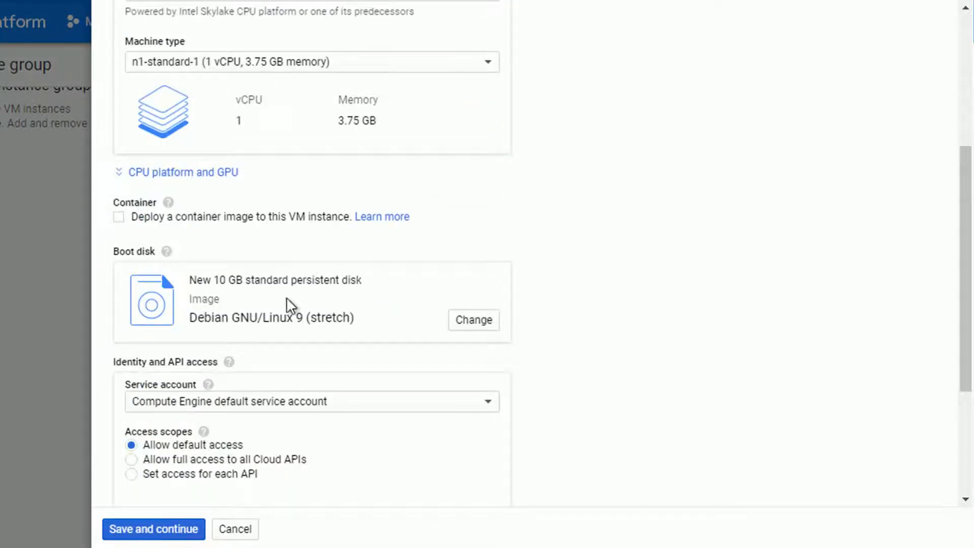
scroll(down, 3)
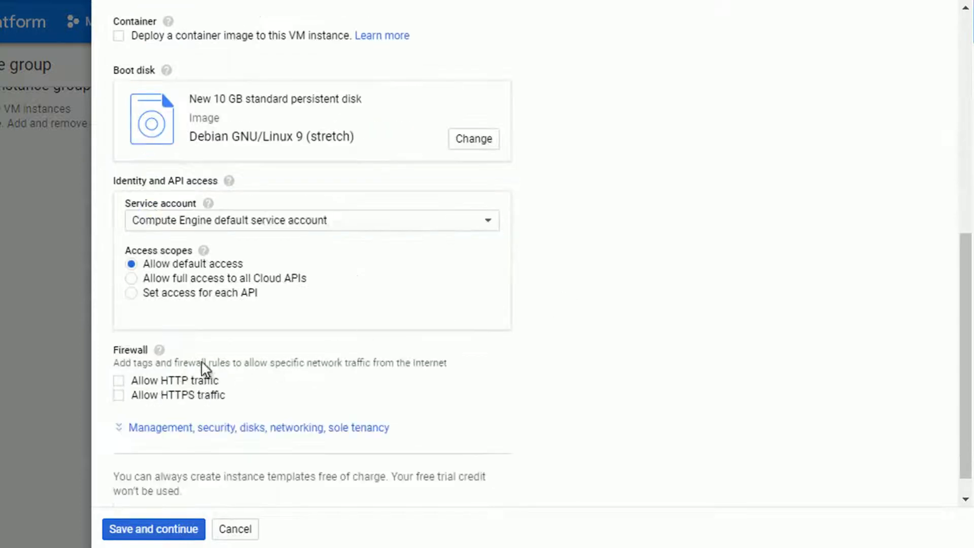
Allow HTTP traffic and expand the management, security, disks and networking settings
click(118, 379)
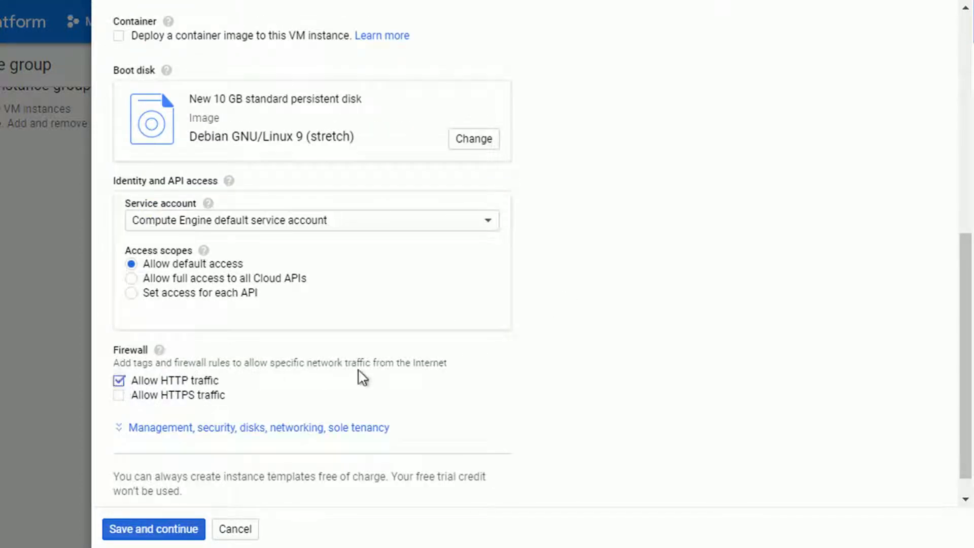
scroll(down, 3)
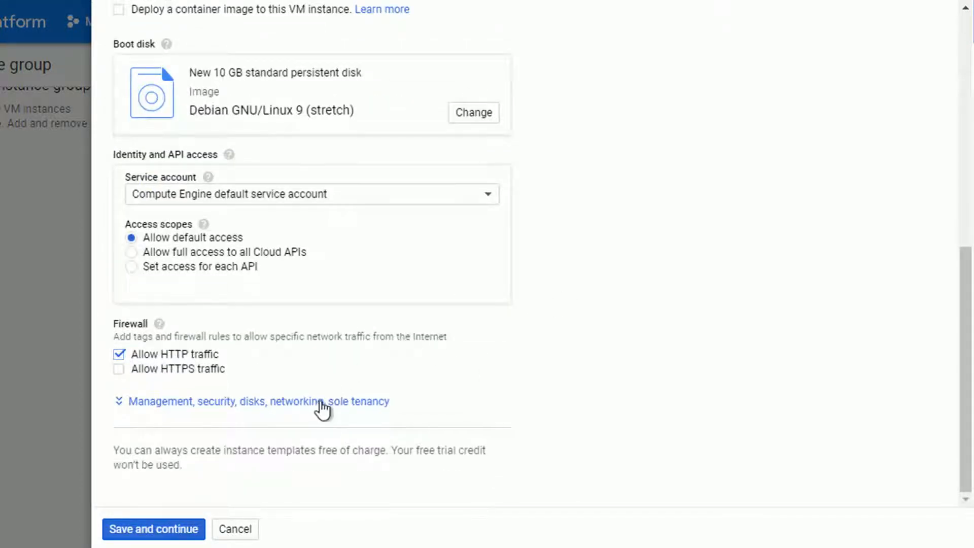
click(254, 401)
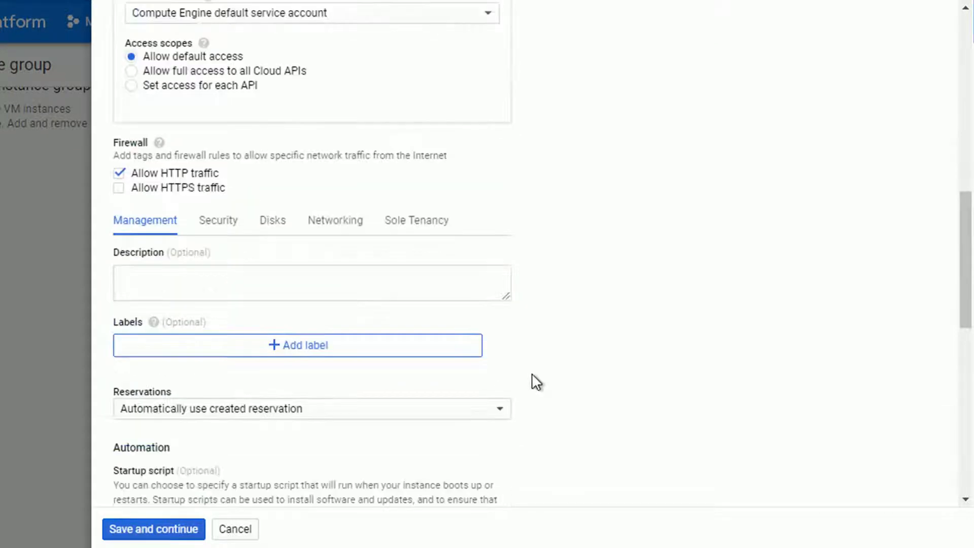
scroll(down, 3)
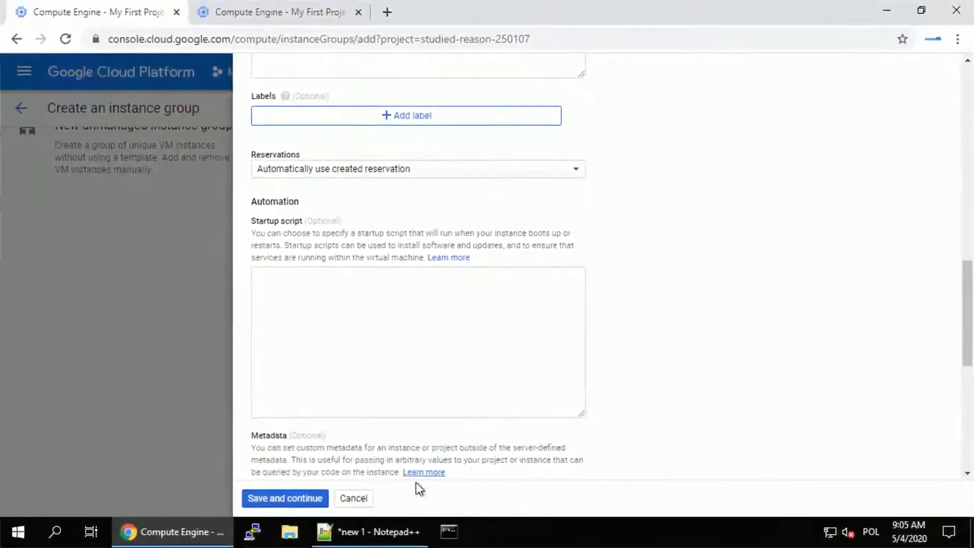
Select the full 13-line Apache and PHP startup script in Notepad++
click(368, 532)
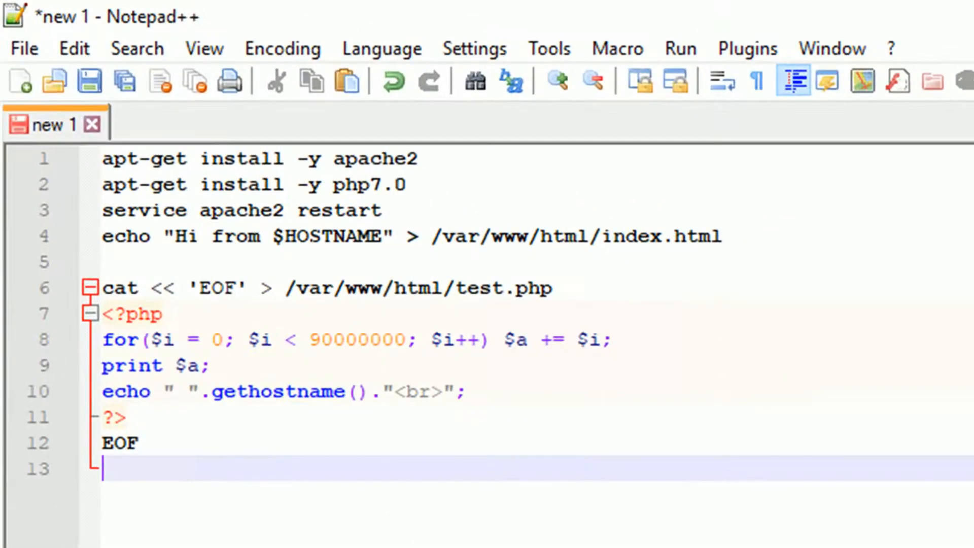
double_click(576, 235)
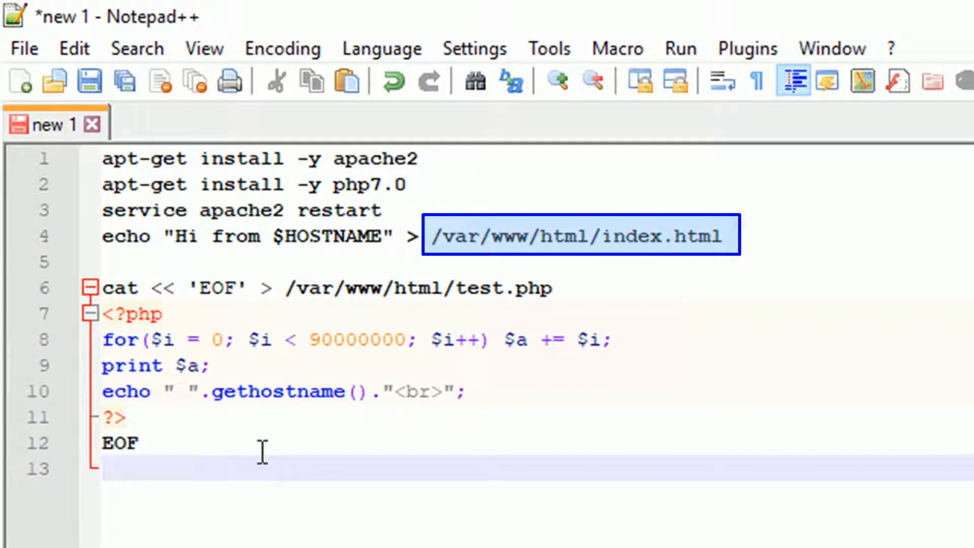
double_click(416, 287)
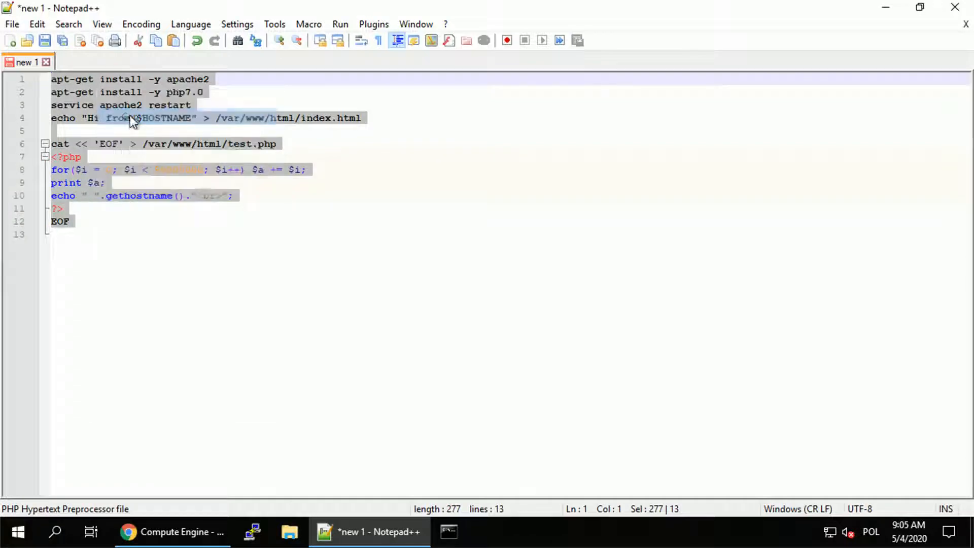
Paste the setup script as web-template's startup script and save the template
click(172, 532)
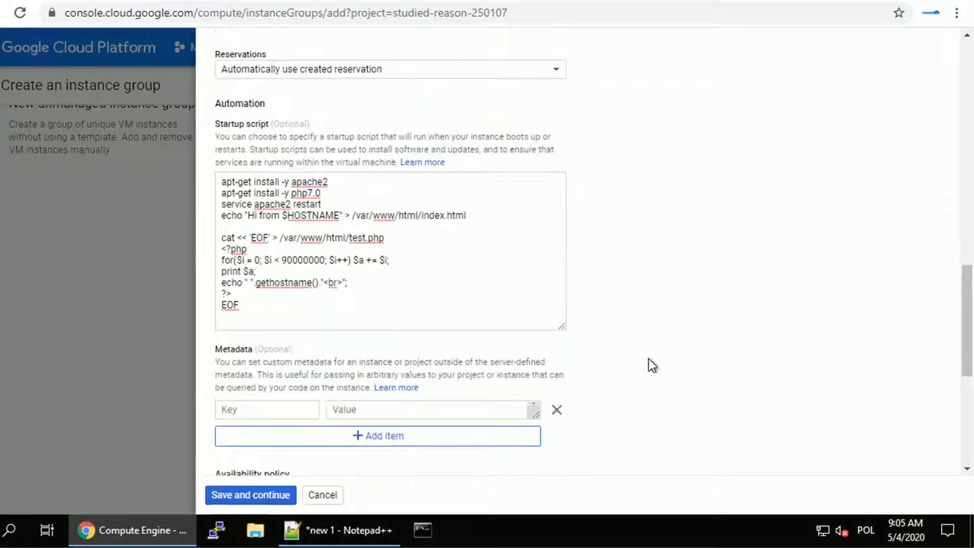
scroll(down, 3)
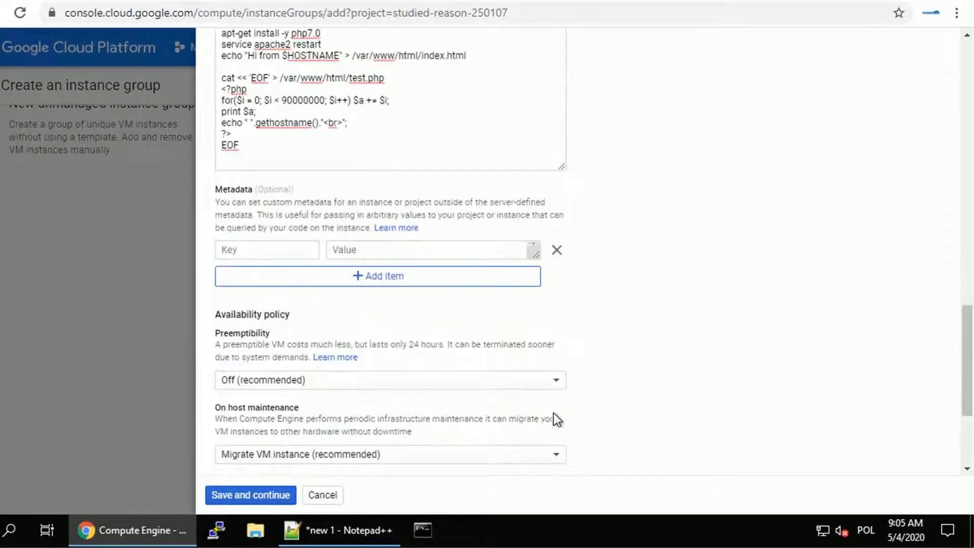
scroll(down, 3)
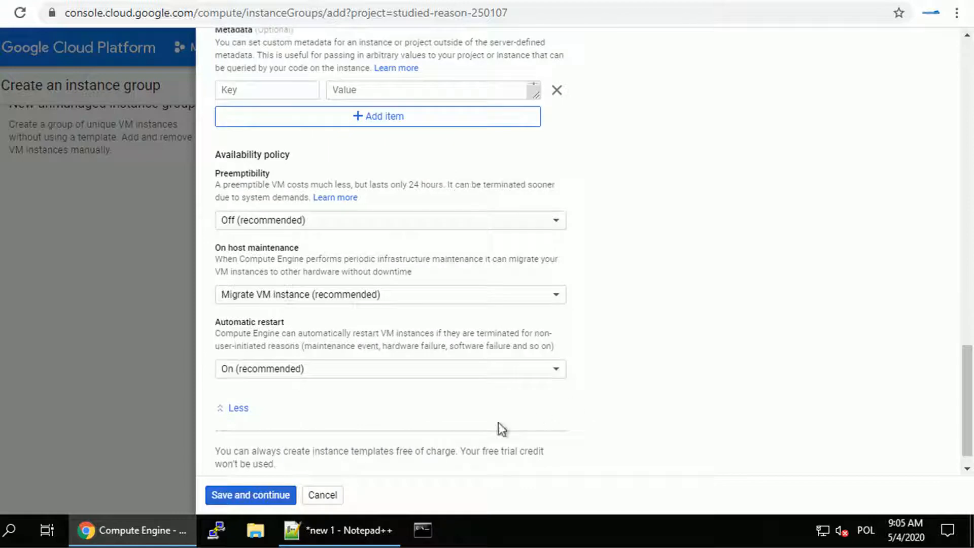
click(250, 495)
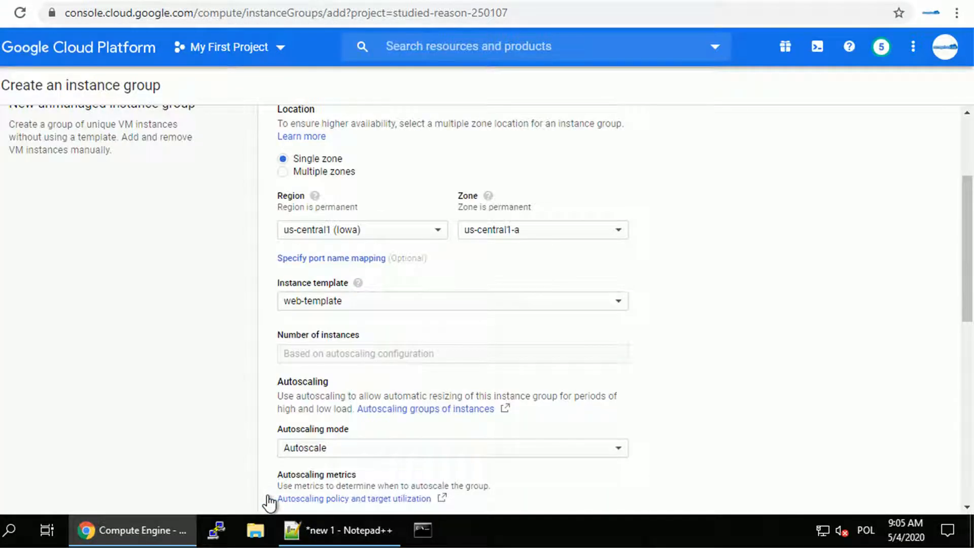
mouse_move(775, 339)
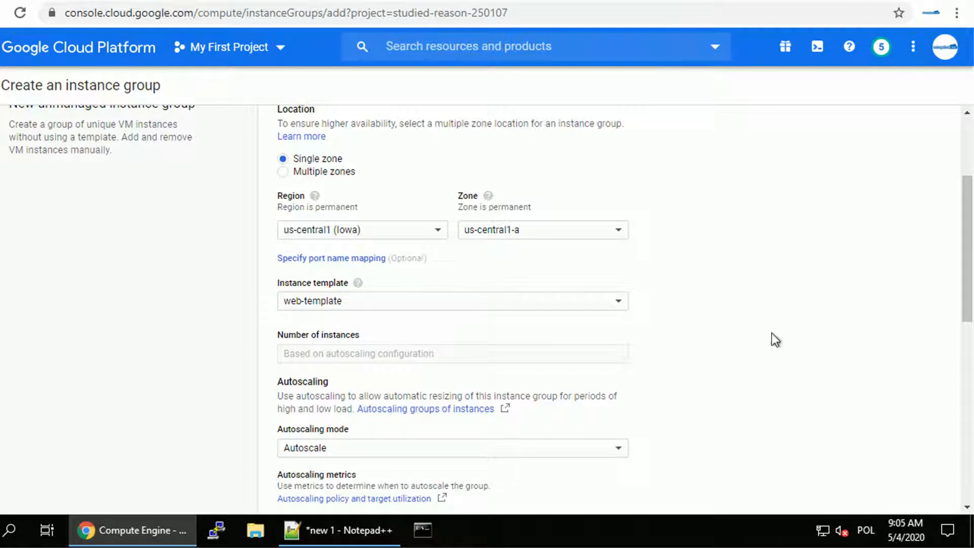
Set the Autoscaling minimum instances to 2 and maximum instances to 4
scroll(down, 3)
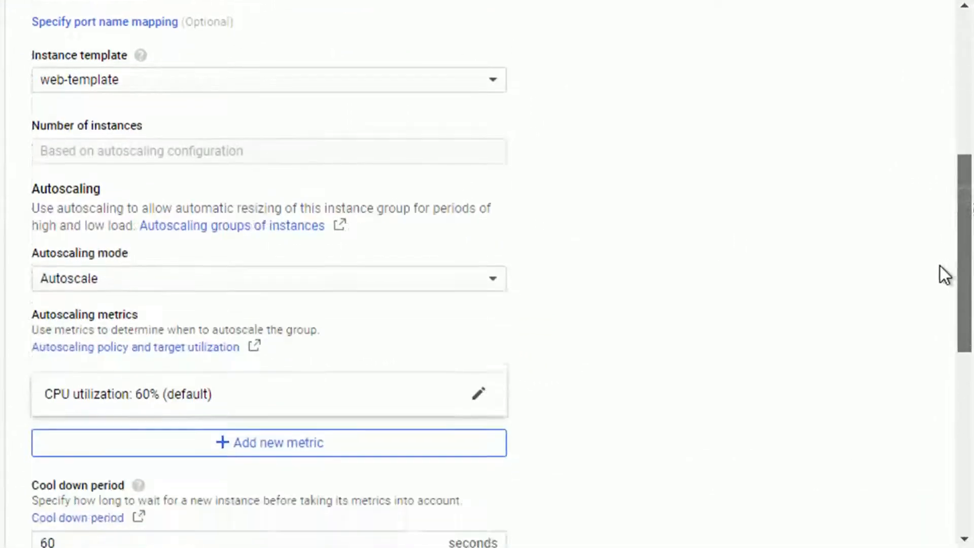
scroll(down, 3)
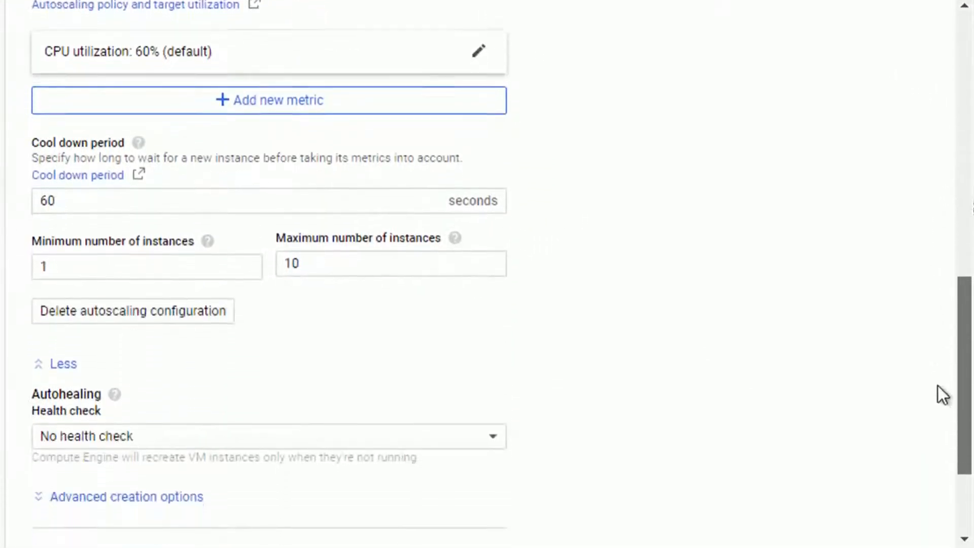
click(146, 251)
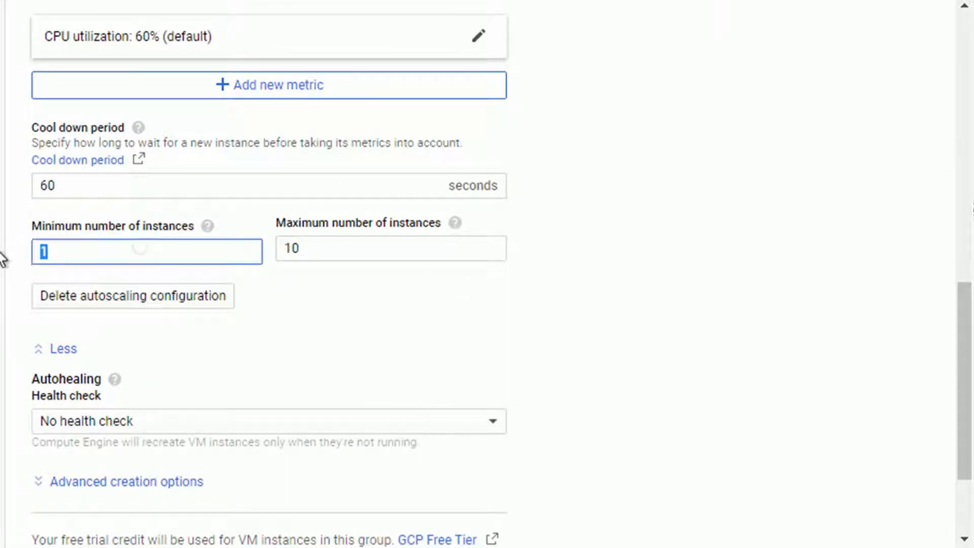
click(390, 248)
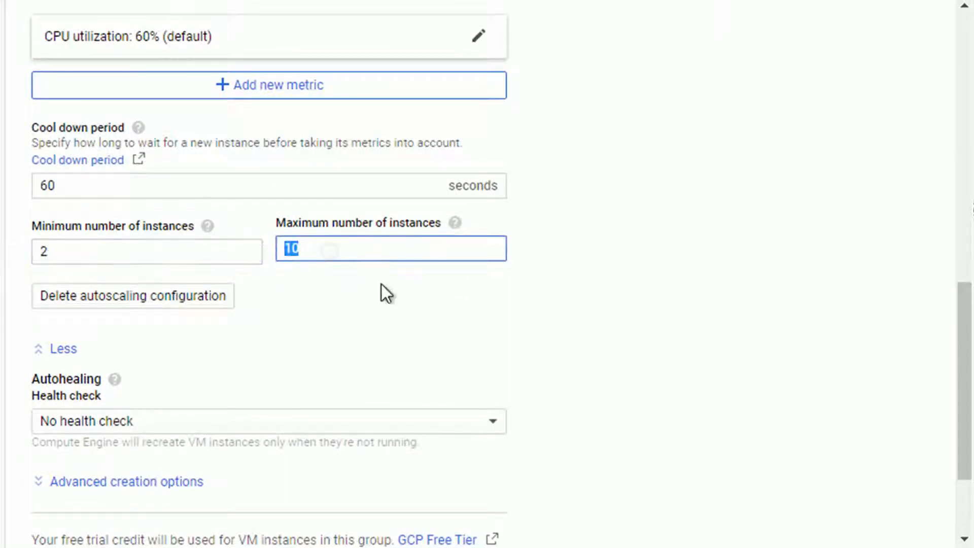
text(4)
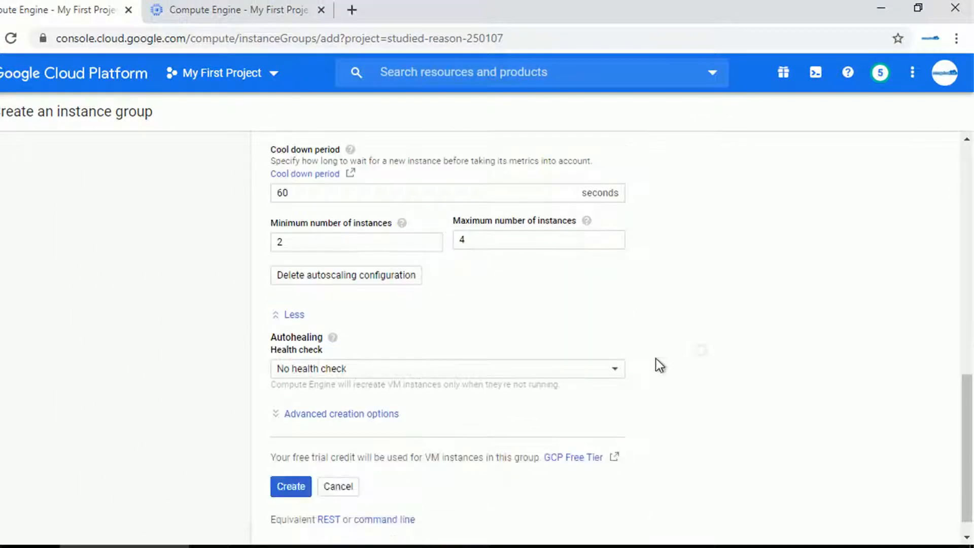
Add a TCP port-80 health check named http-check for autohealing
click(446, 369)
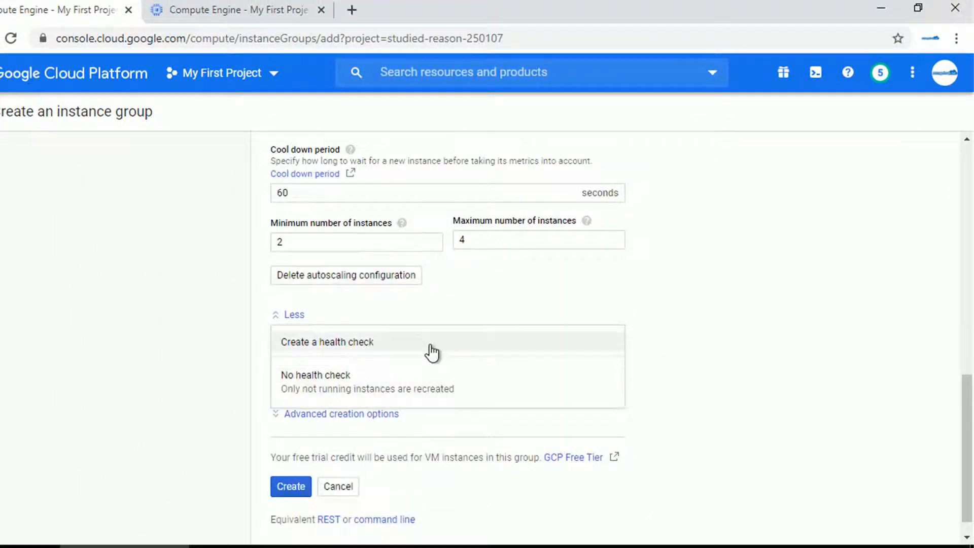
click(328, 341)
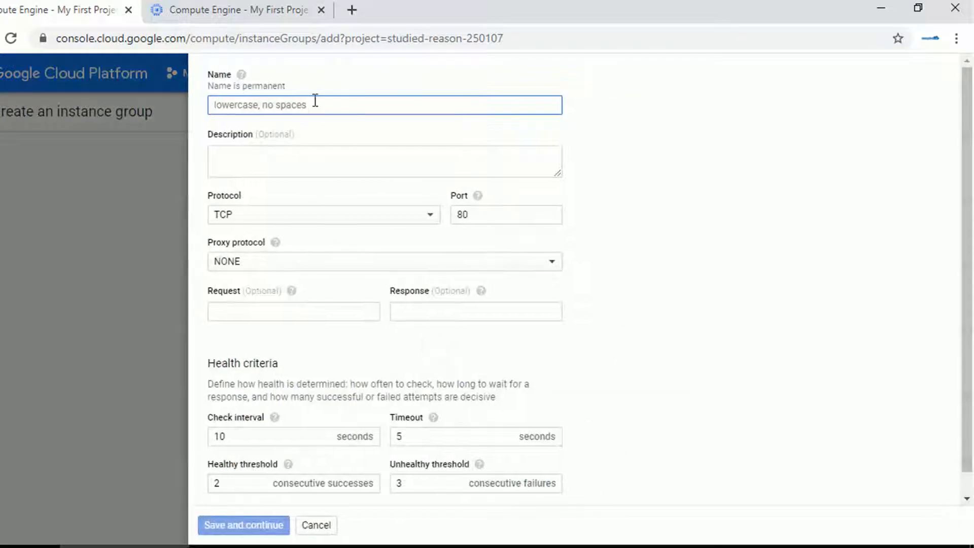
text(http)
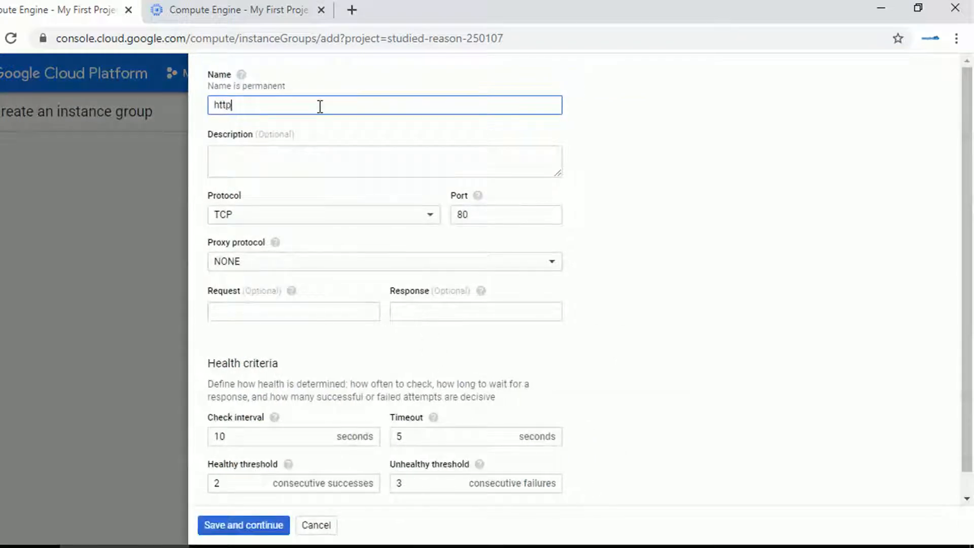
text(-check)
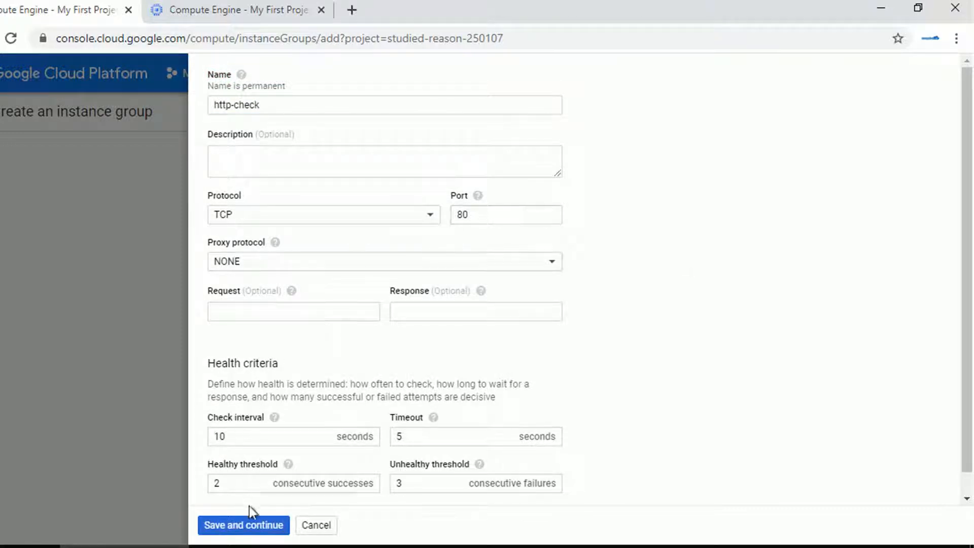
click(243, 525)
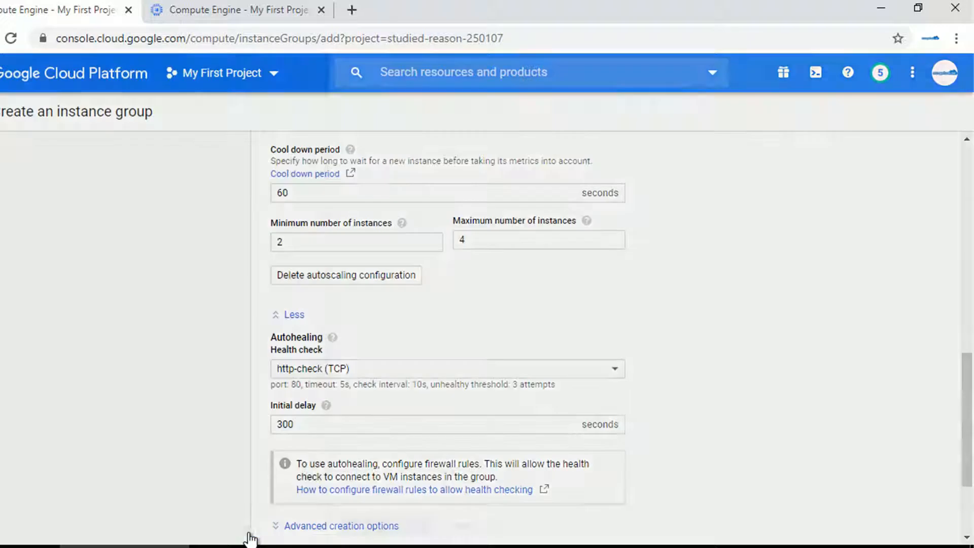
mouse_move(838, 430)
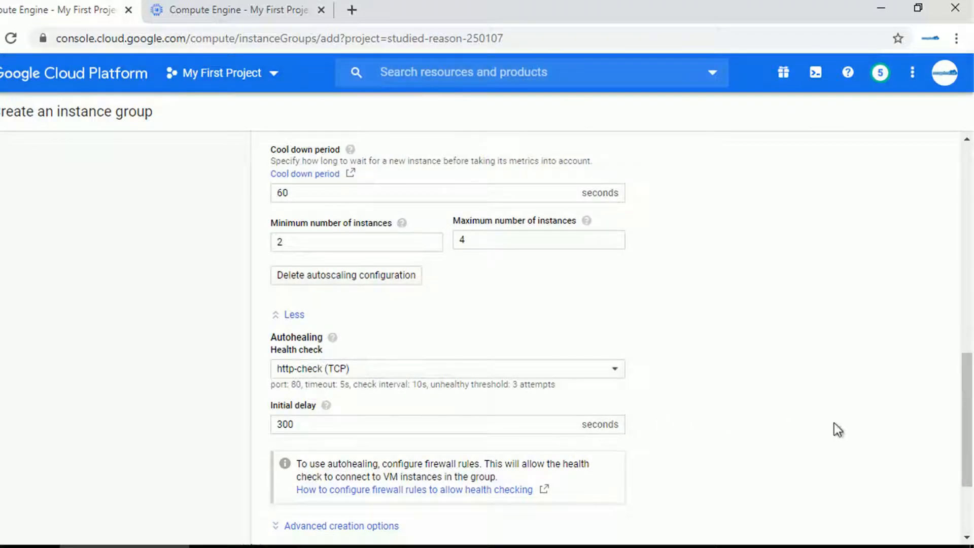
scroll(down, 3)
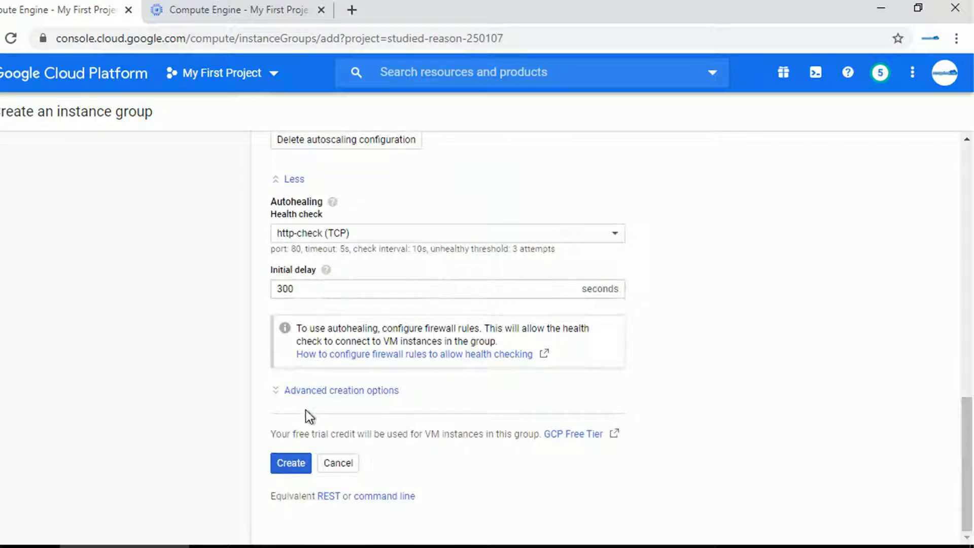
Create web-group1 and reload Instance templates until web-template appears
click(291, 463)
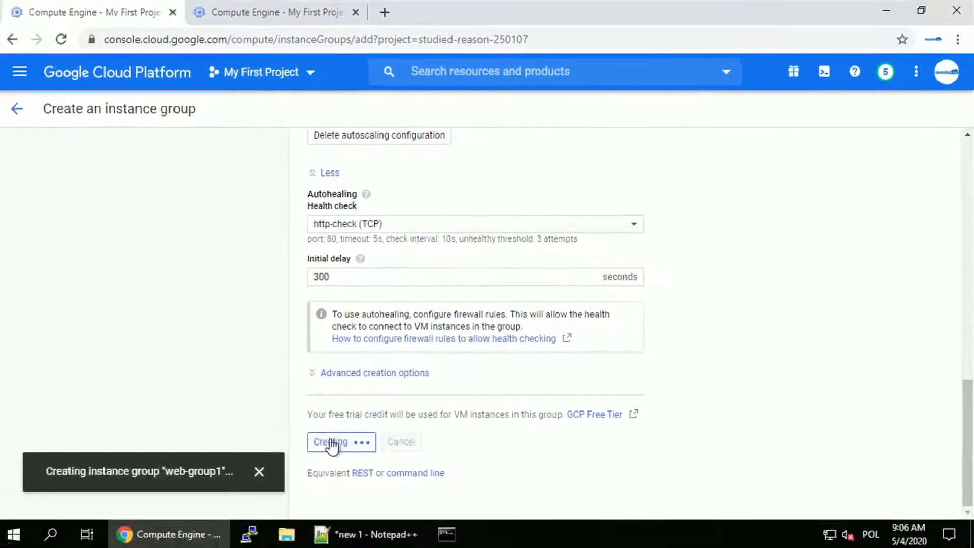
click(332, 442)
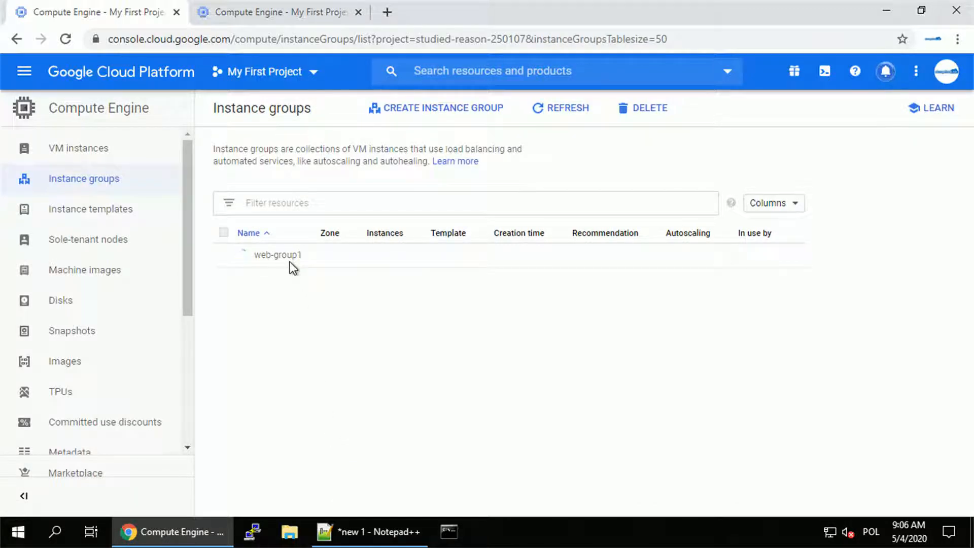
mouse_move(245, 271)
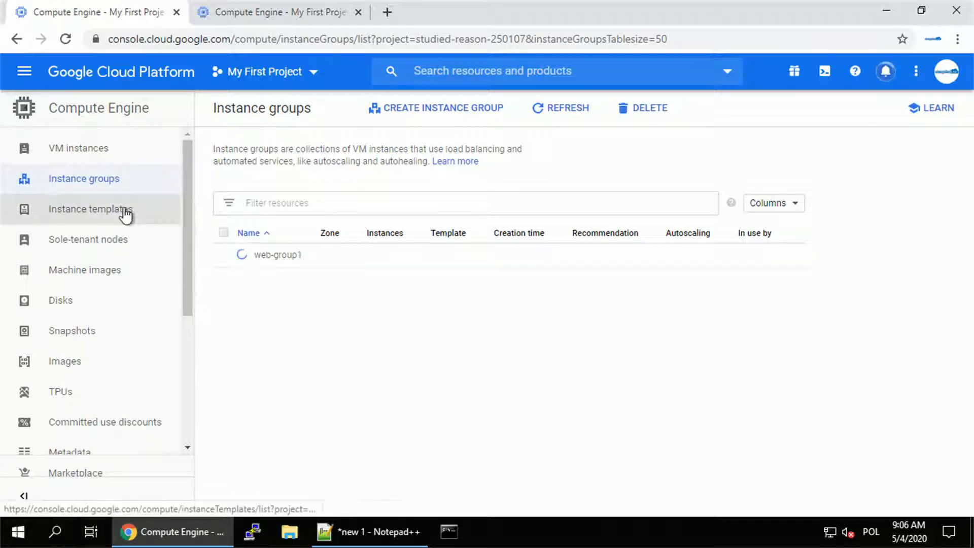
click(91, 208)
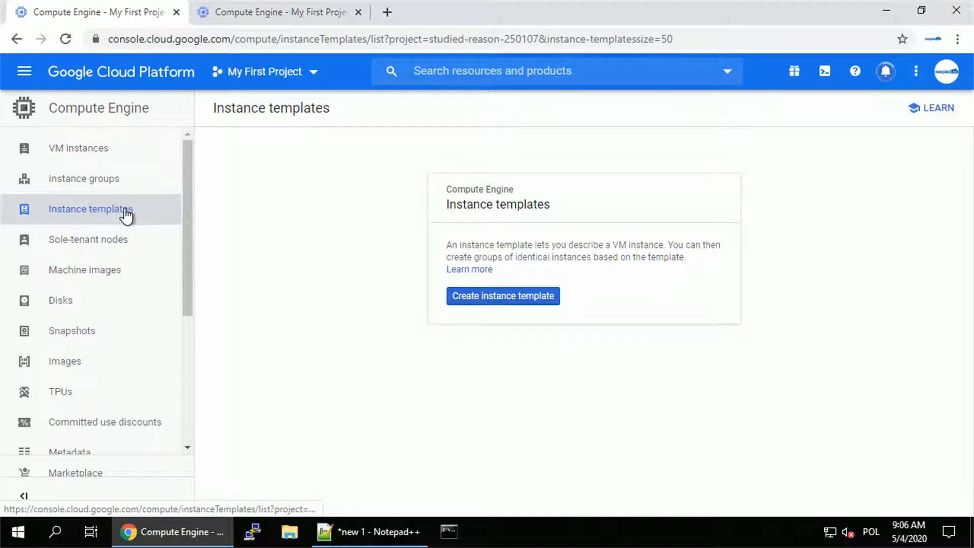
click(66, 38)
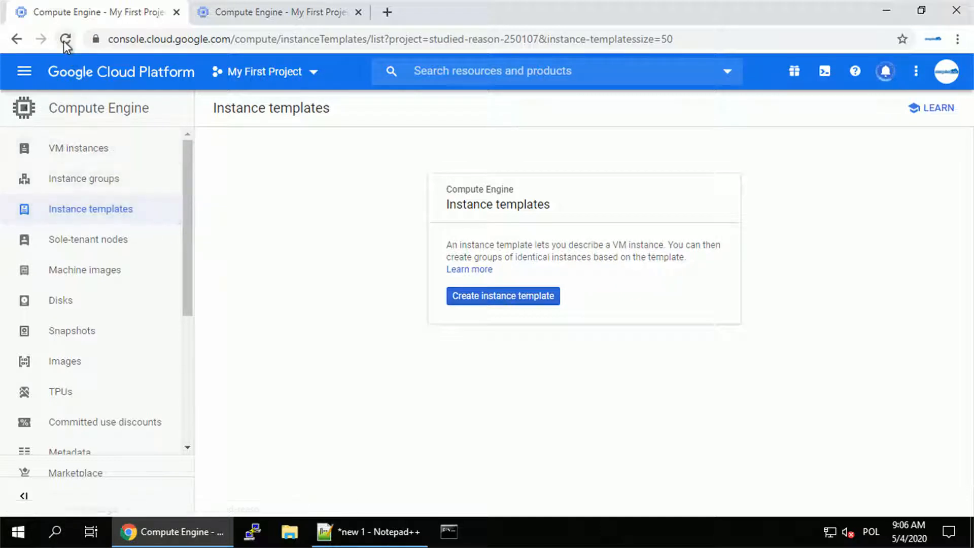
click(66, 38)
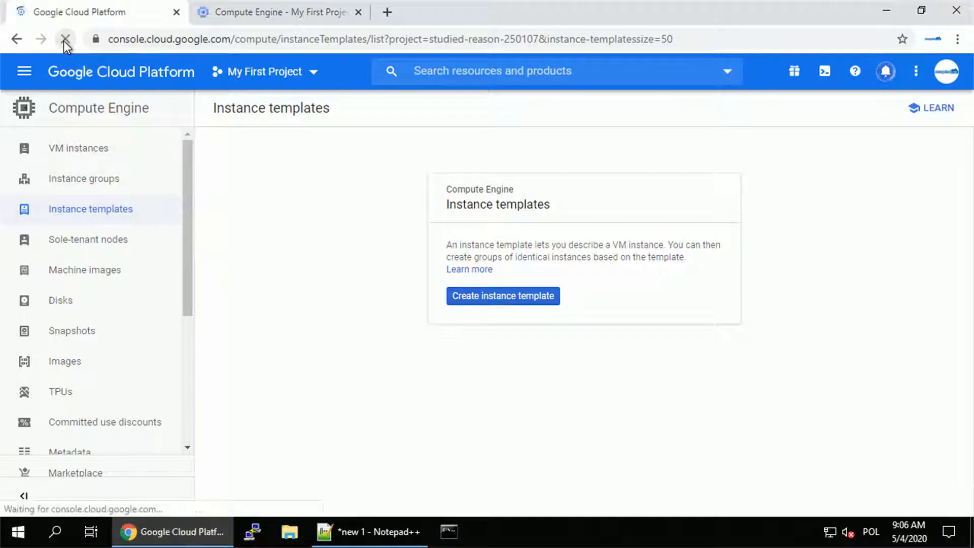
click(64, 38)
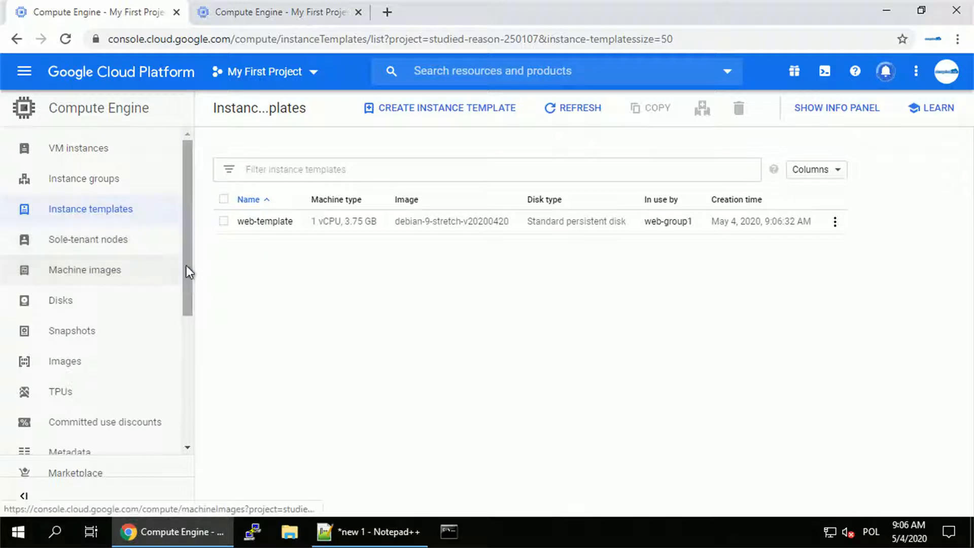
Check the Health checks list to confirm http-check is in use
scroll(down, 3)
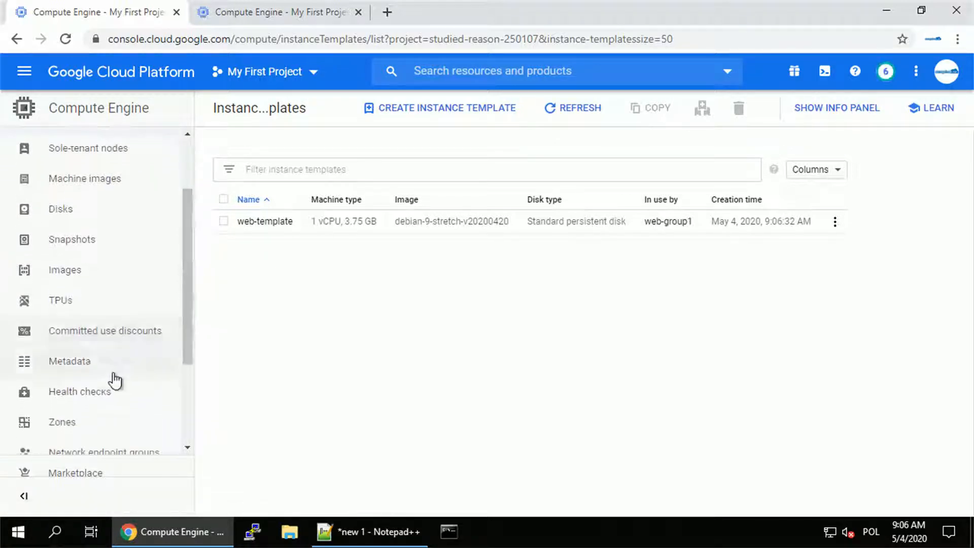
click(79, 391)
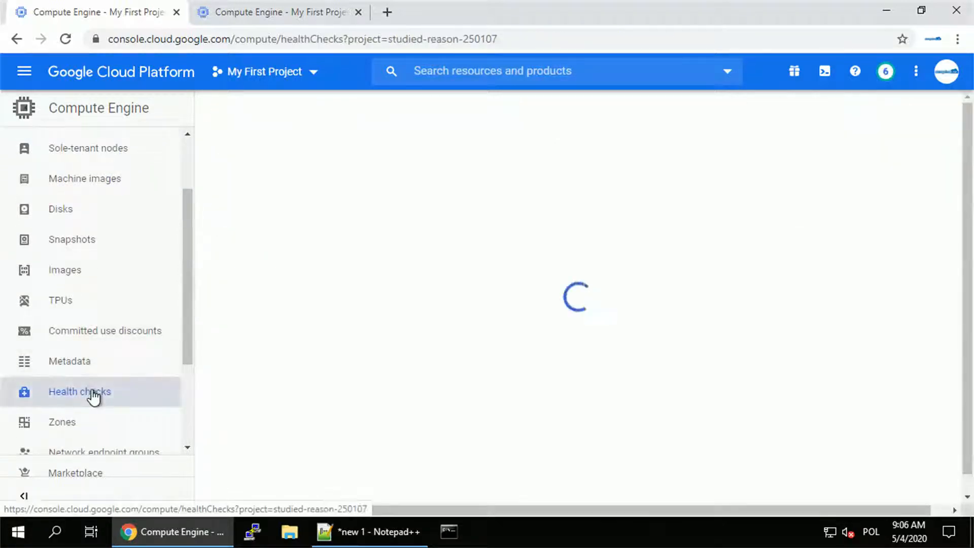
click(79, 391)
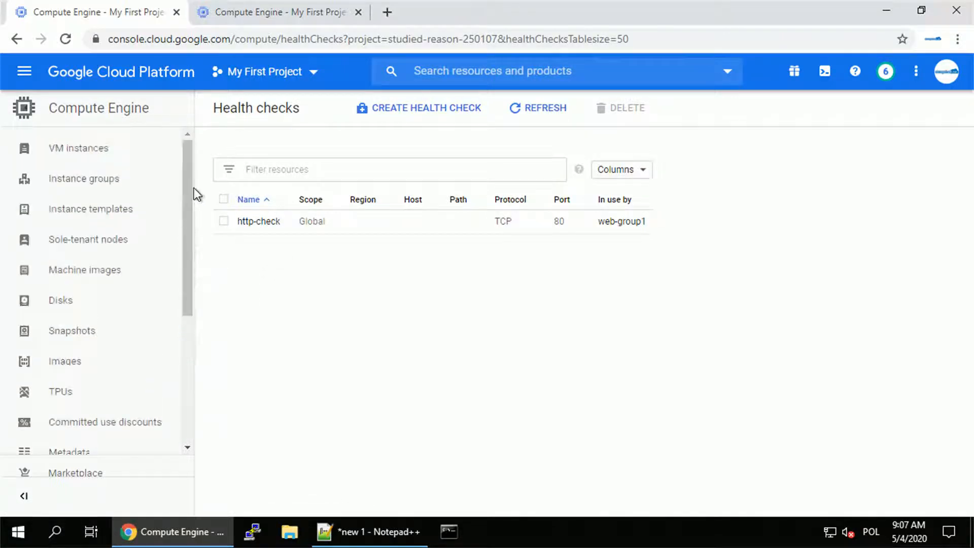
mouse_move(78, 147)
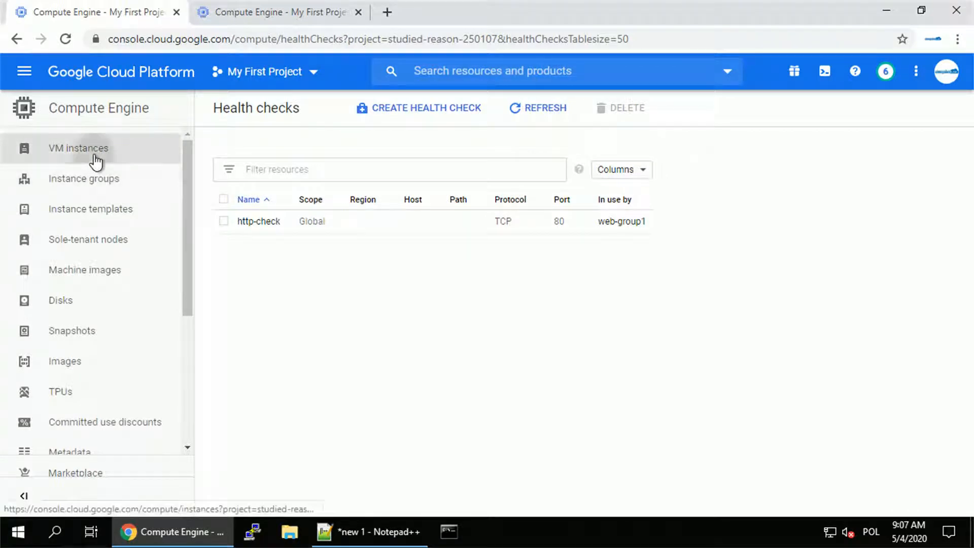
Open the web-group1-g555 VM's details from the VM instances list
click(78, 148)
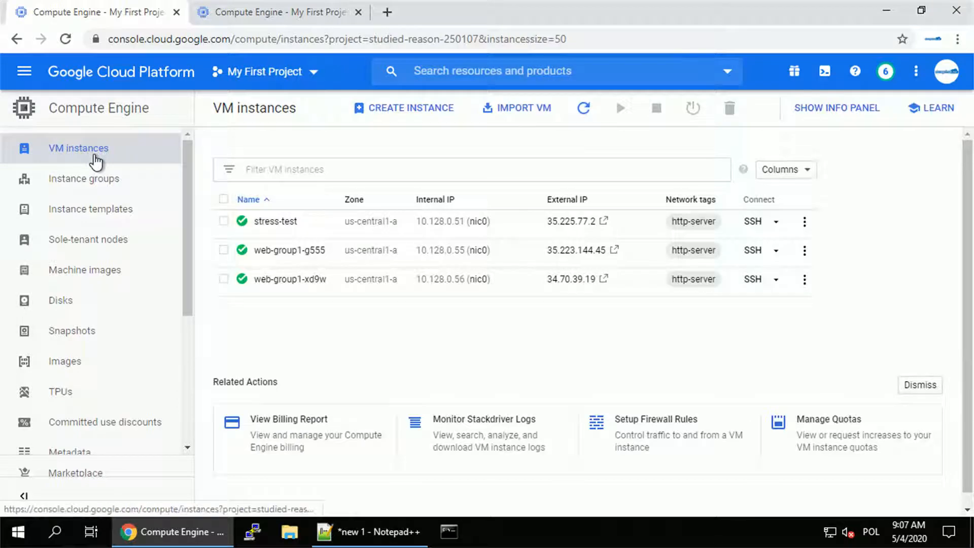
mouse_move(311, 232)
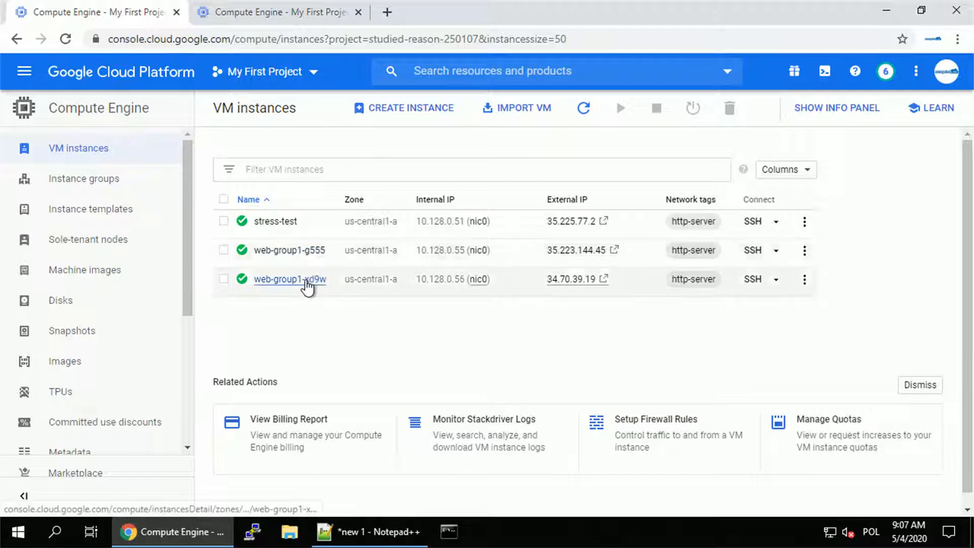
mouse_move(289, 250)
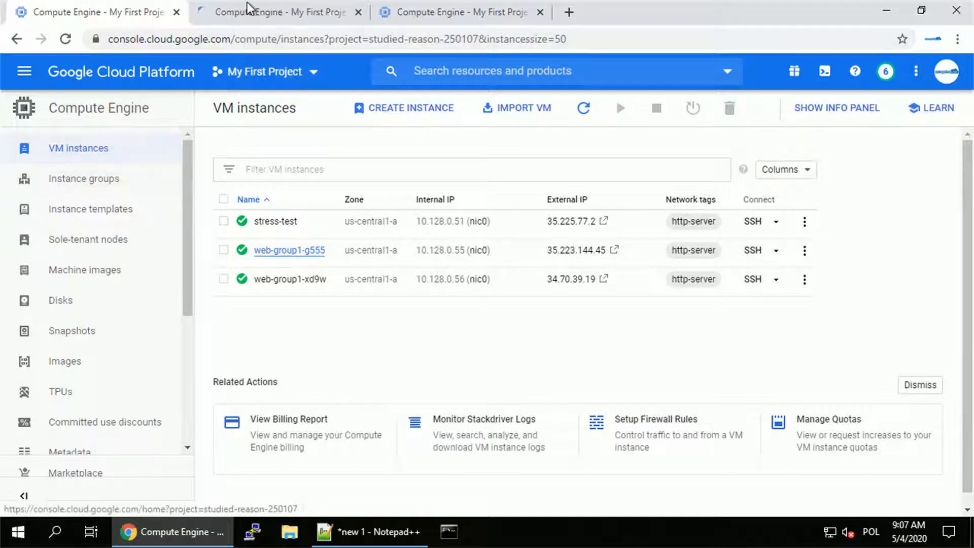
click(289, 249)
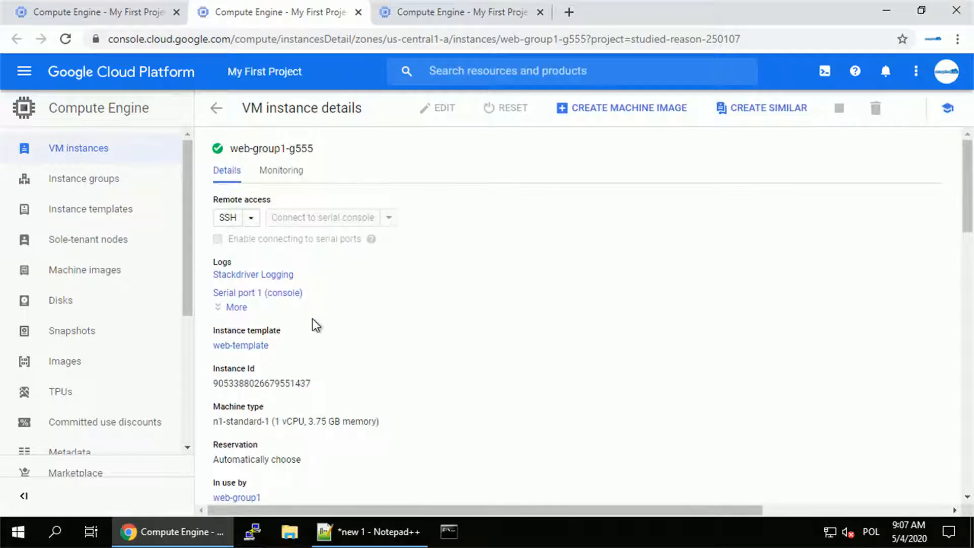
Review web-group1-g555's apache2 startup-script logs, then close the spare tab
click(253, 274)
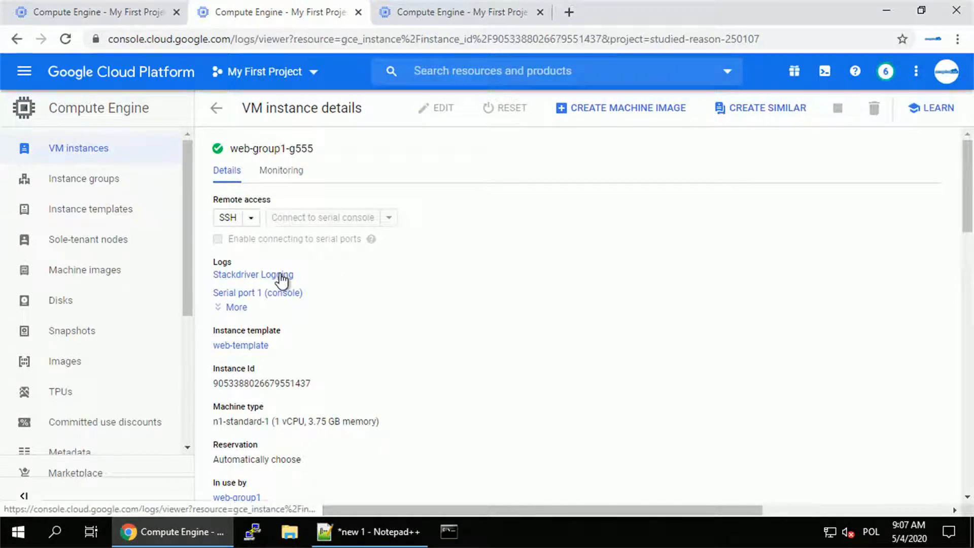
click(252, 275)
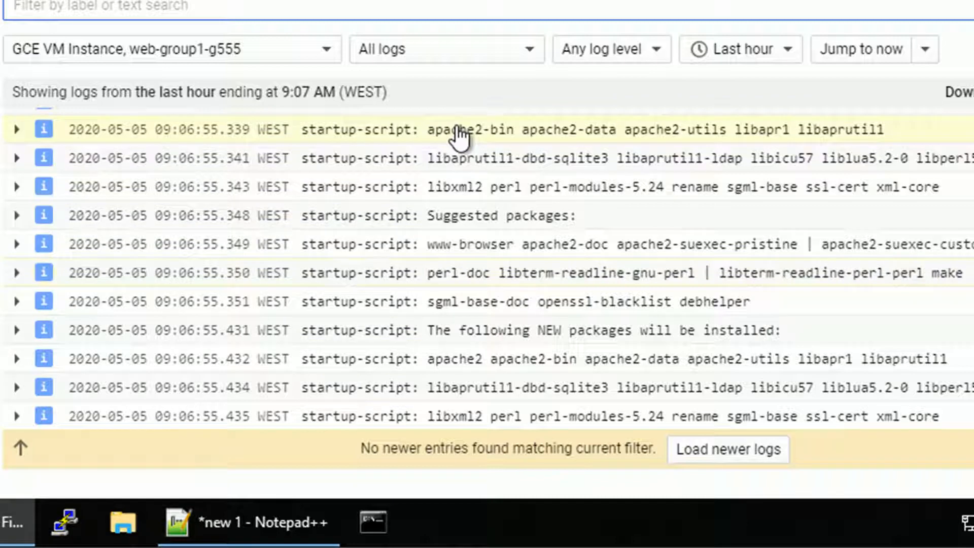
mouse_move(568, 432)
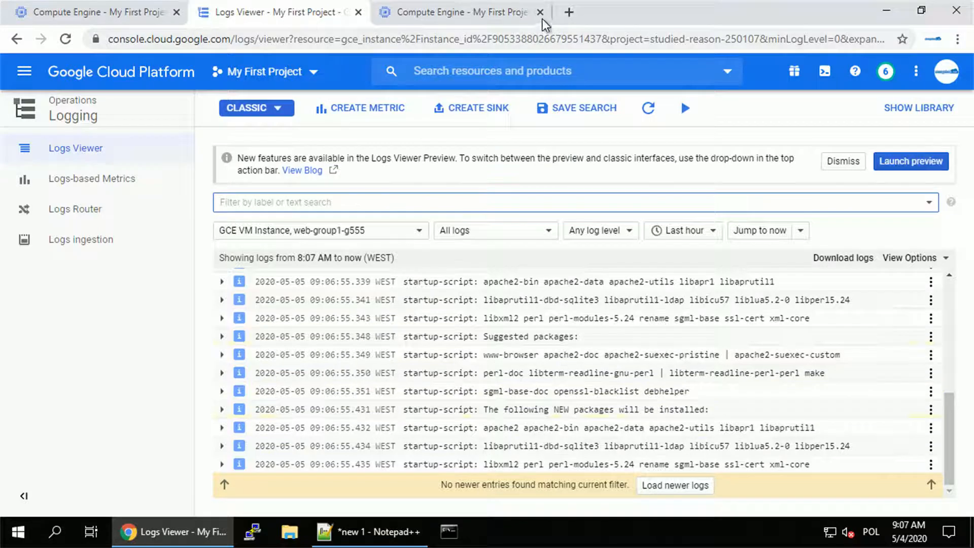
click(539, 12)
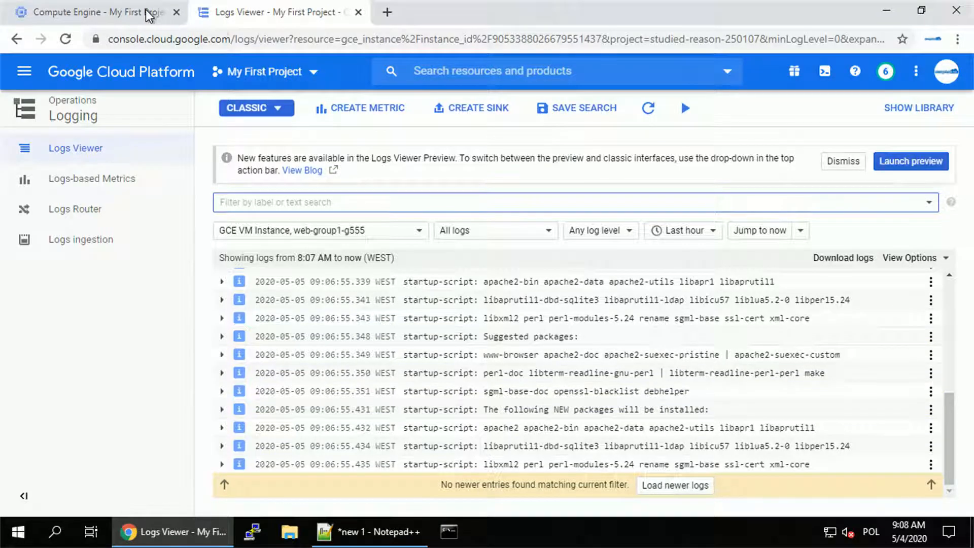
Check web-group1 in the Instance groups list: two instances, autoscaling at 60% CPU
click(93, 12)
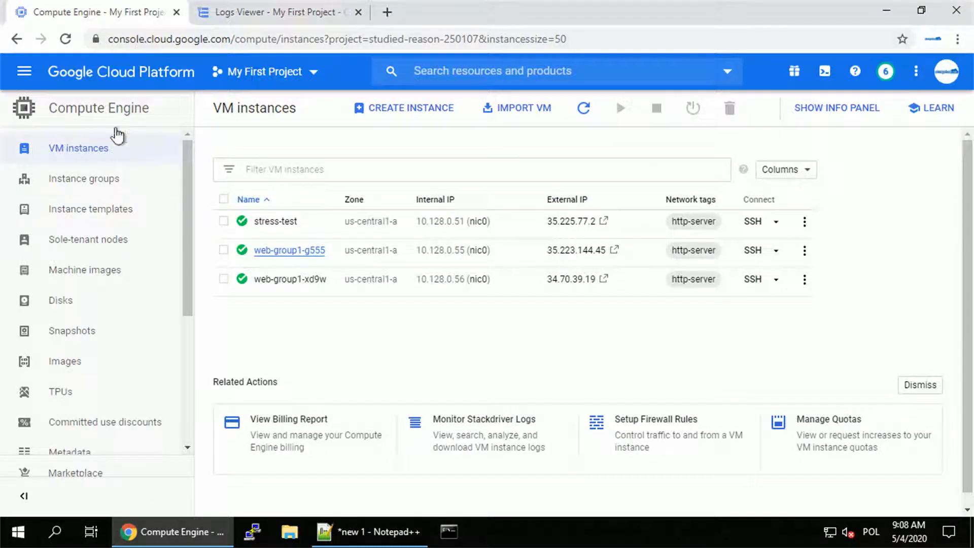
click(83, 178)
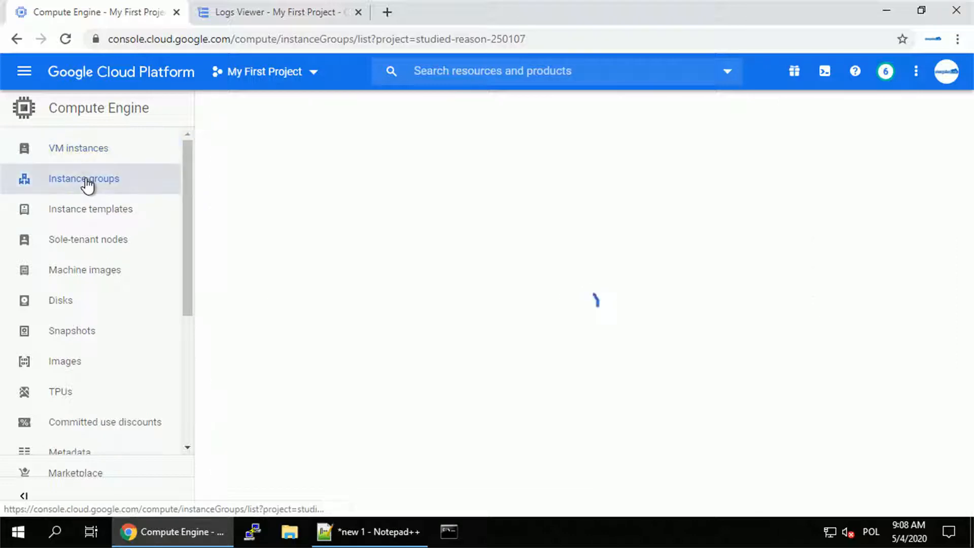
click(83, 178)
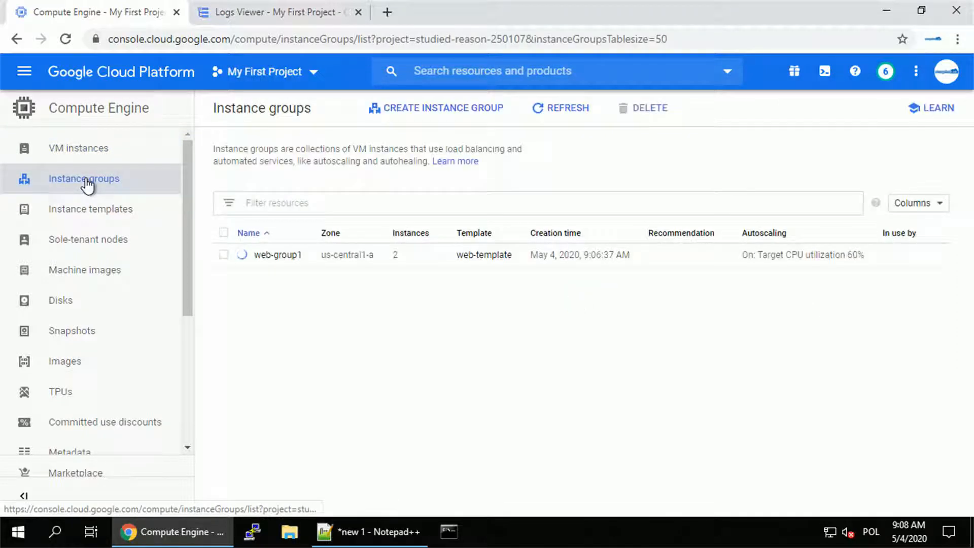
mouse_move(249, 304)
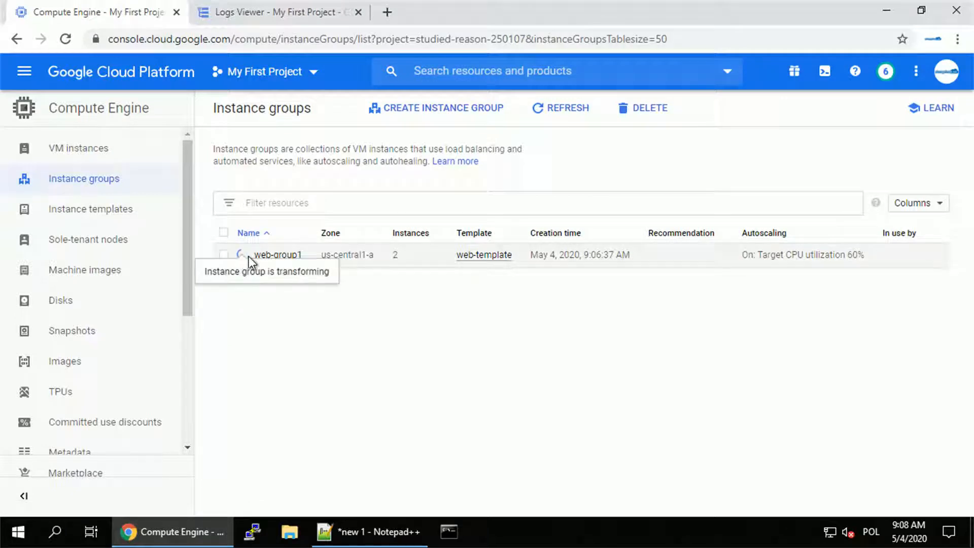
click(277, 255)
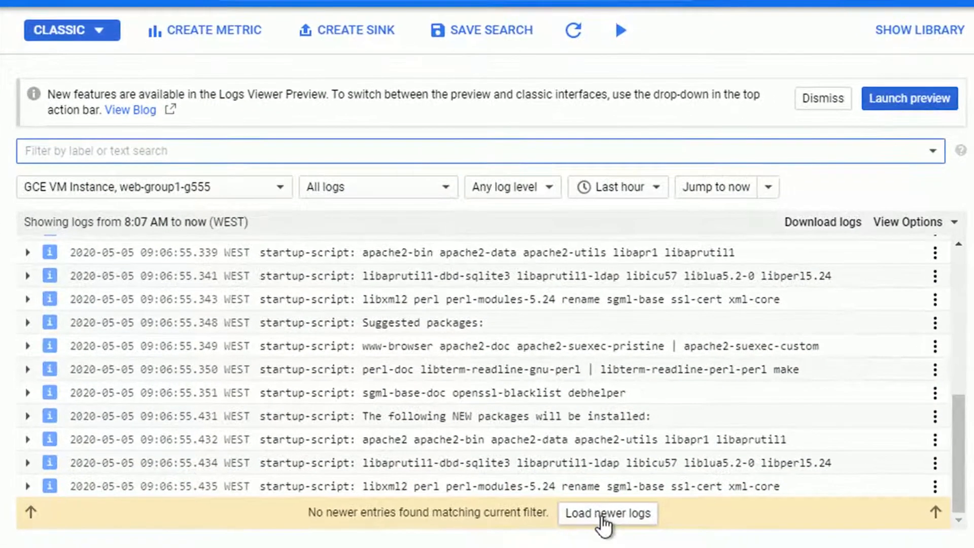
Load newer web-group1-g555 startup-script logs showing 18 packages newly installed and 17.3 MB fetched
click(608, 513)
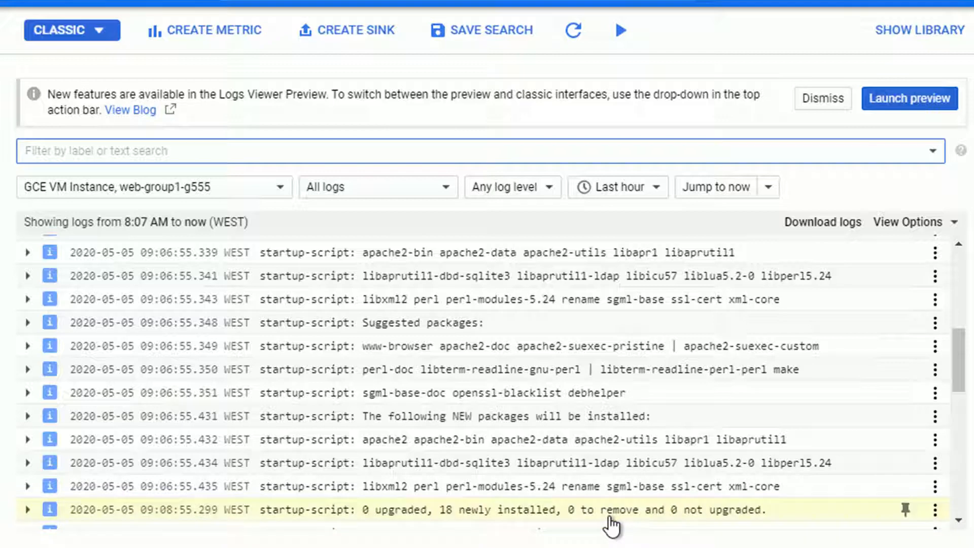
double_click(494, 509)
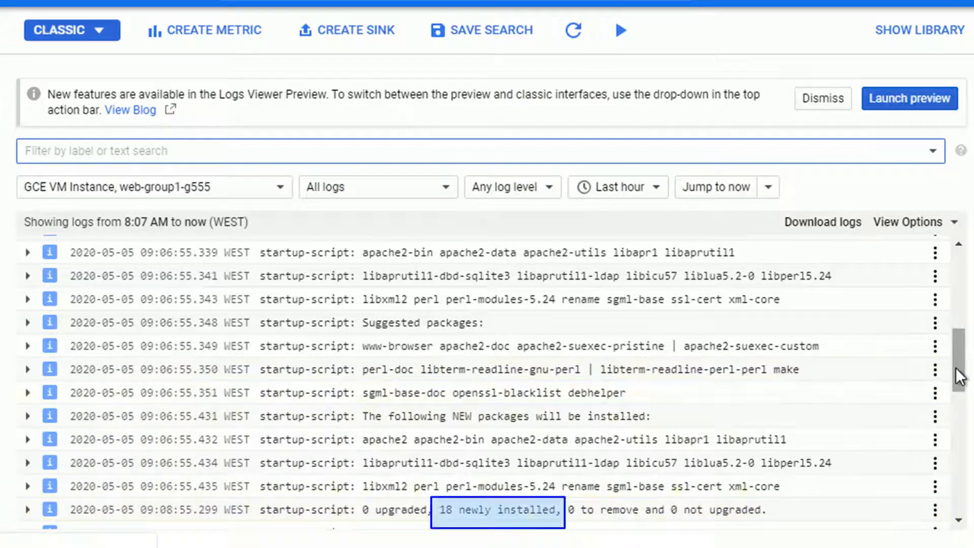
scroll(down, 3)
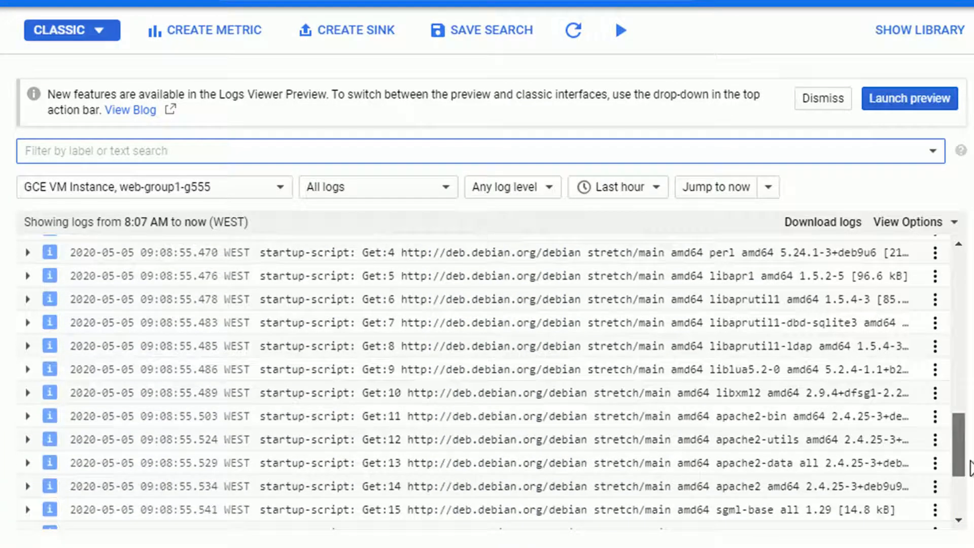
scroll(down, 3)
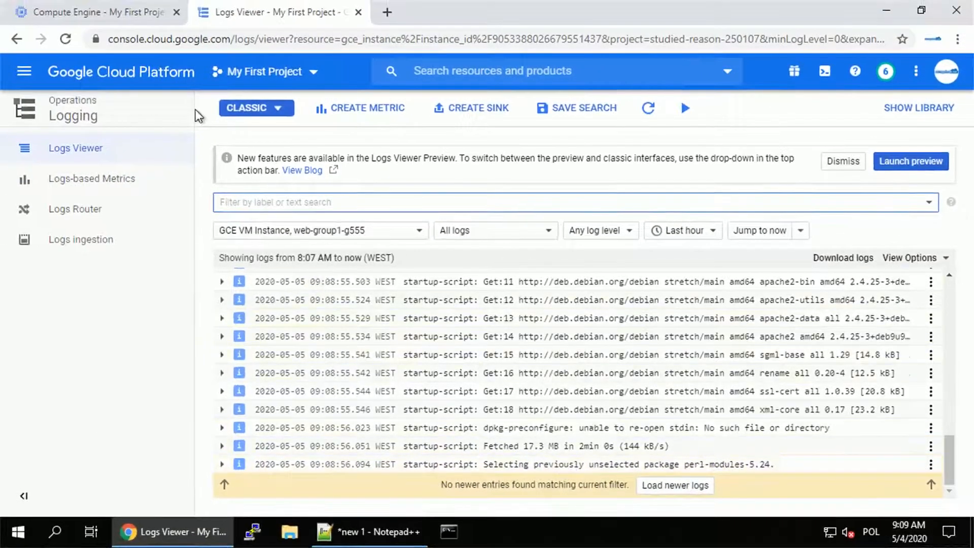
Open the external IP pages of web-group1-g555 and web-group1-xd9w in new tabs
click(94, 11)
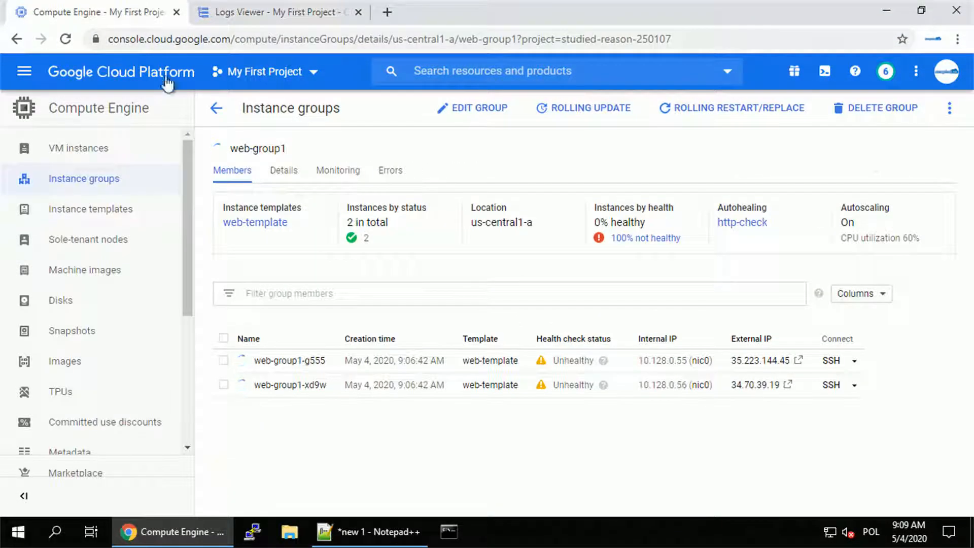
mouse_move(388, 412)
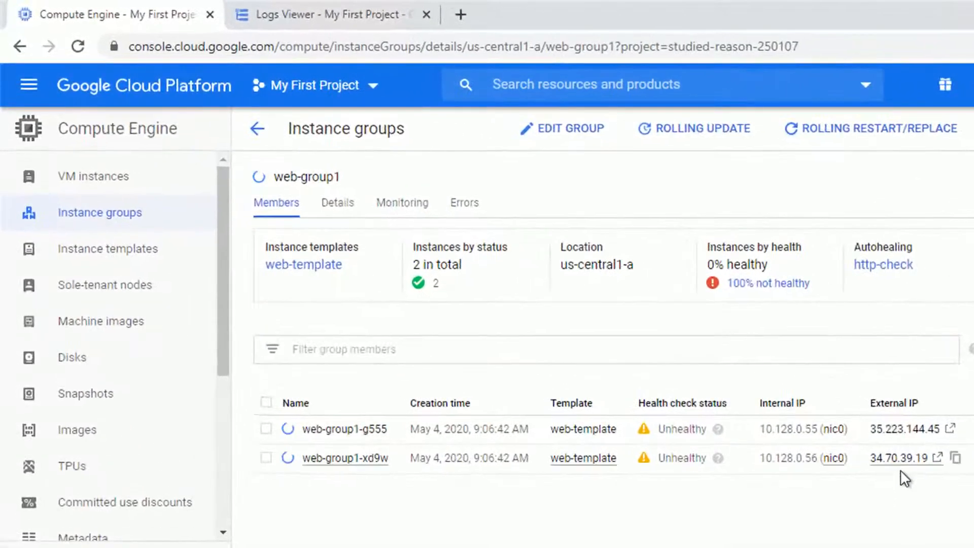
click(939, 429)
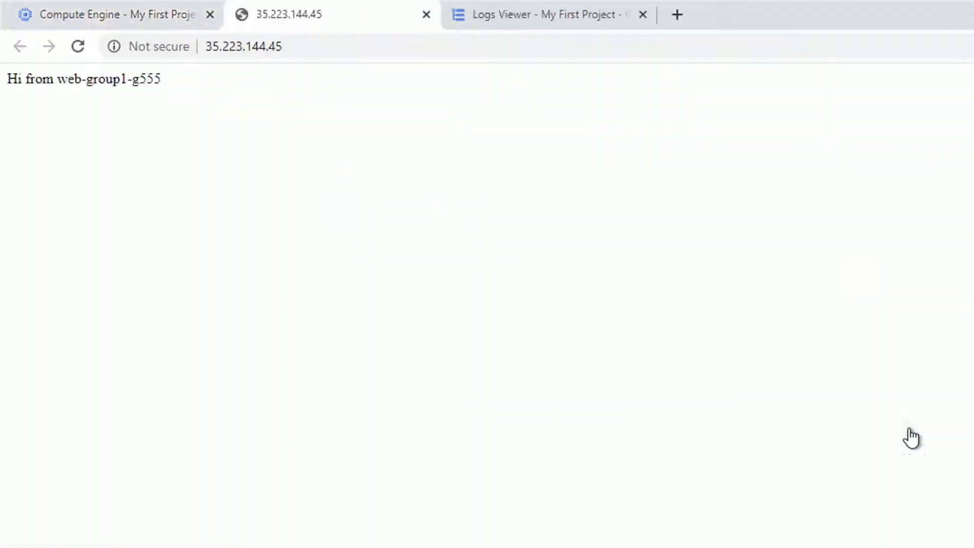
mouse_move(127, 91)
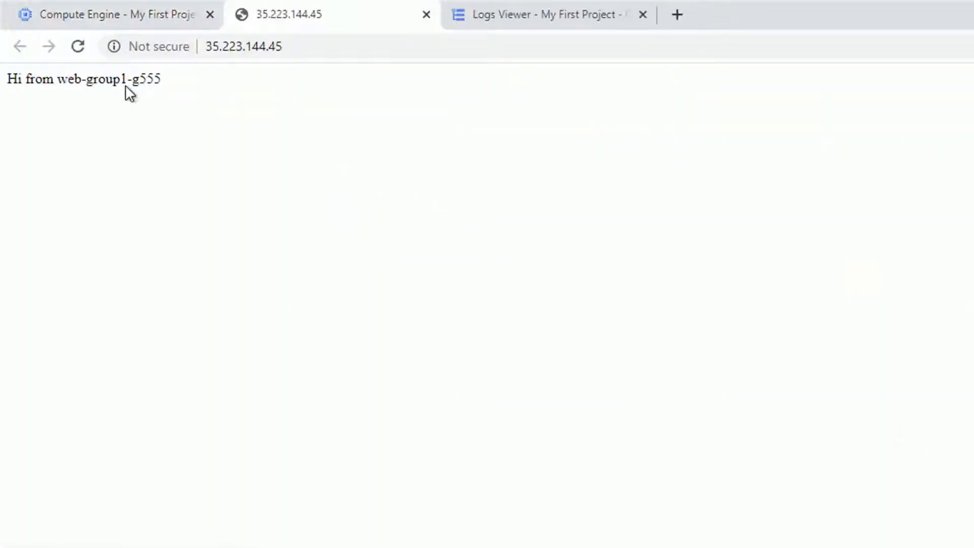
click(111, 14)
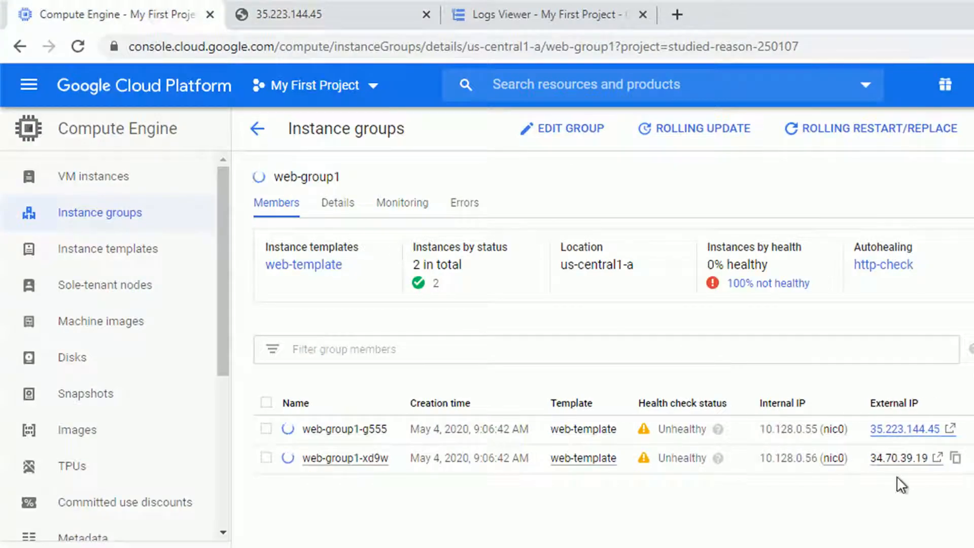
click(899, 458)
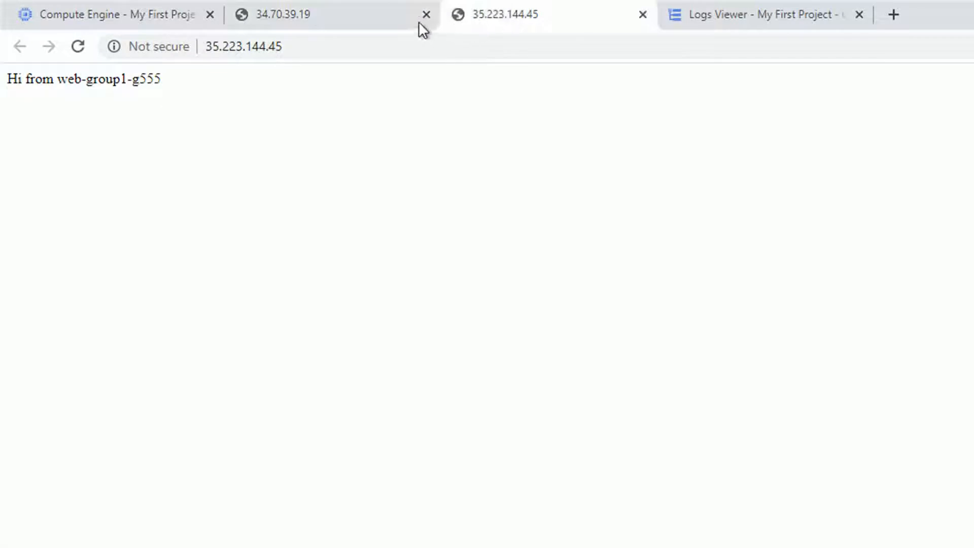
Close the 34.70.39.19 and Logs Viewer tabs, leaving web-group1-g555's greeting page
click(427, 15)
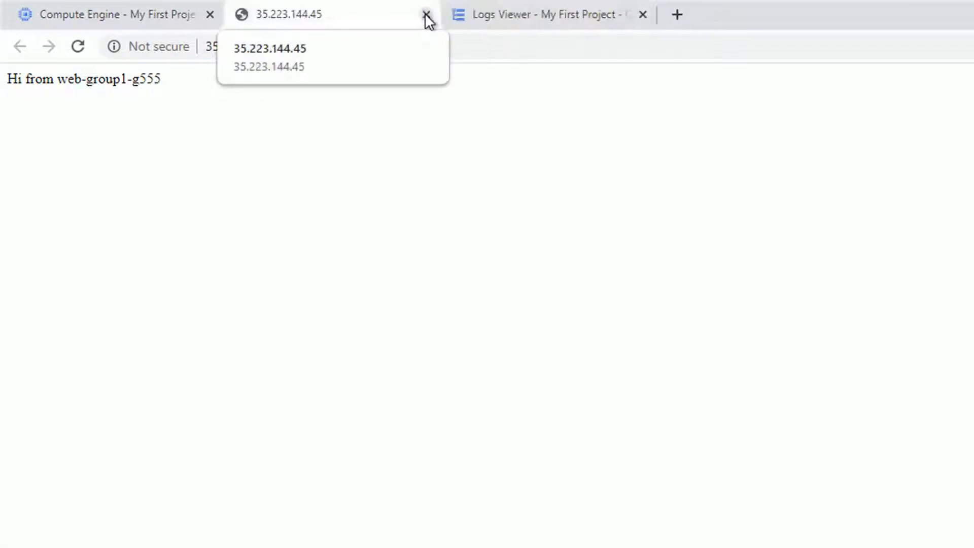
click(643, 14)
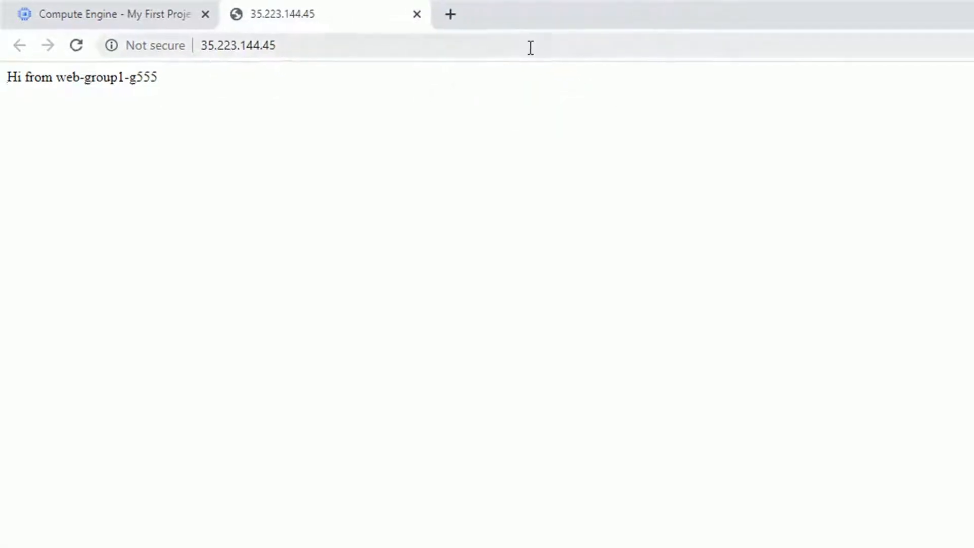
click(369, 531)
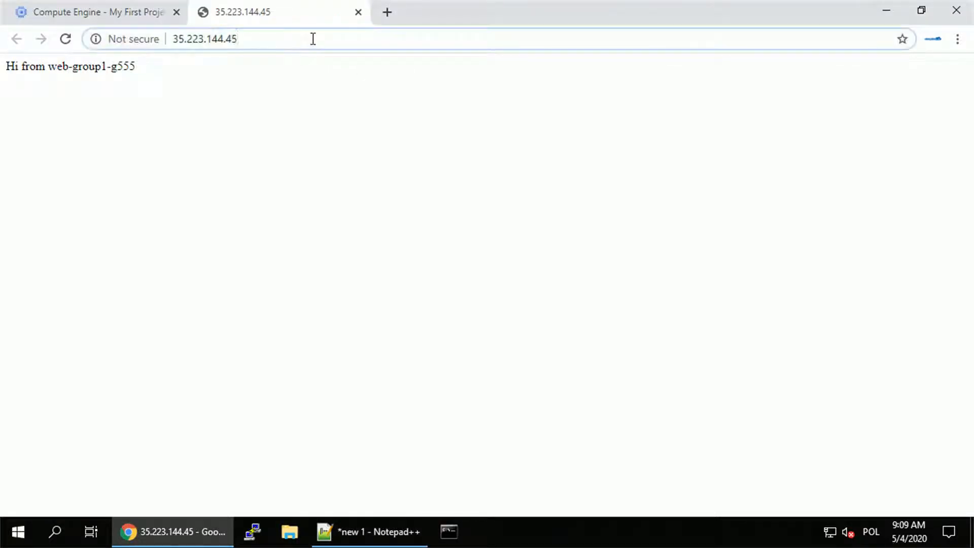
Load /test.php on web-group1-g555 to confirm its output, then close that tab
text(/test.php)
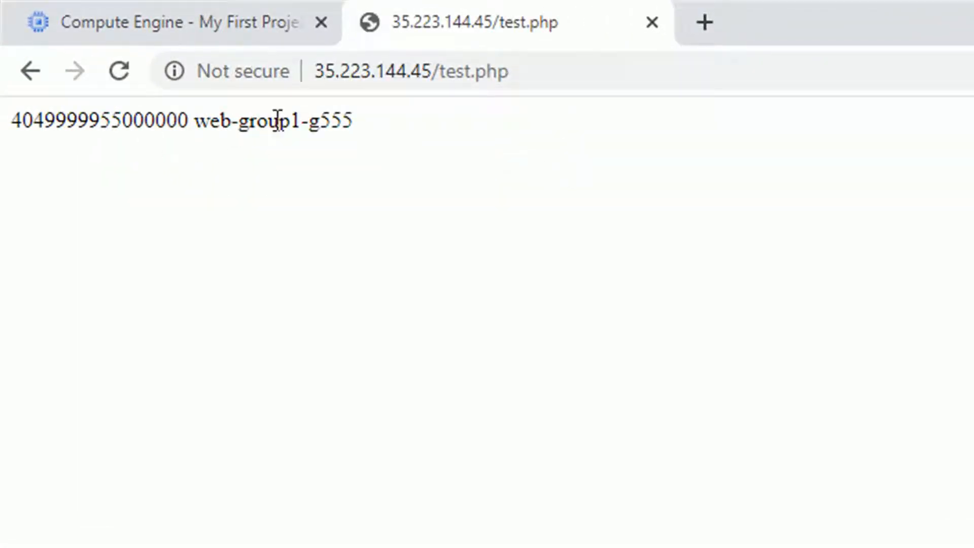
mouse_move(652, 22)
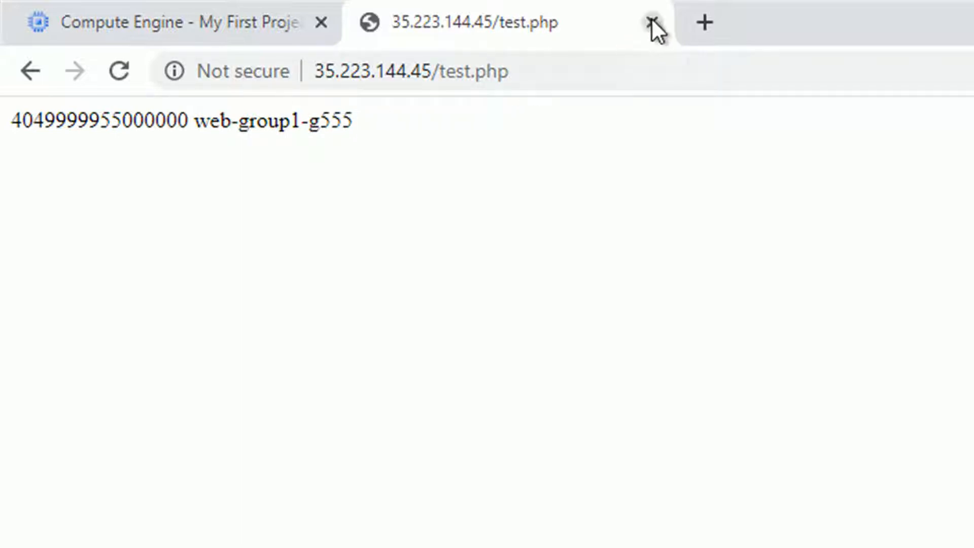
click(654, 22)
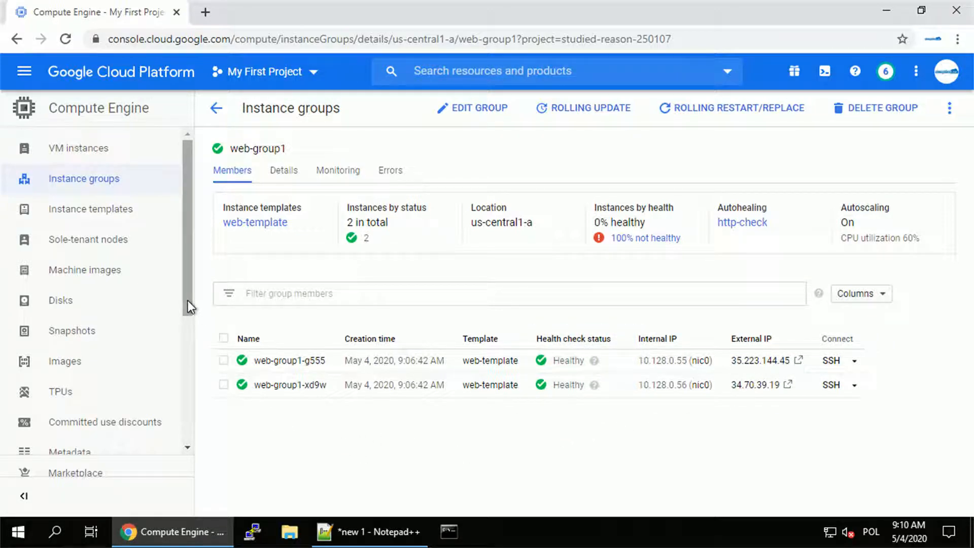
mouse_move(24, 71)
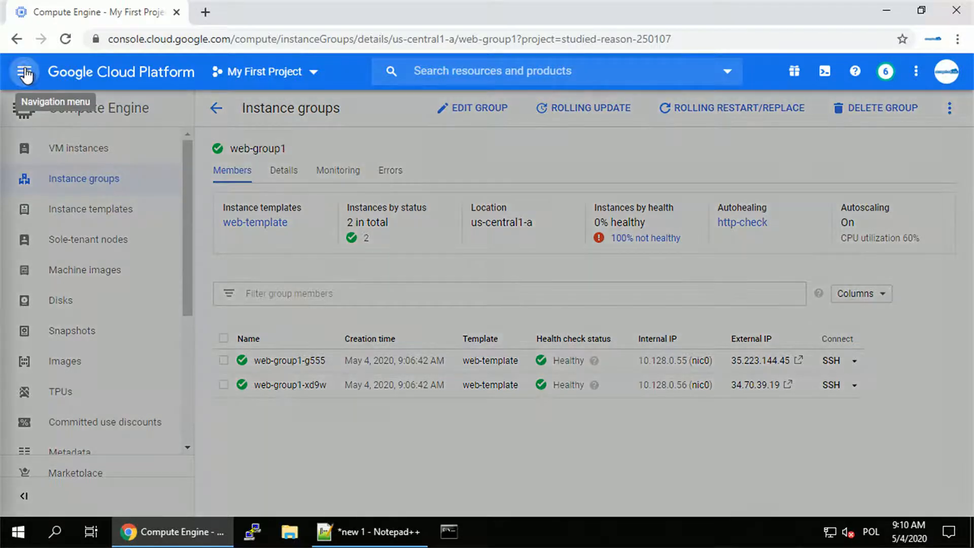
Go through the Navigation menu to Network services > Load balancing, which is empty
click(24, 71)
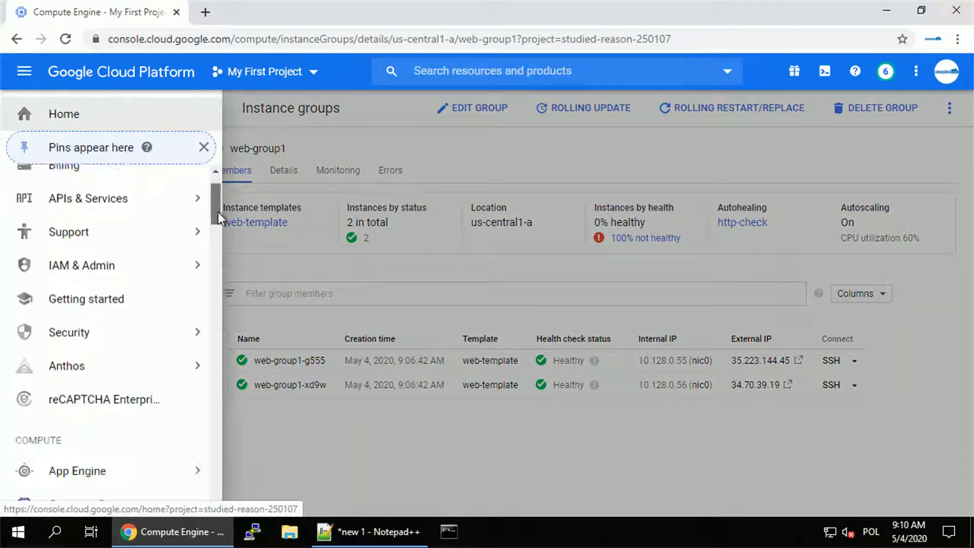
scroll(down, 3)
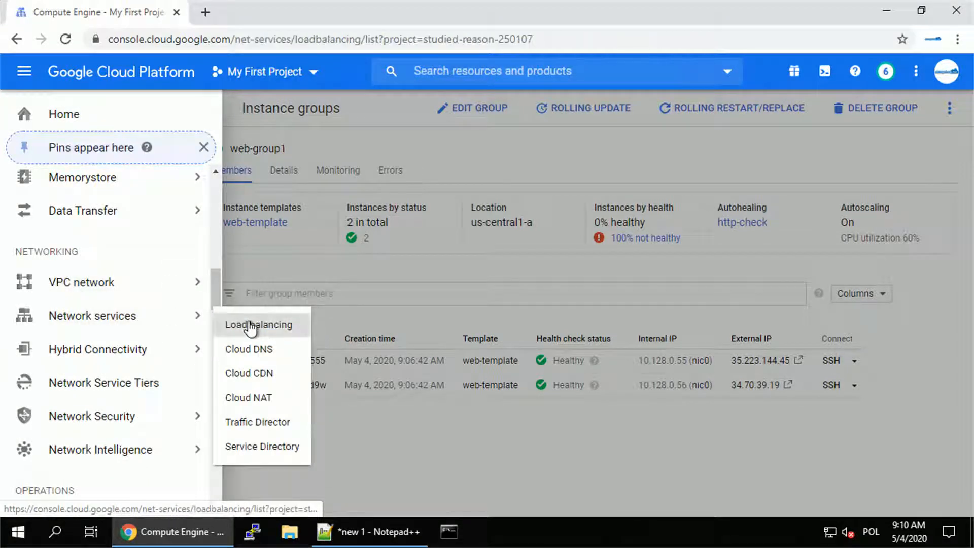
click(259, 325)
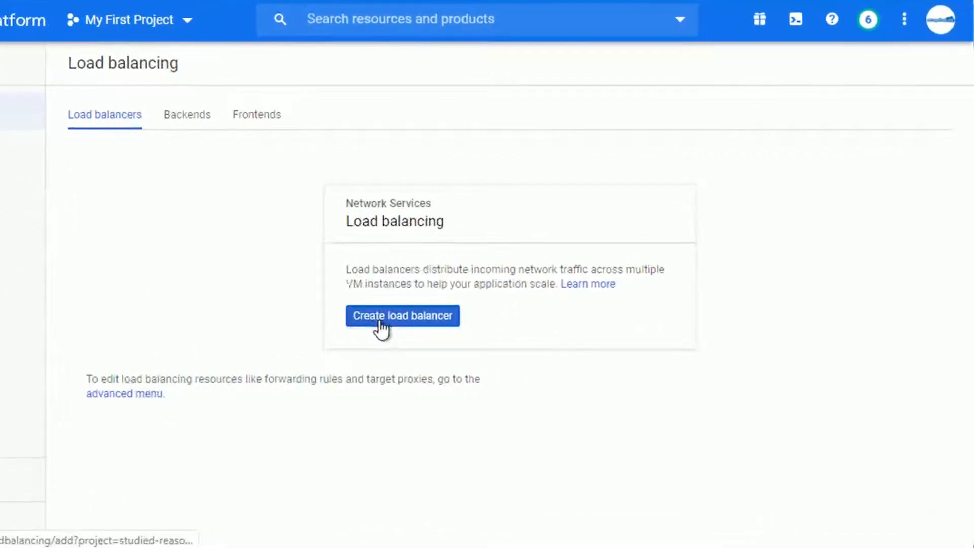
Start an internet-facing HTTP(S) load balancer named webserver-lb and open its backend configuration
click(401, 316)
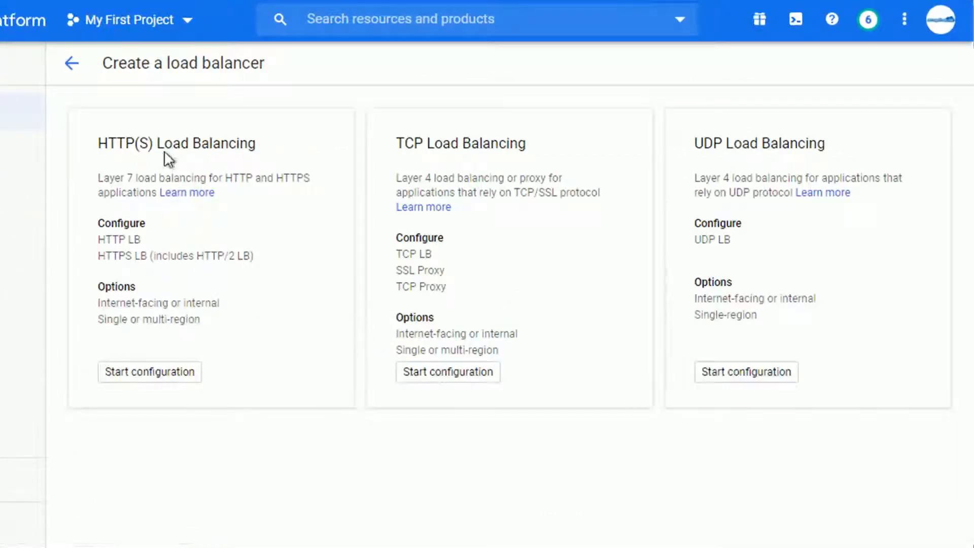
click(149, 372)
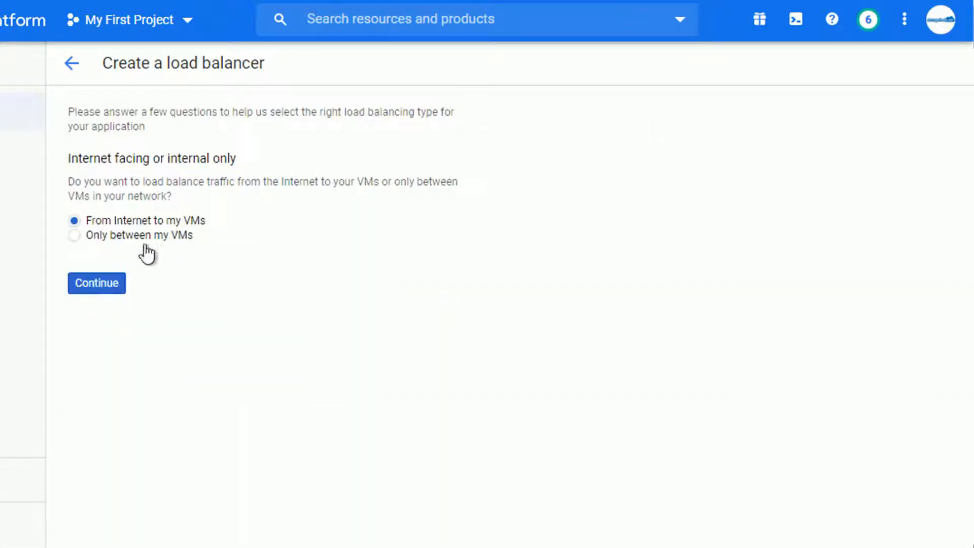
click(96, 283)
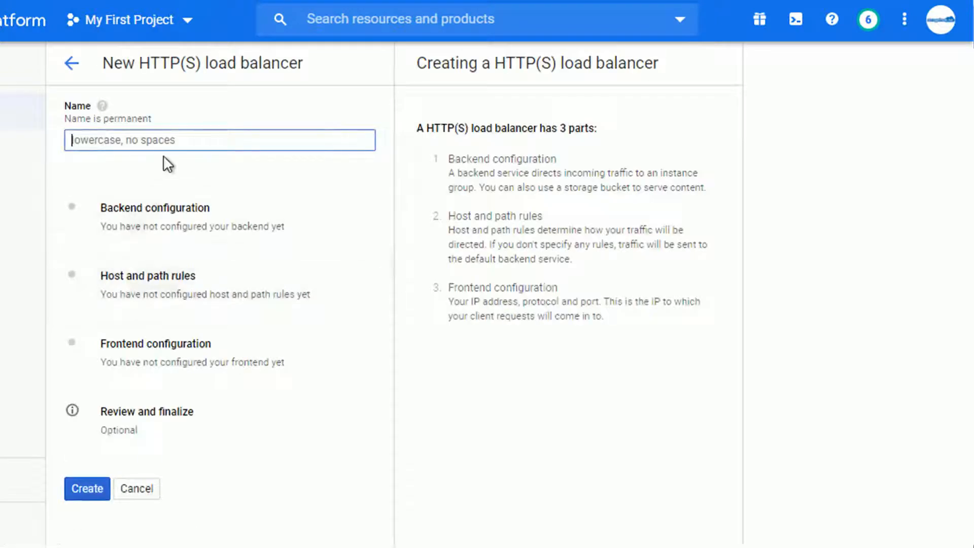
text(webserver-lb)
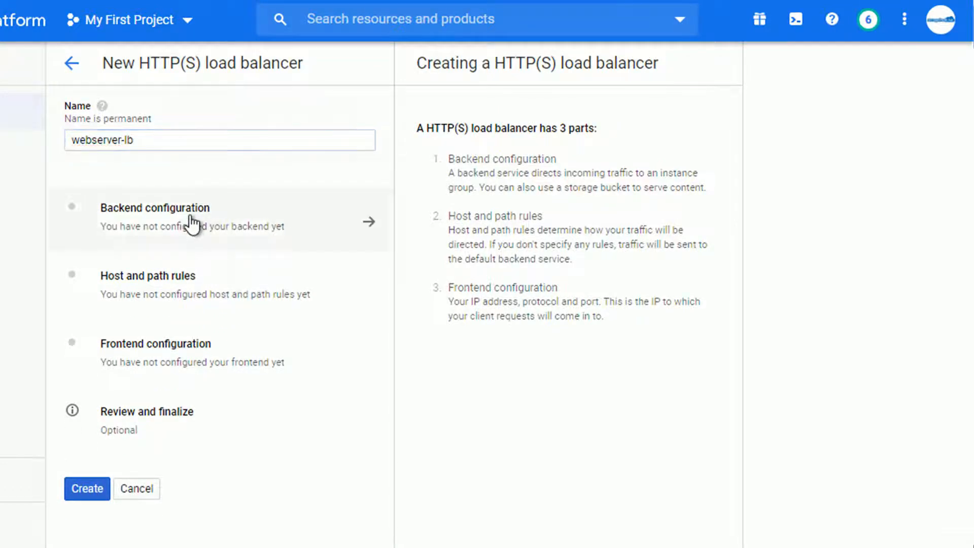
click(155, 214)
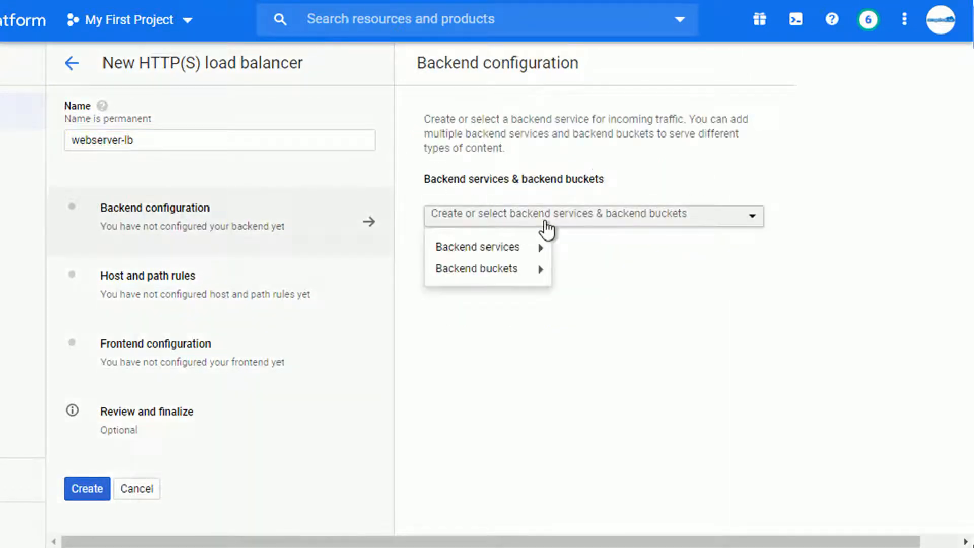
mouse_move(477, 247)
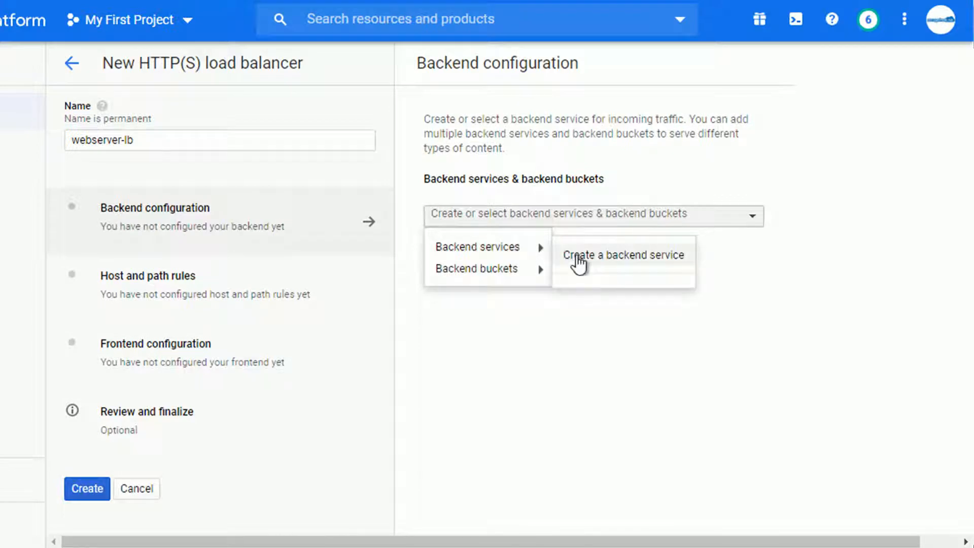
Create a backend service named webserver-backend with Instance group as the backend type
click(623, 255)
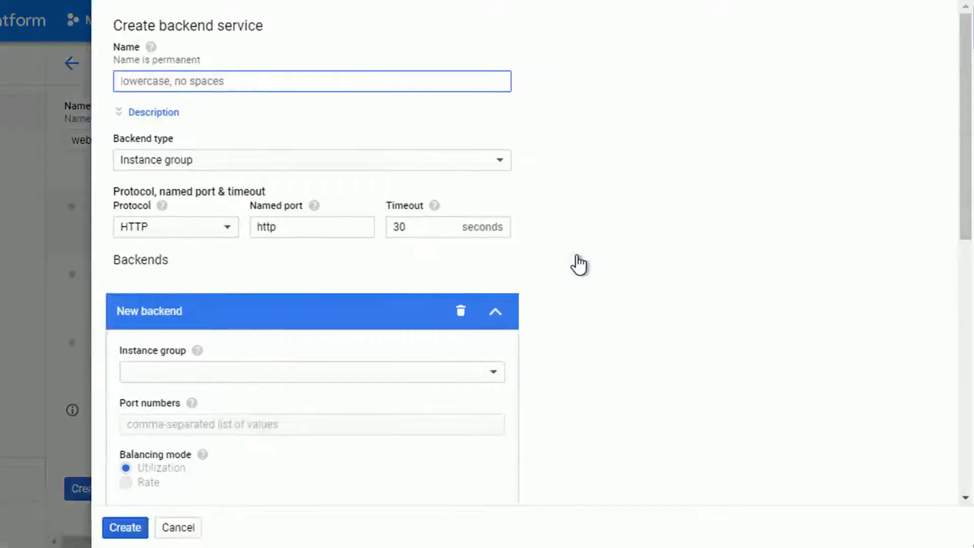
text(web)
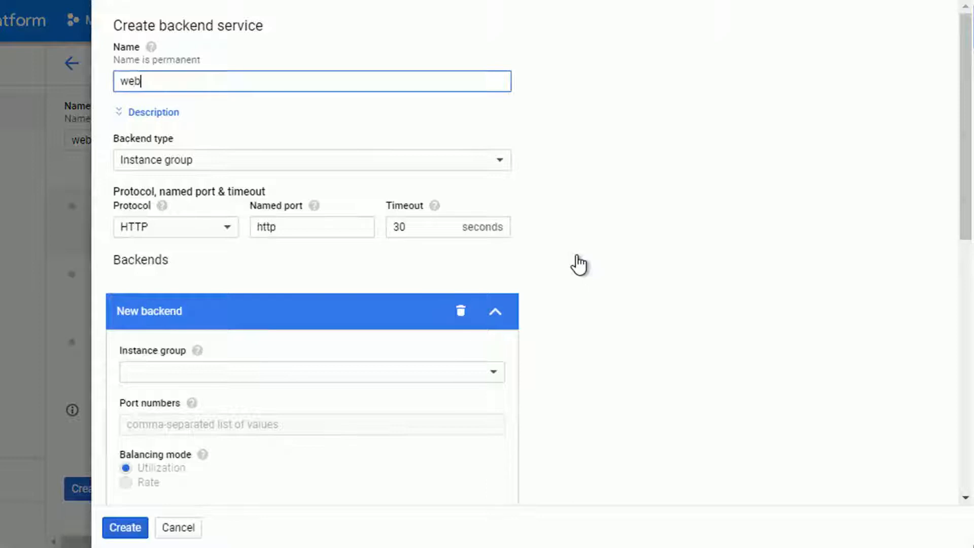
text(server-backend)
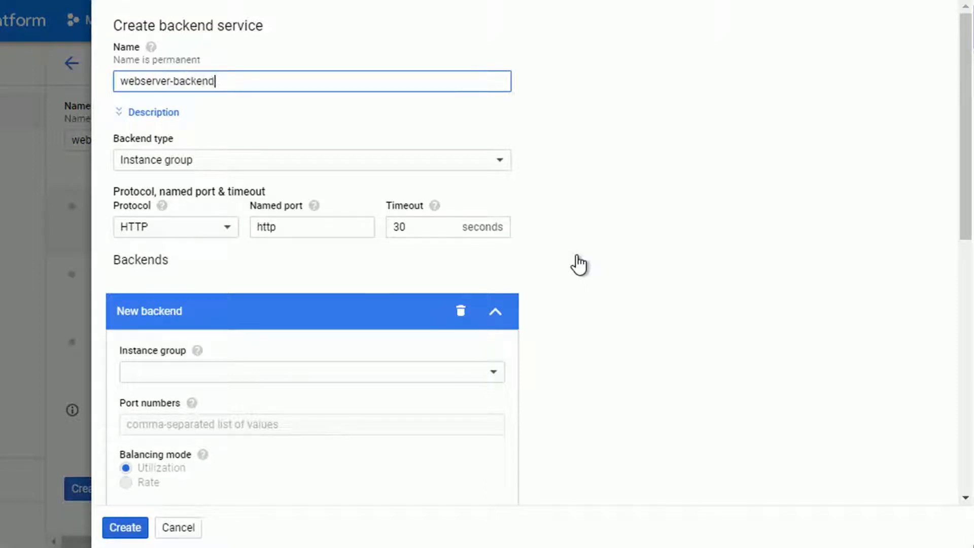
click(312, 160)
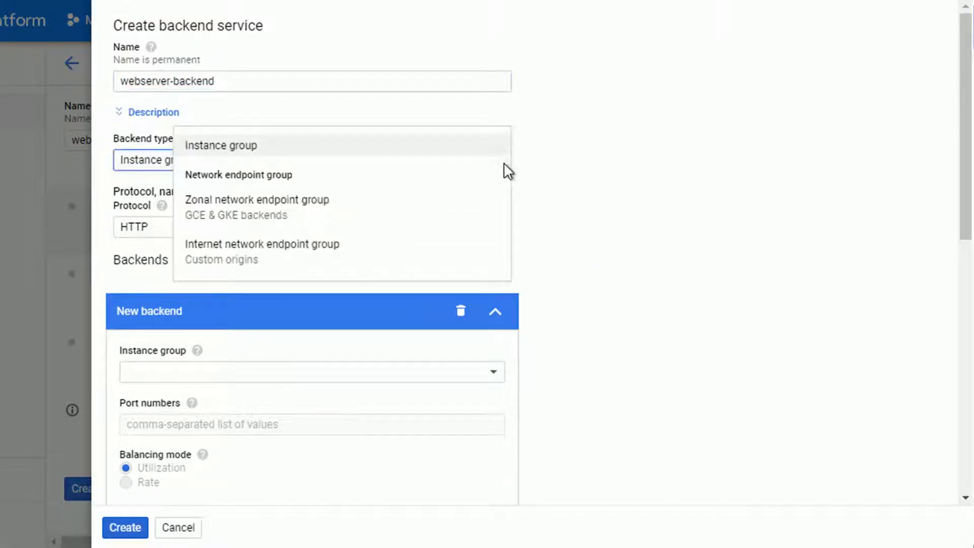
mouse_move(343, 177)
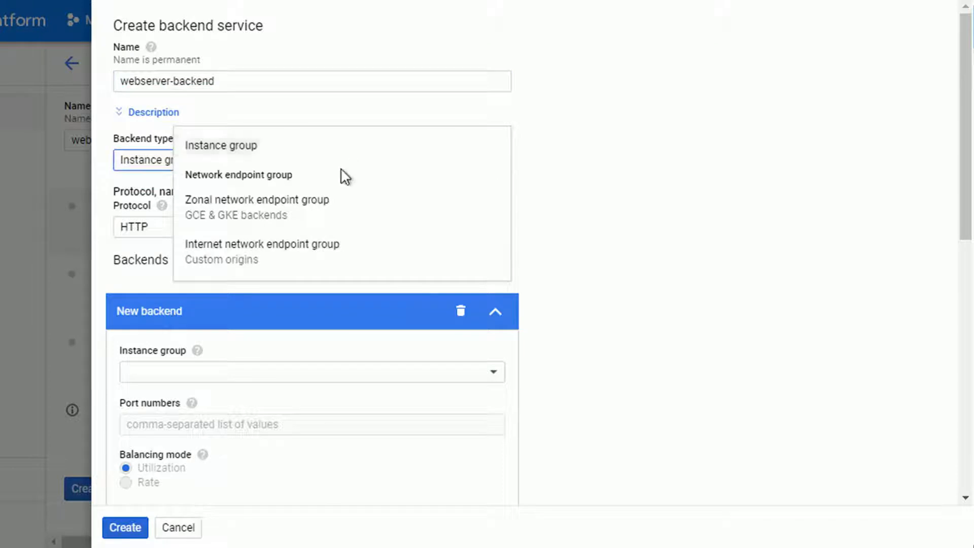
mouse_move(334, 207)
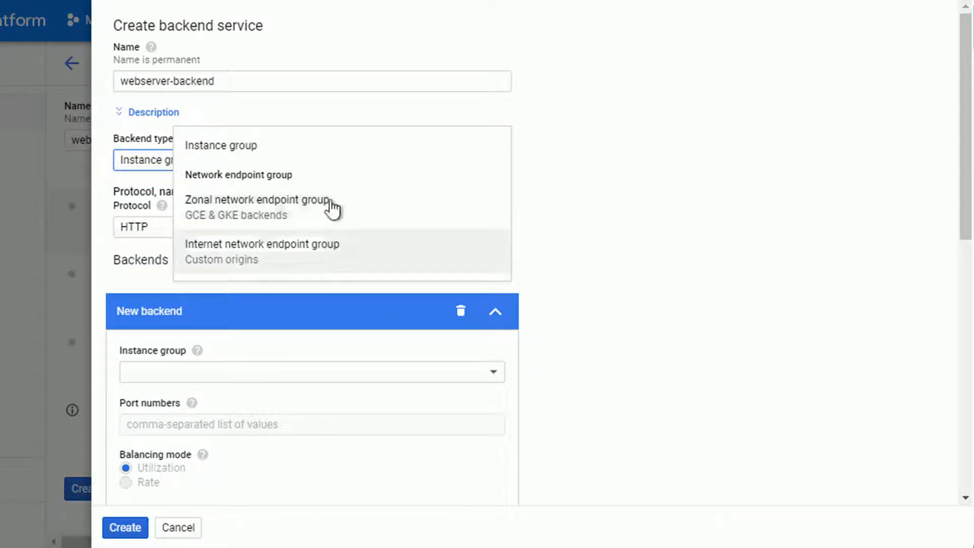
click(220, 144)
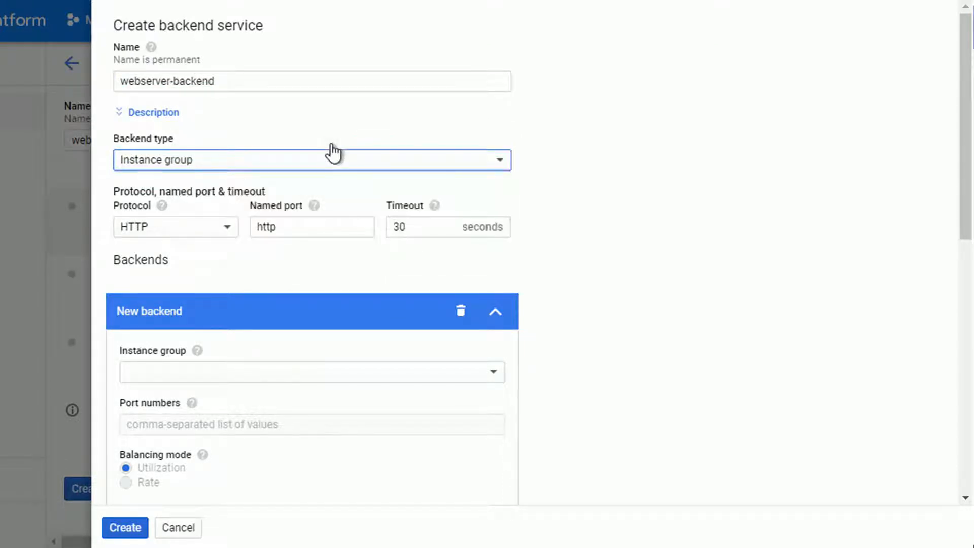
mouse_move(578, 275)
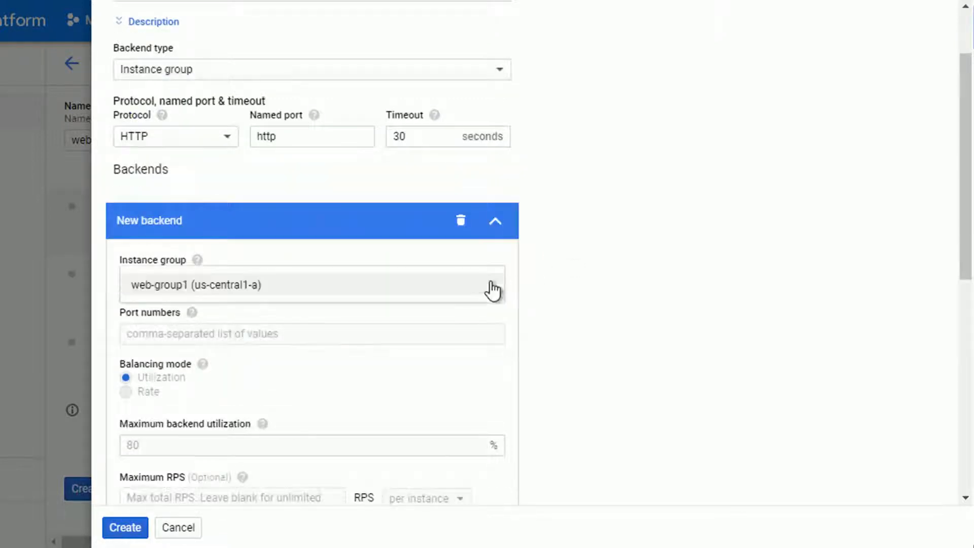
Add web-group1 on port 80 as the backend and select the http-check health check
click(311, 284)
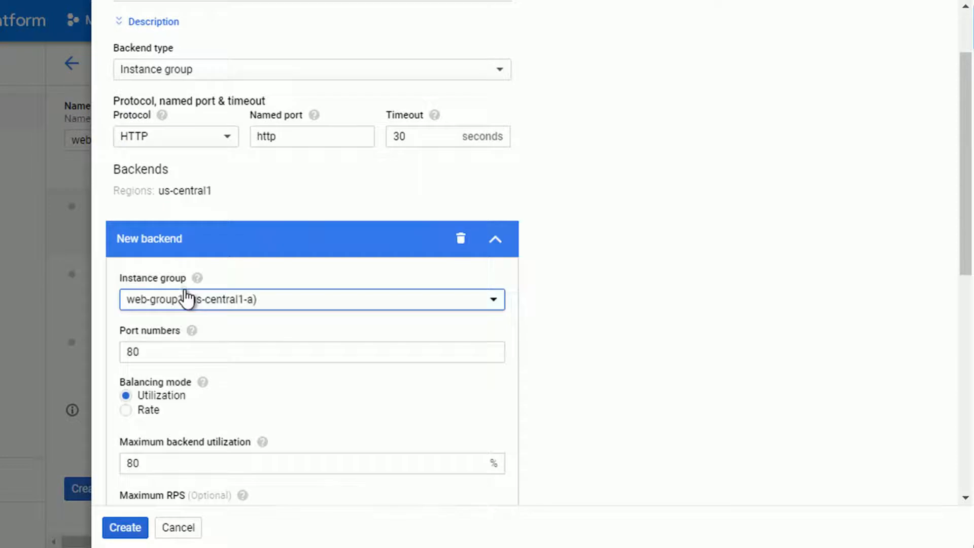
scroll(down, 3)
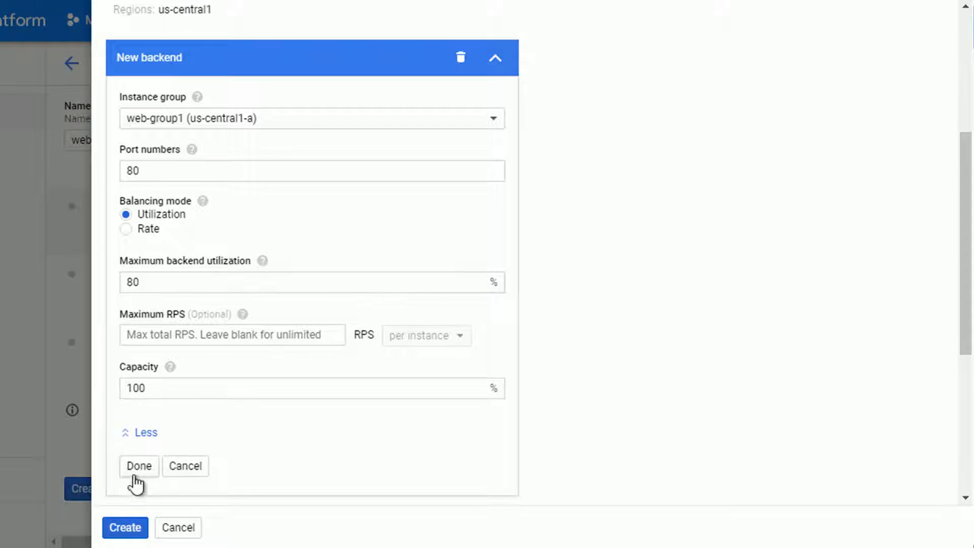
click(139, 467)
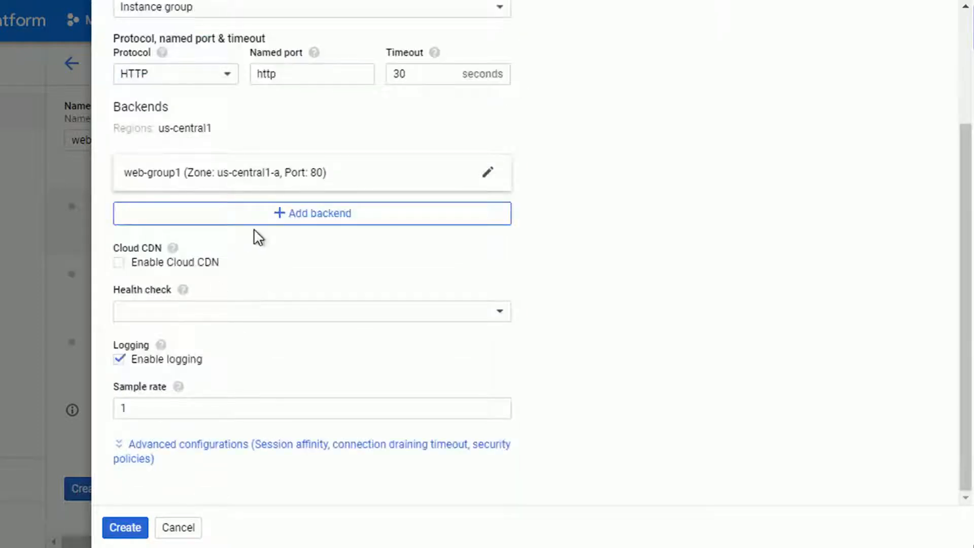
mouse_move(230, 274)
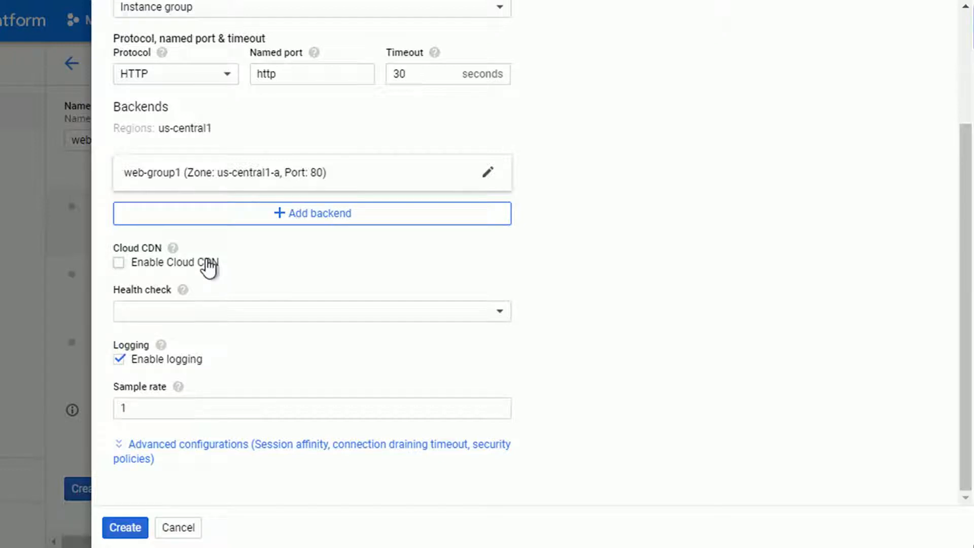
click(310, 311)
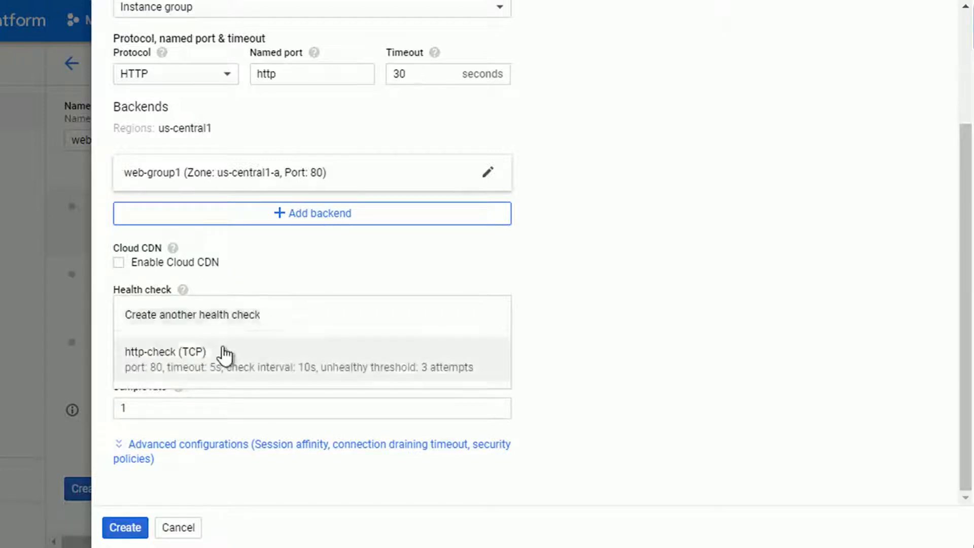
click(165, 352)
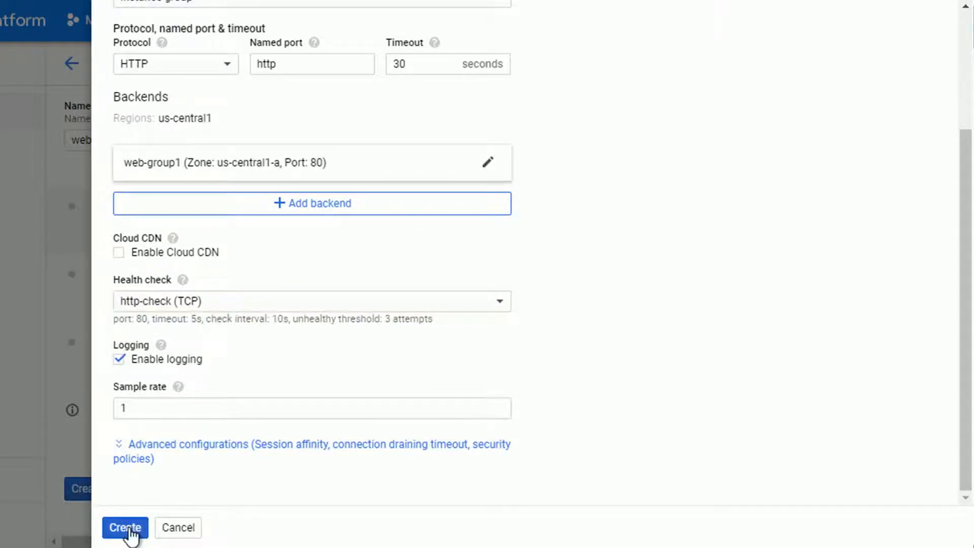
Save webserver-backend, add frontend webserver-http-frontend on ephemeral IP, HTTP port 80, then review
click(124, 528)
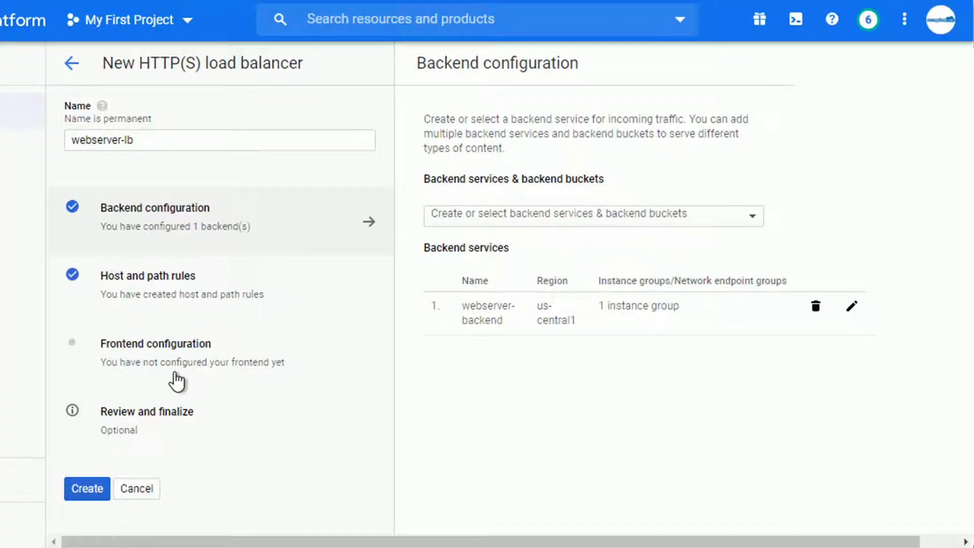
click(147, 275)
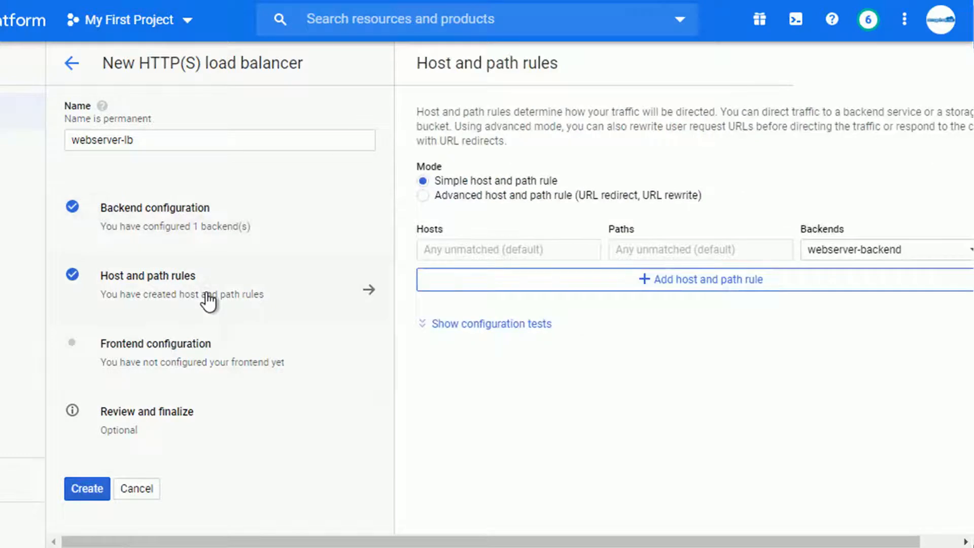
mouse_move(189, 376)
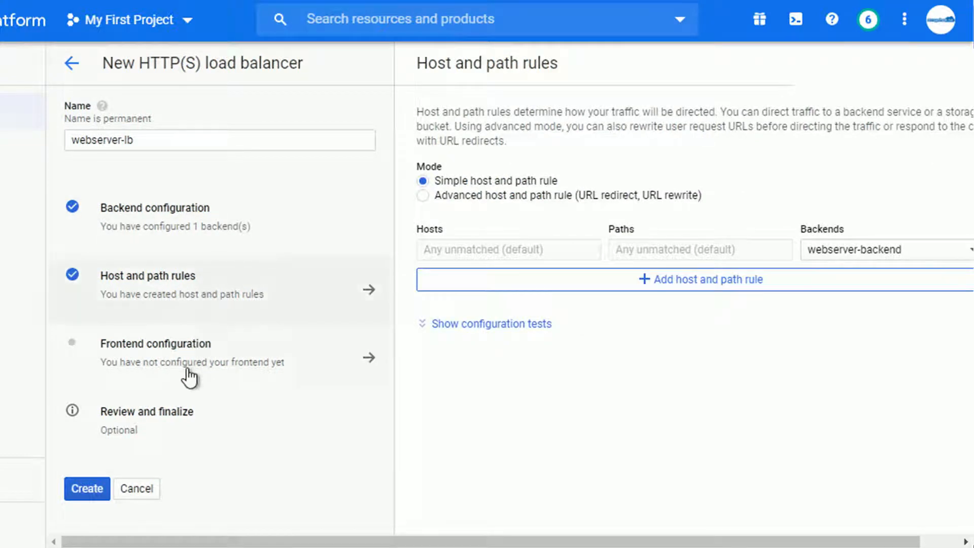
click(155, 352)
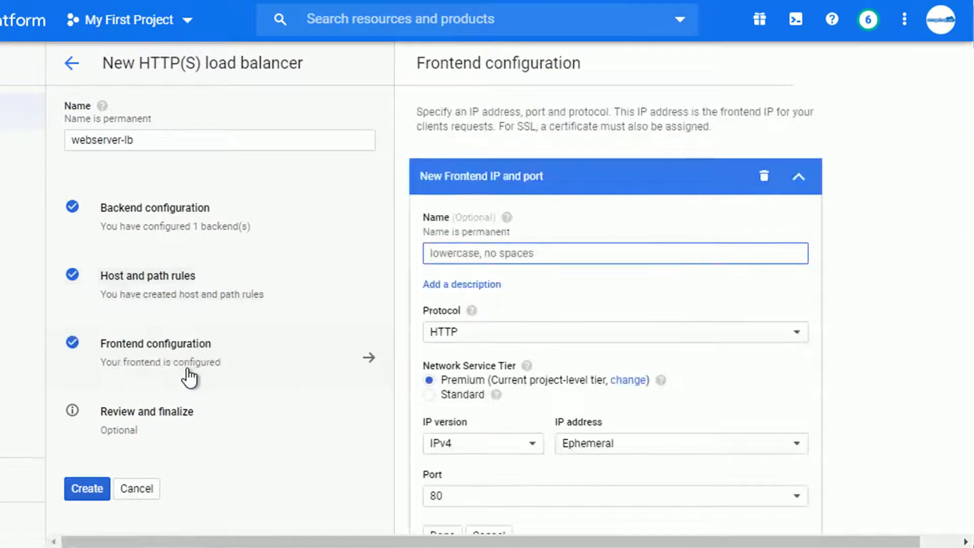
text(webserver-http-)
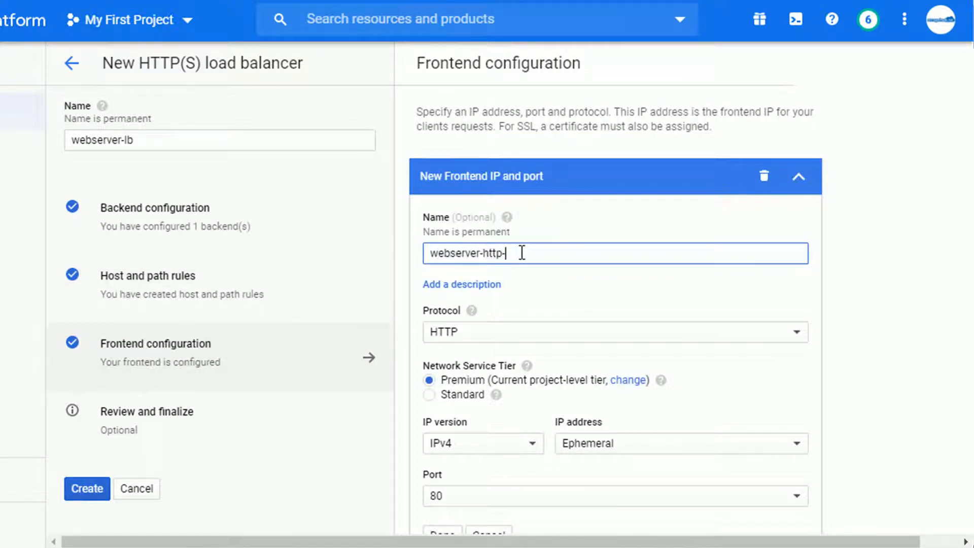
text(frontend)
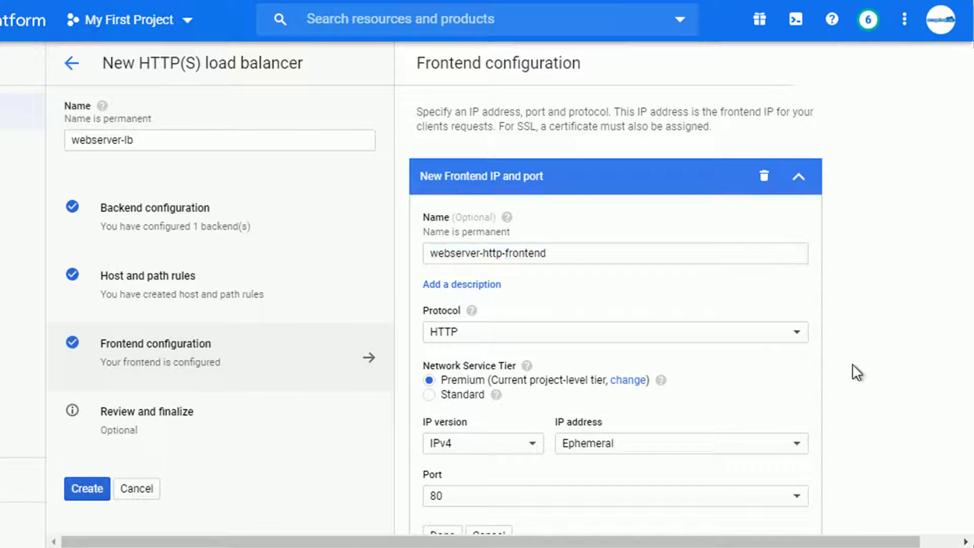
click(680, 443)
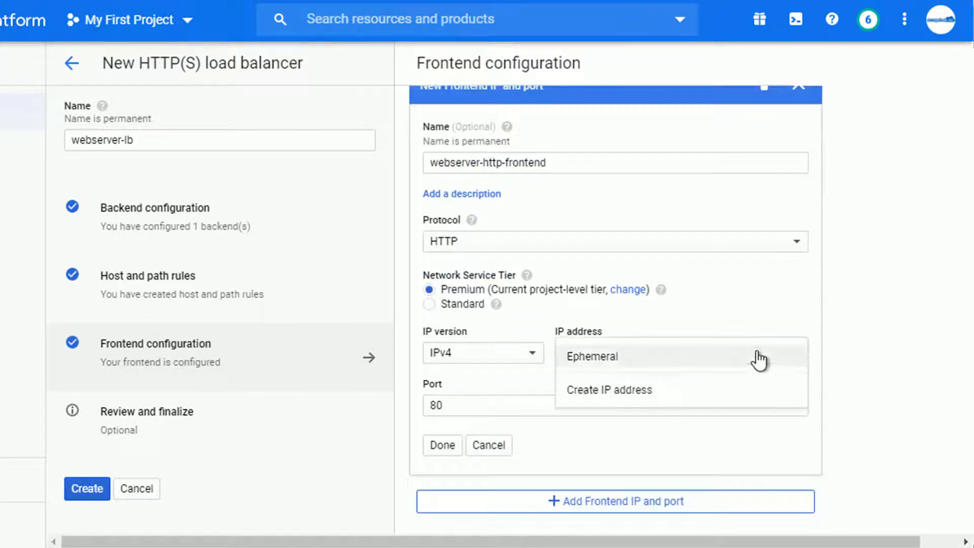
click(592, 356)
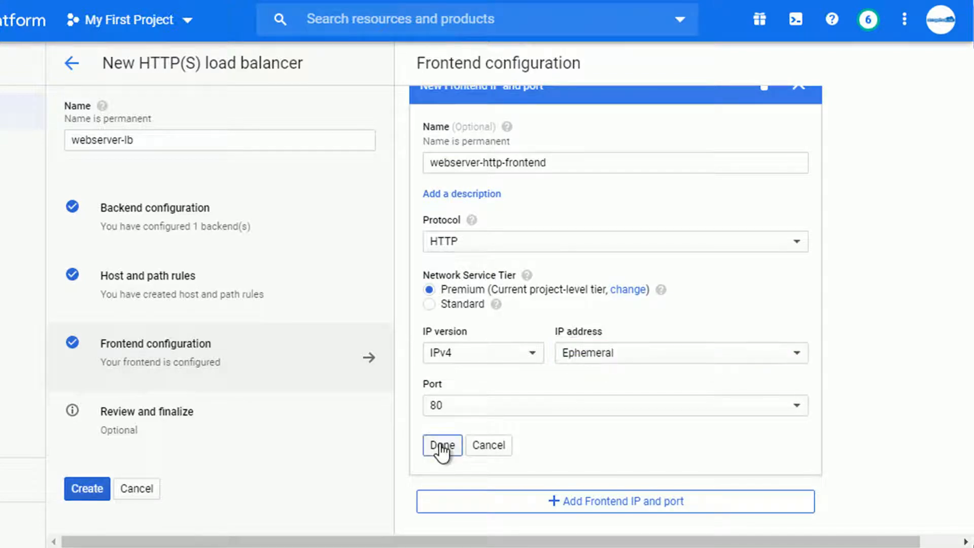
click(442, 445)
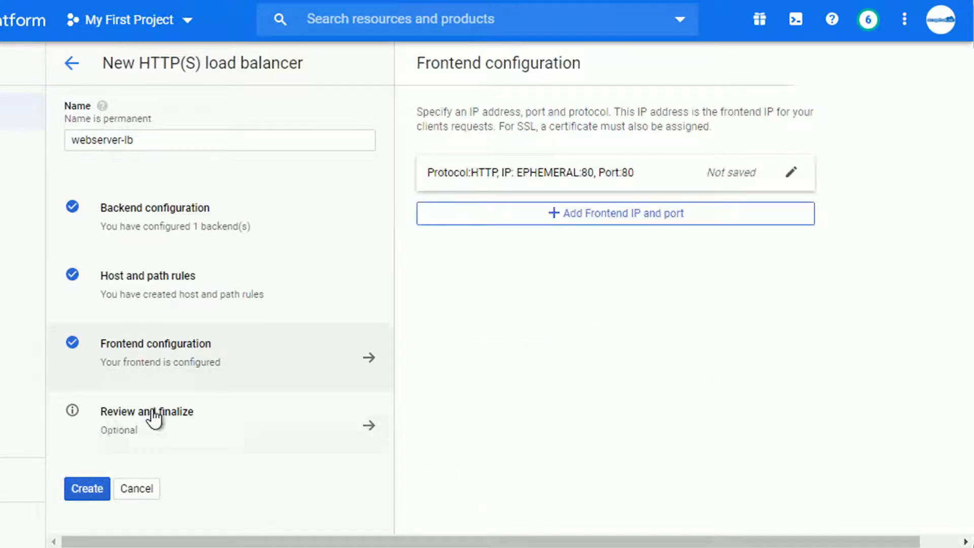
click(147, 412)
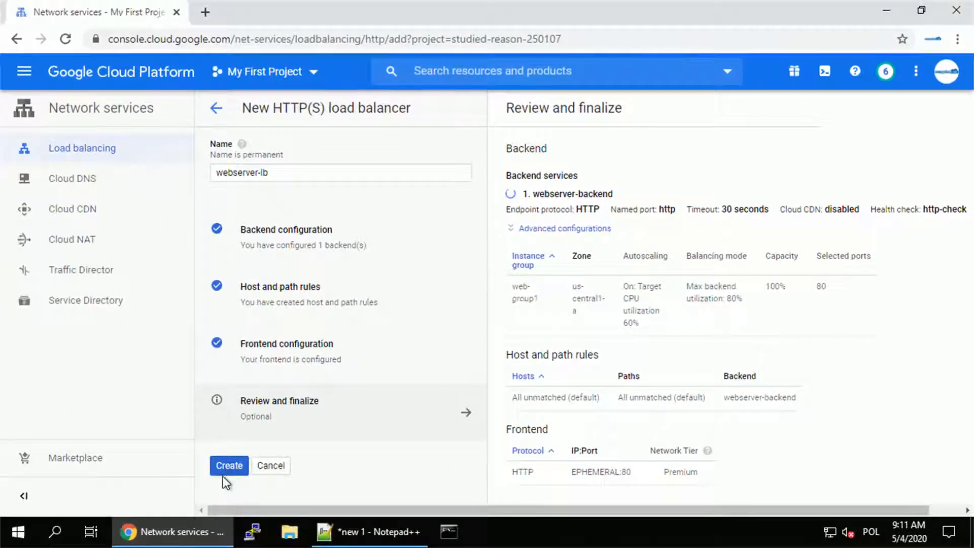
Create webserver-lb and refresh the list until its backend service shows healthy
click(229, 465)
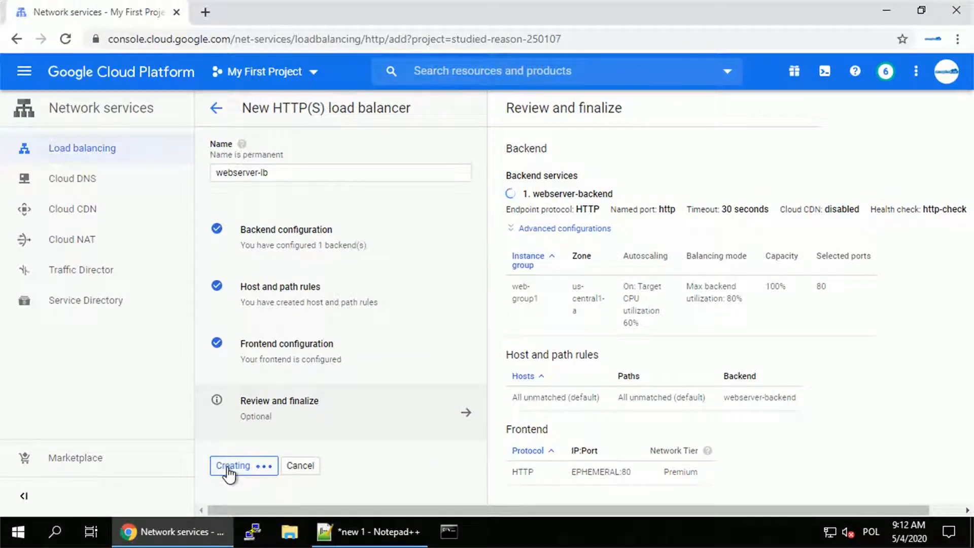
click(243, 465)
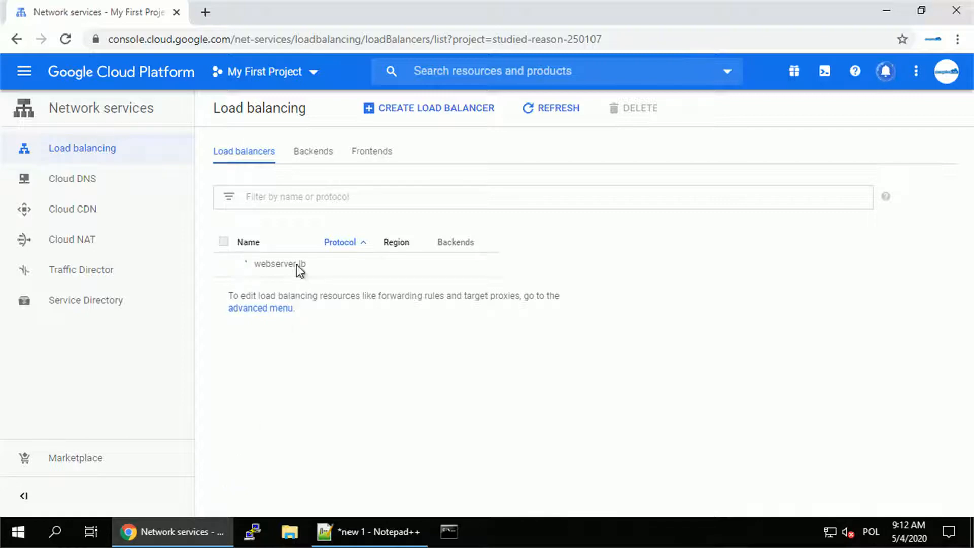
click(558, 108)
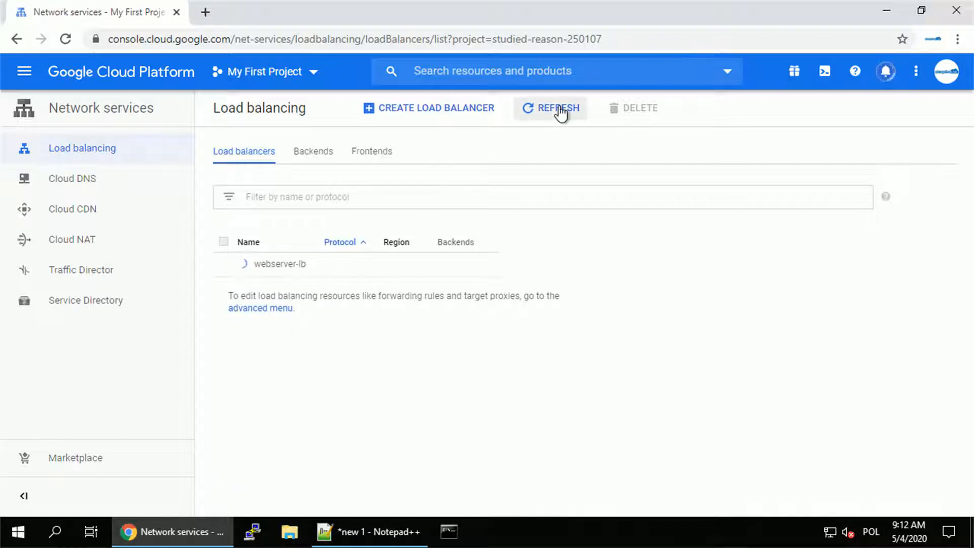
click(549, 108)
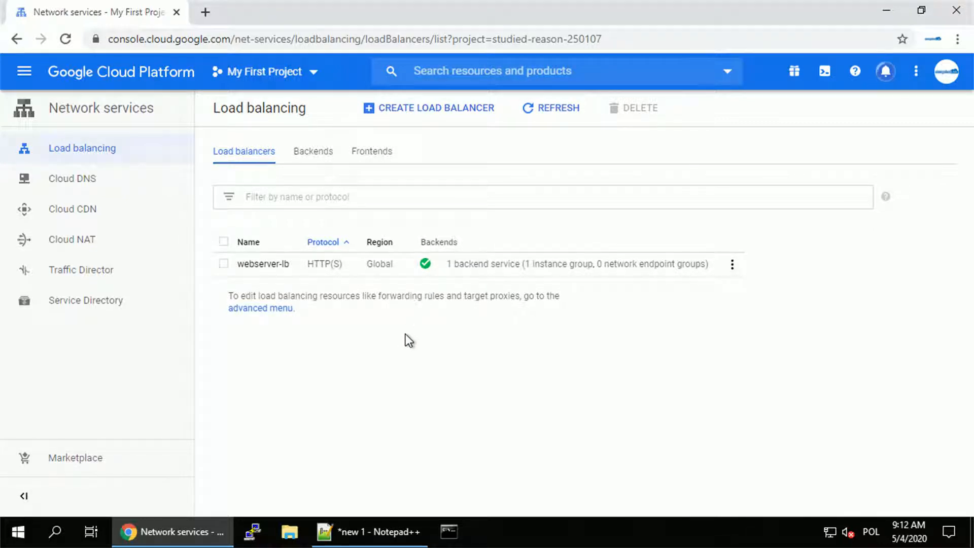
mouse_move(25, 71)
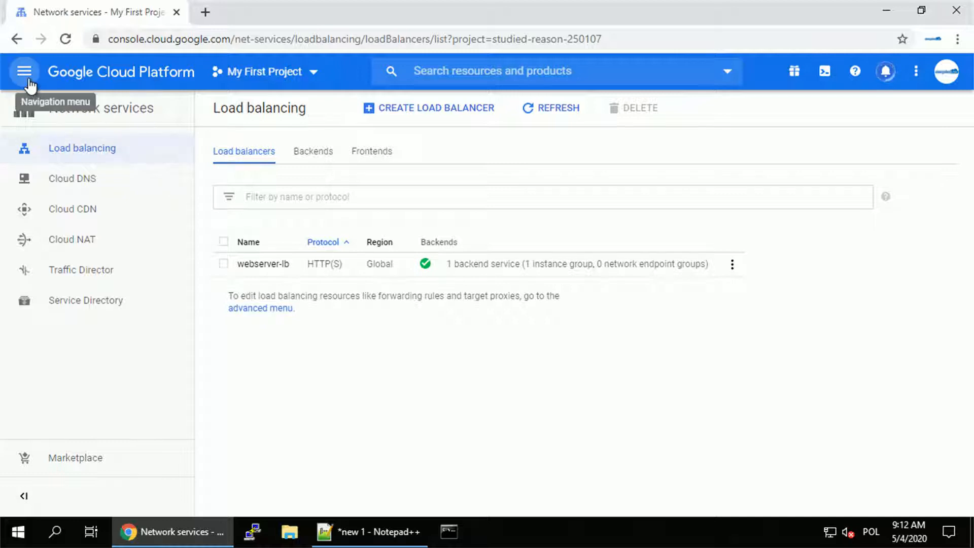
View VPC external IP addresses, showing webserver-http-frontend on ephemeral 34.102.148.198
click(24, 71)
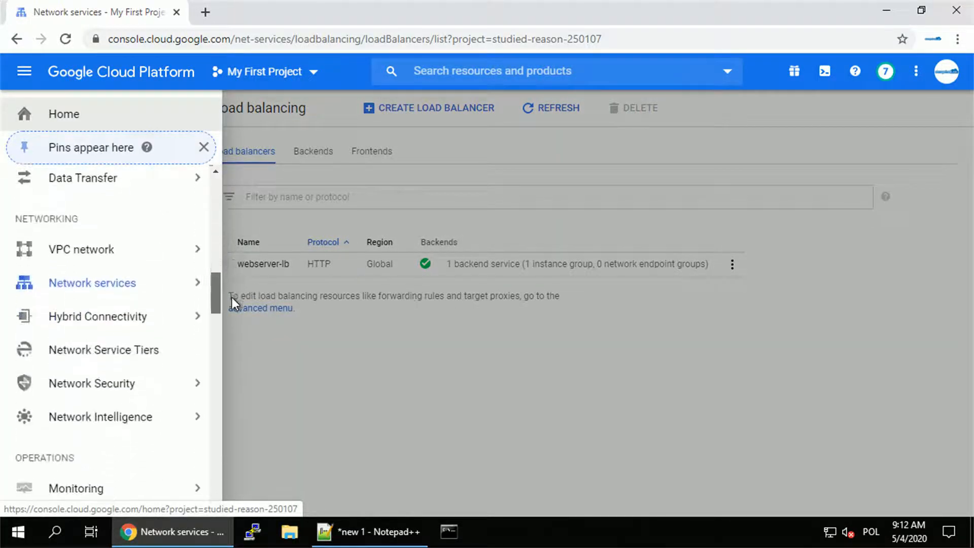
click(80, 249)
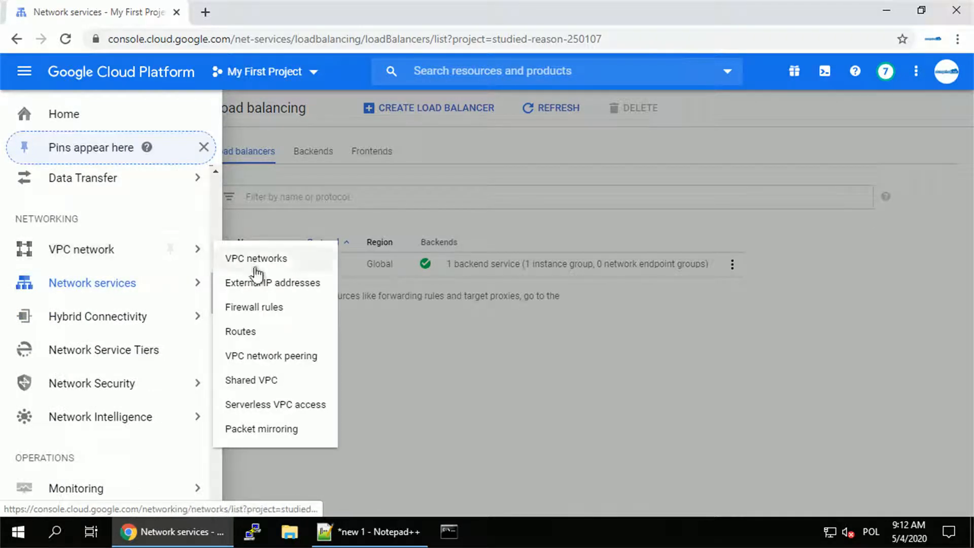
click(272, 282)
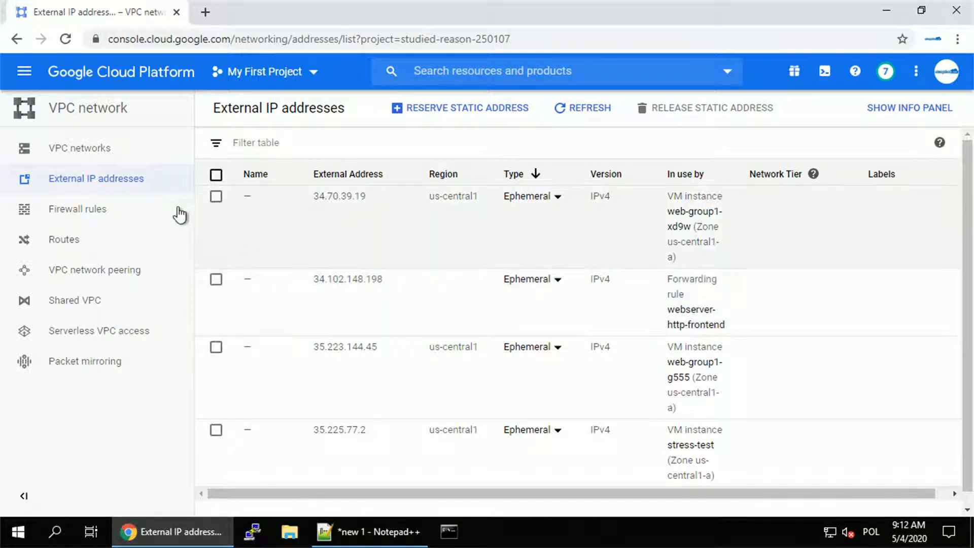
mouse_move(24, 72)
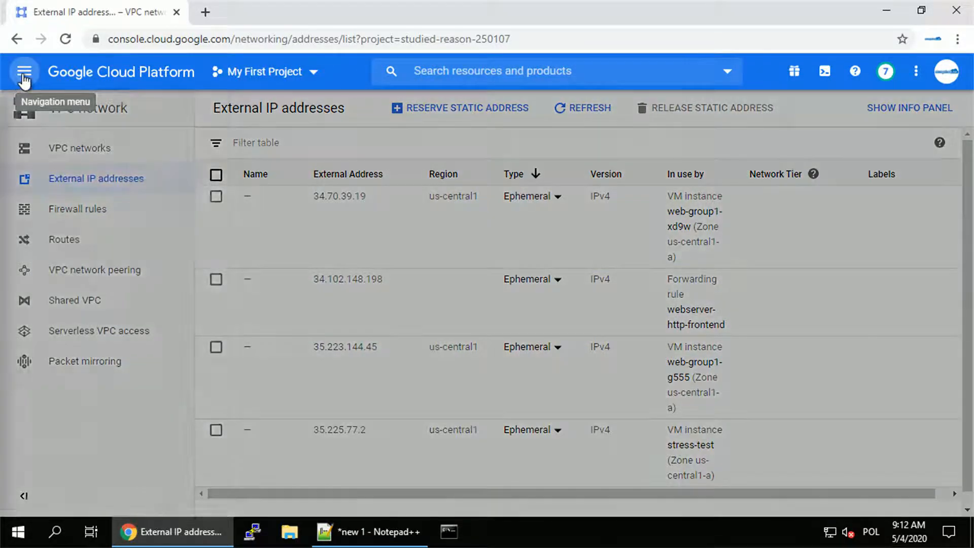
Open the Navigation menu and scroll down to the Networking services
click(24, 71)
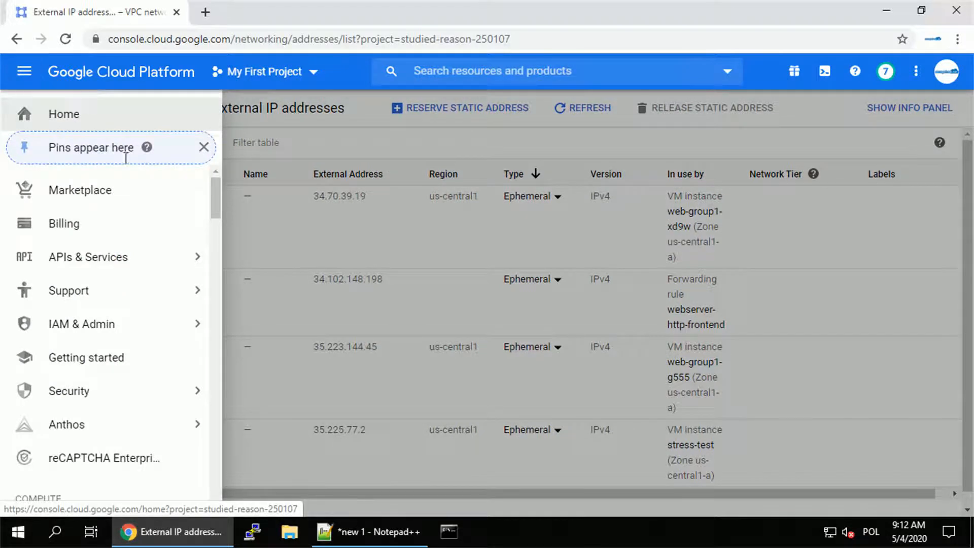
scroll(down, 3)
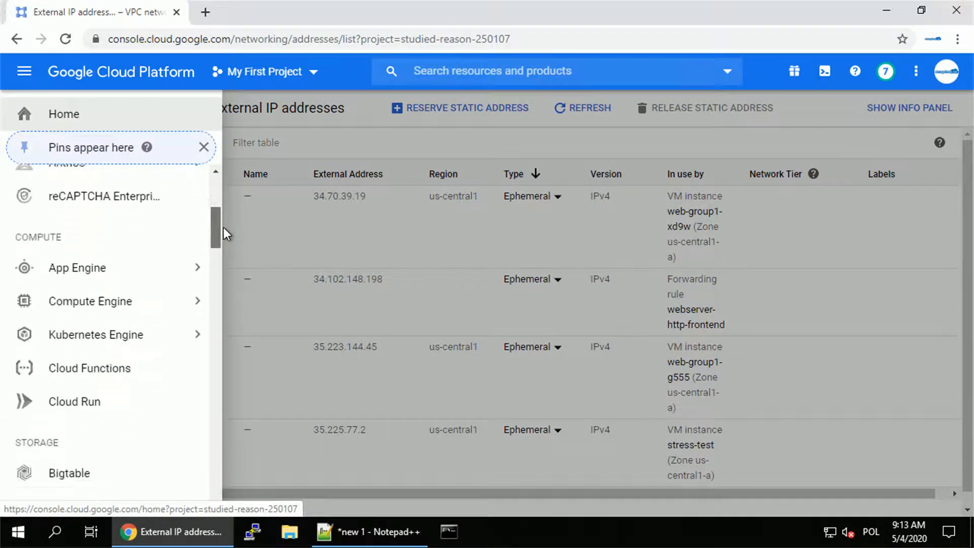
scroll(down, 3)
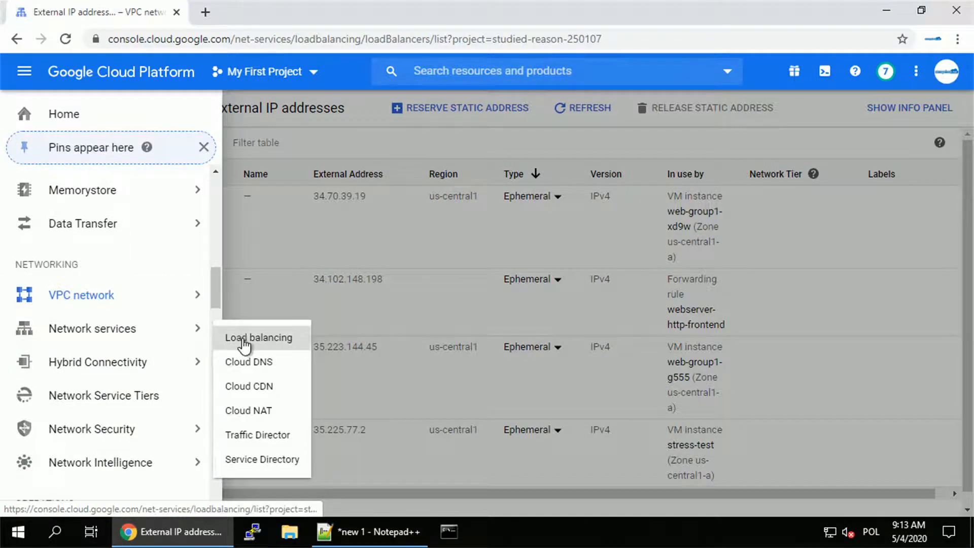
Open webserver-lb's load balancer details, showing frontend HTTP 34.102.148.198:80
click(258, 337)
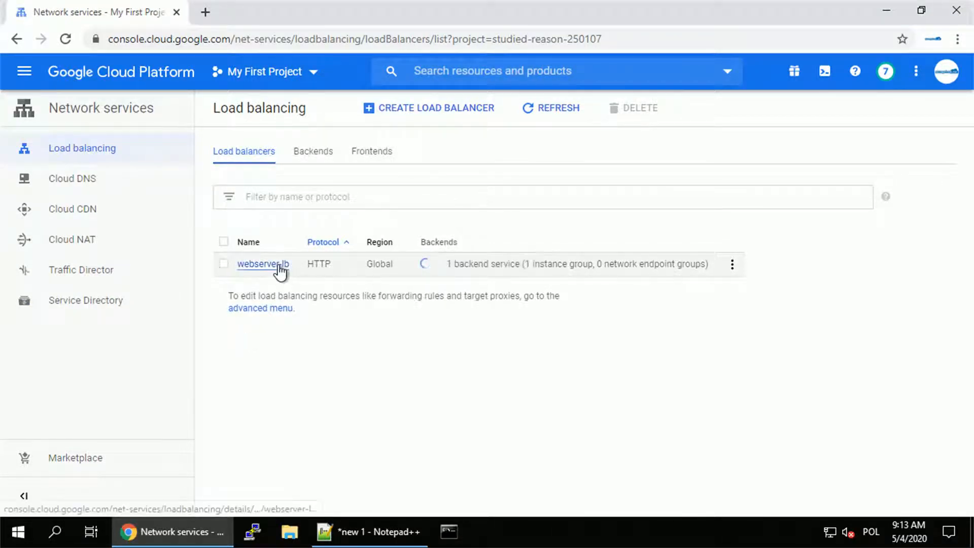
click(263, 264)
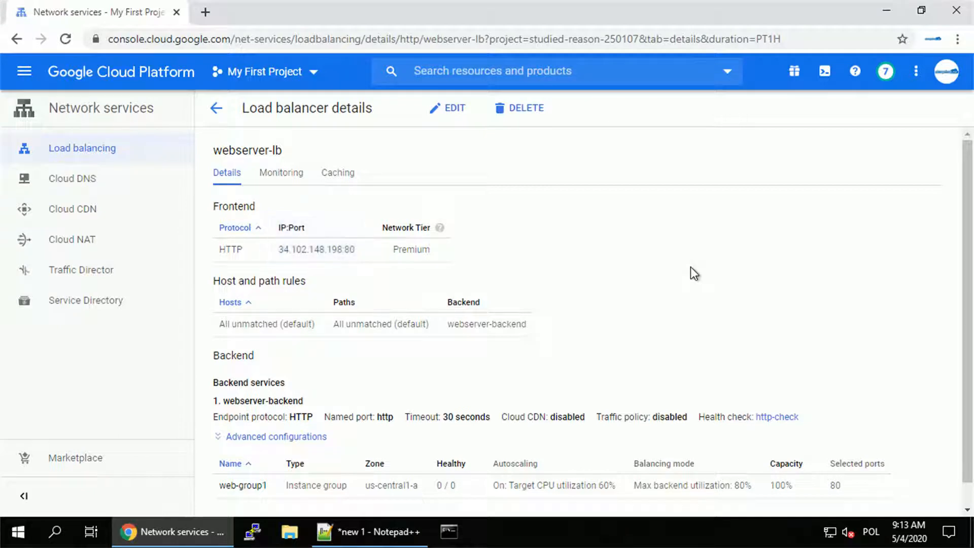
mouse_move(157, 258)
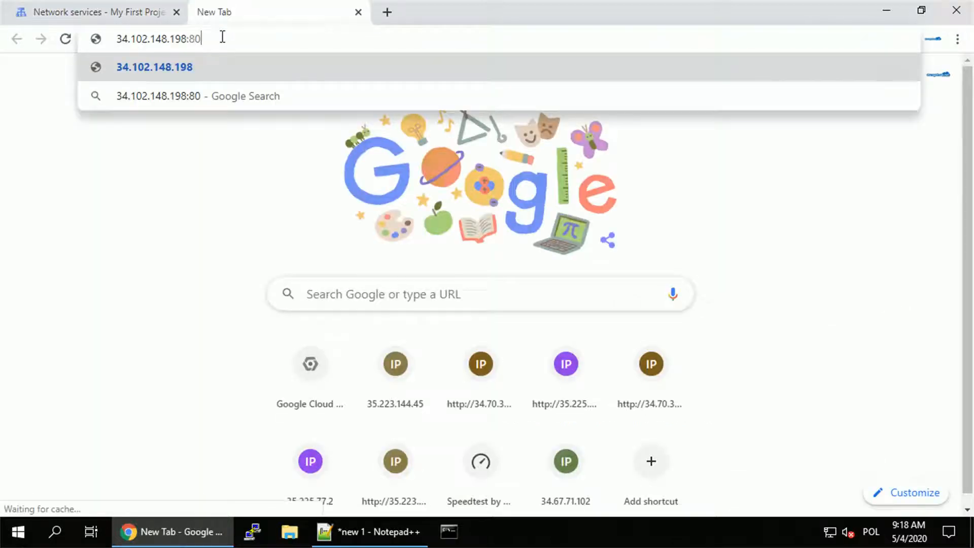
Load 34.102.148.198 and reload repeatedly, with replies alternating between web-group1-xd9w and web-group1-g555
click(154, 66)
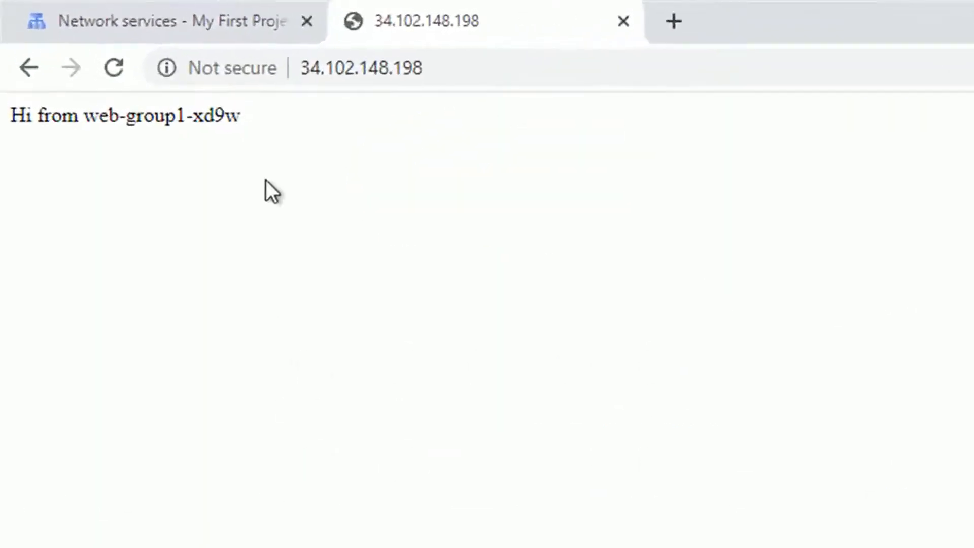
click(113, 67)
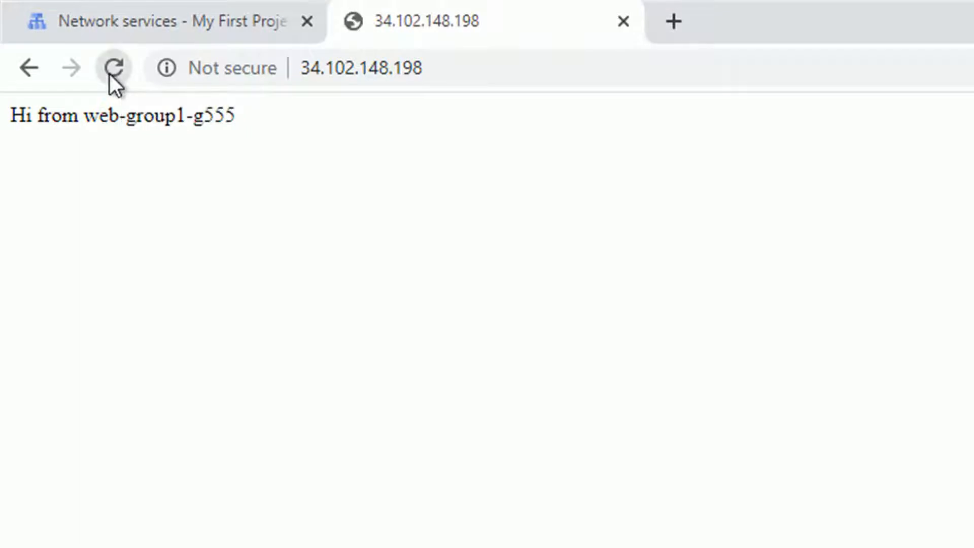
click(113, 68)
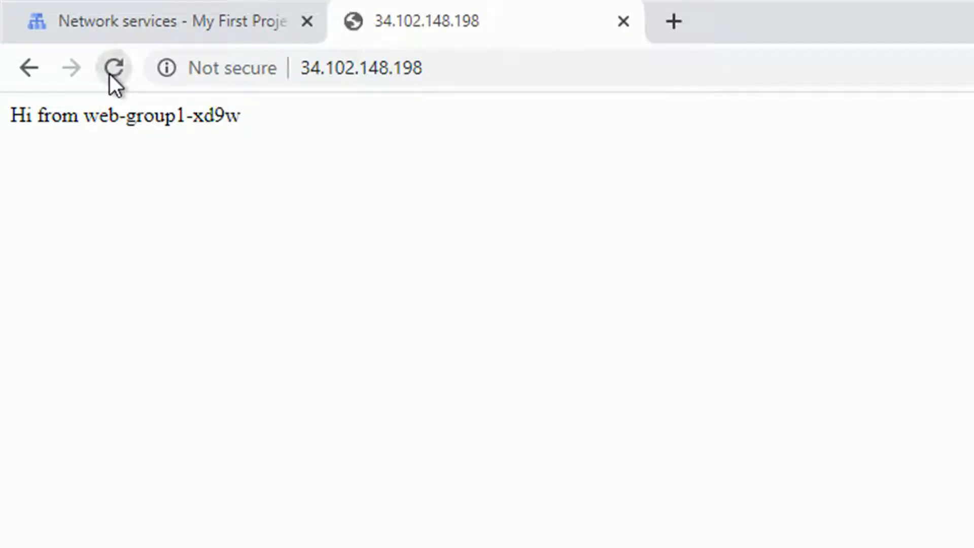
click(113, 67)
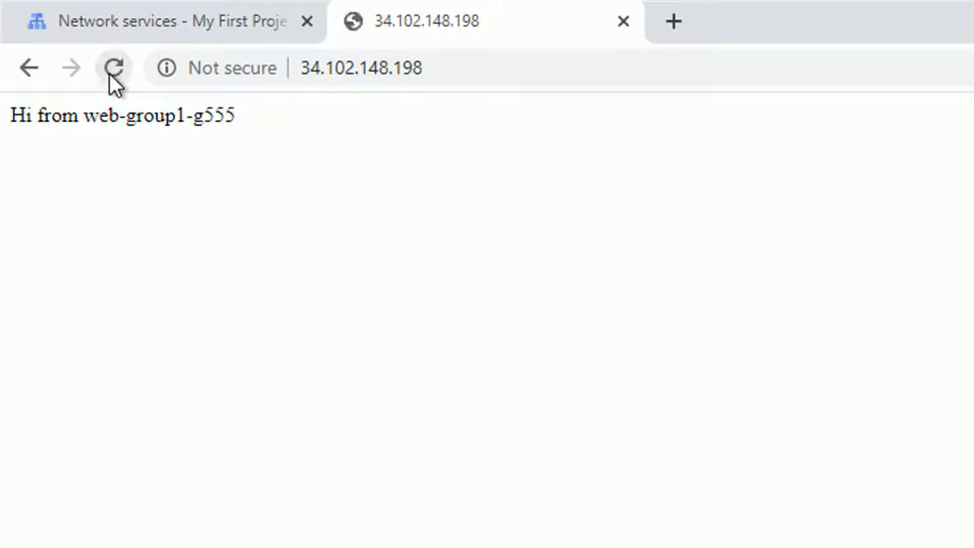
click(112, 67)
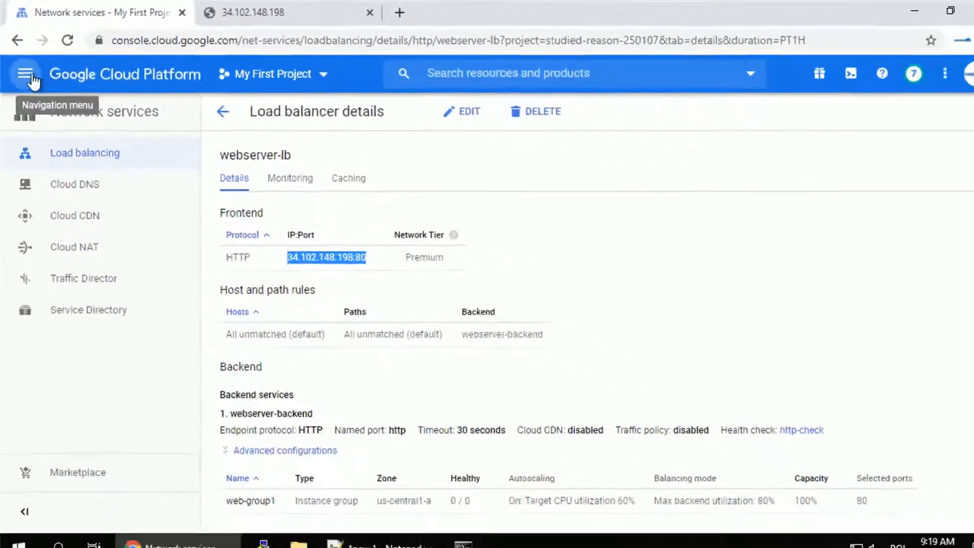
Open Compute Engine Instance groups in a new tab and view web-group1's two healthy members
click(26, 73)
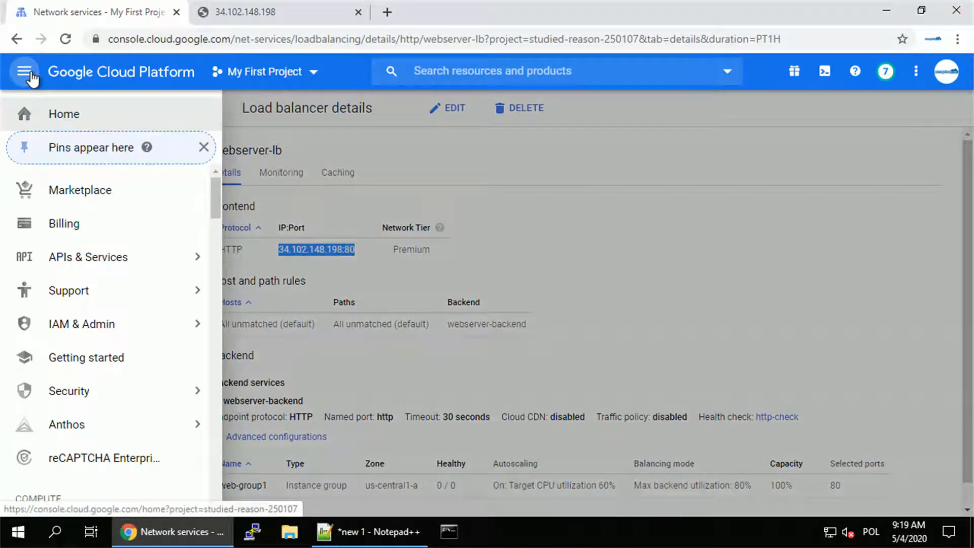
mouse_move(91, 222)
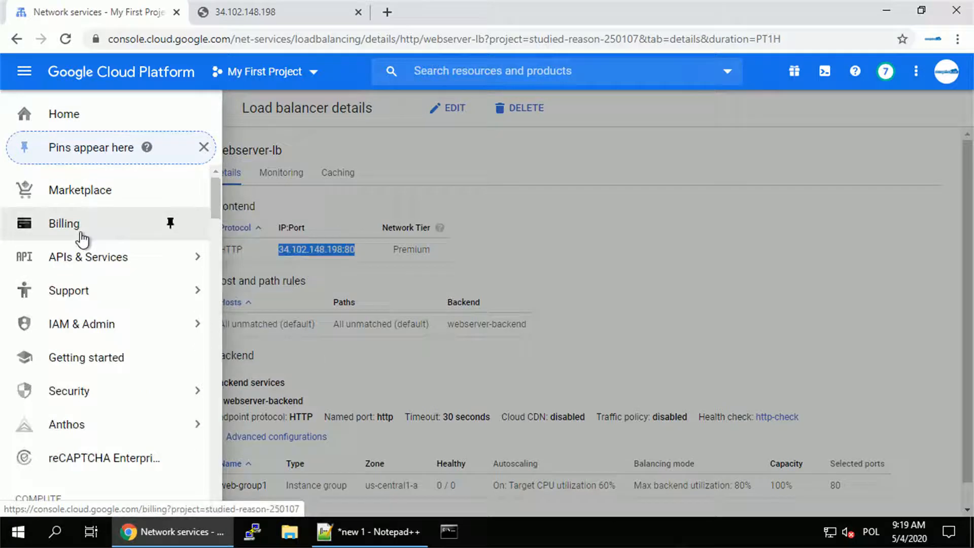
scroll(down, 3)
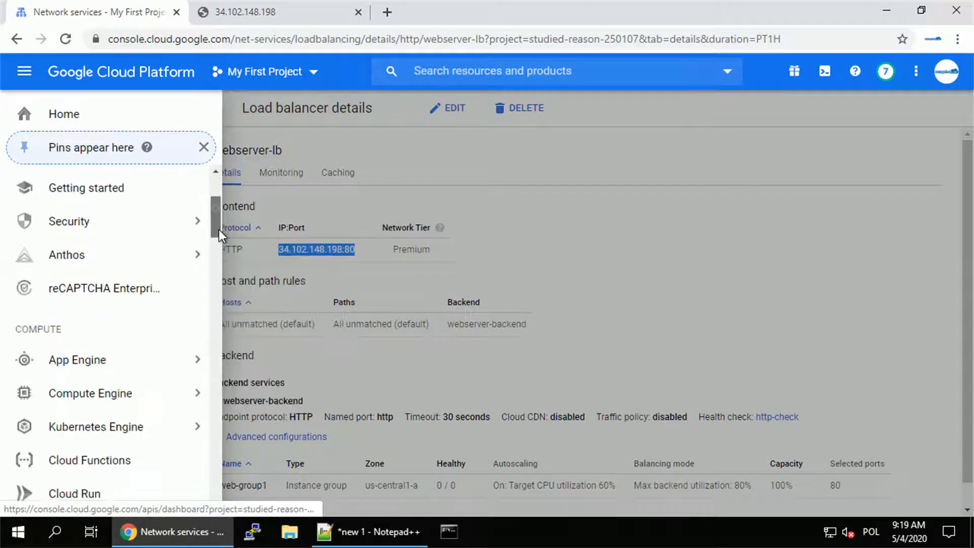
click(90, 392)
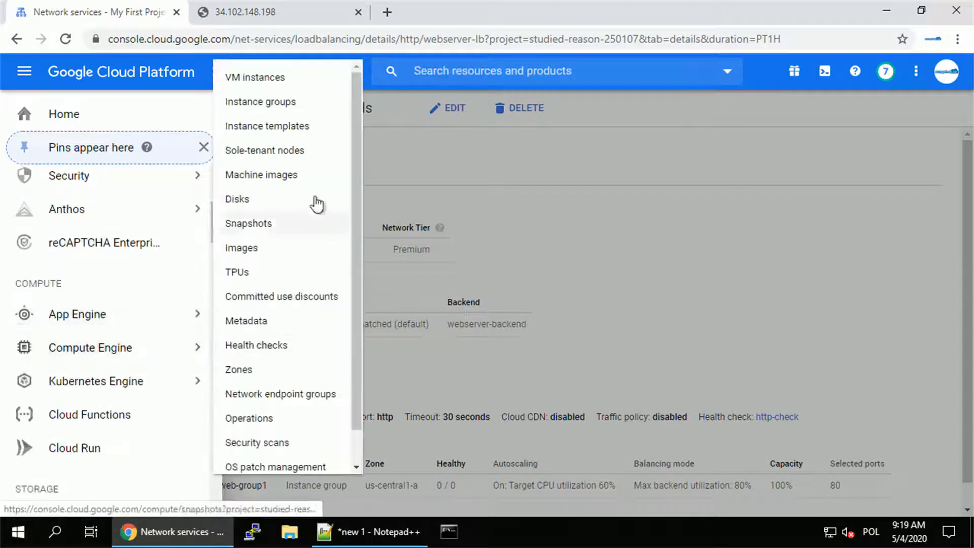
right_click(260, 101)
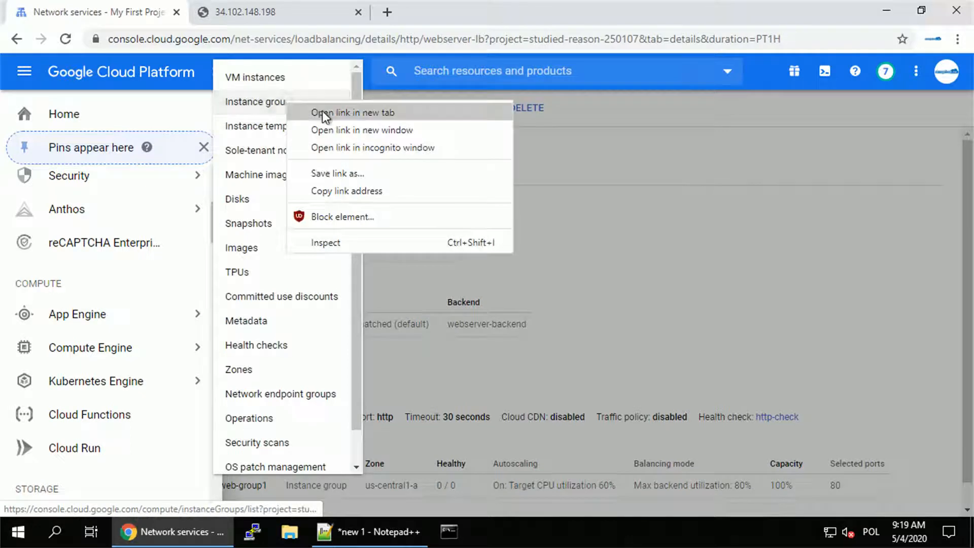
click(353, 113)
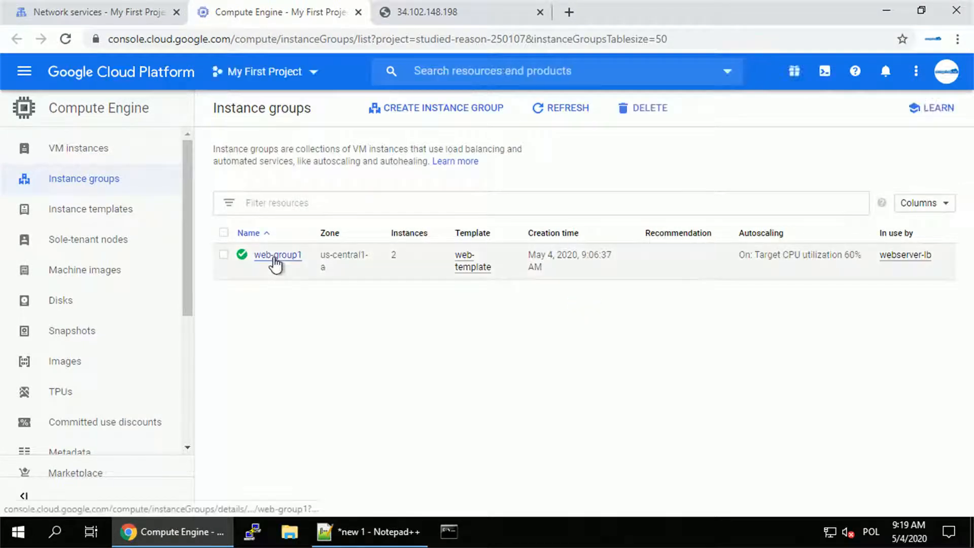
click(277, 255)
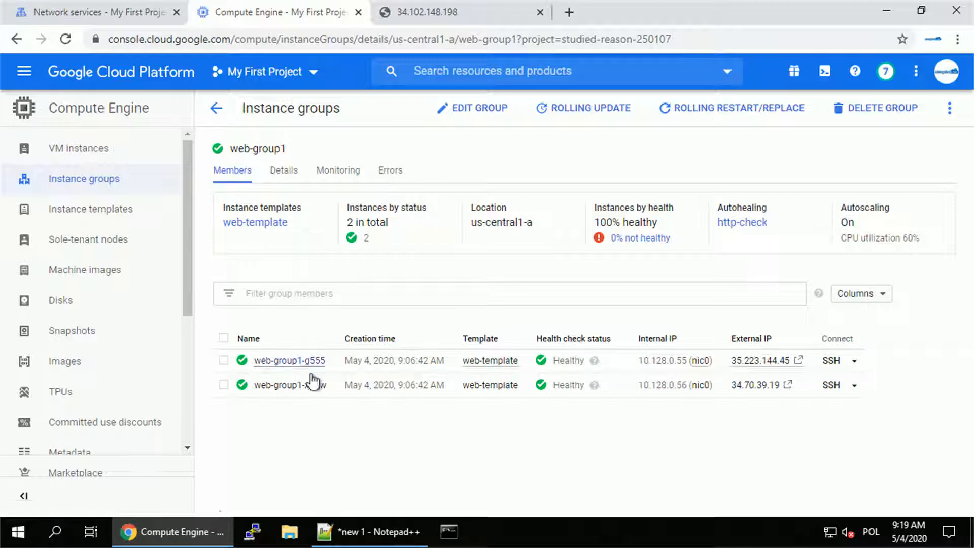
mouse_move(708, 373)
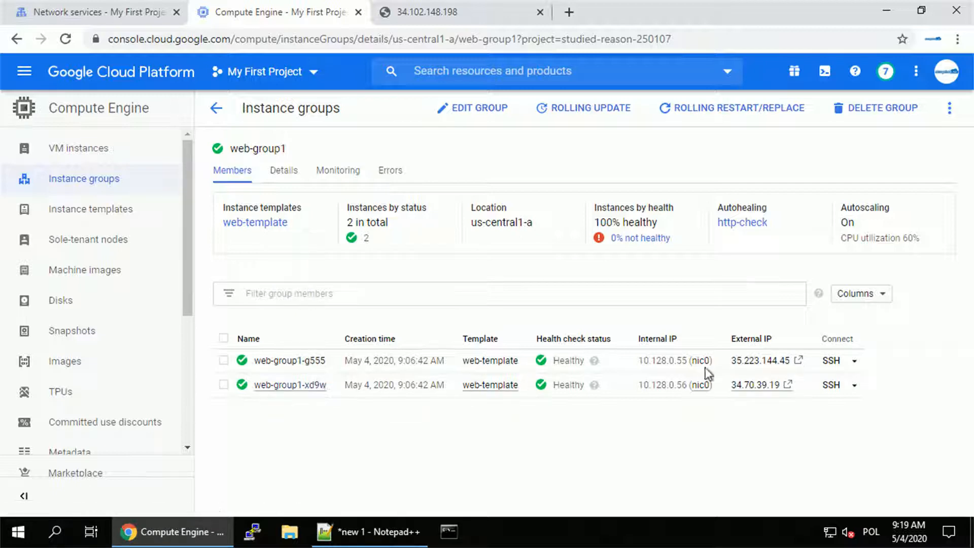
SSH into web-group1-xd9w and stop Apache with 'sudo service apache2 stop'
click(831, 385)
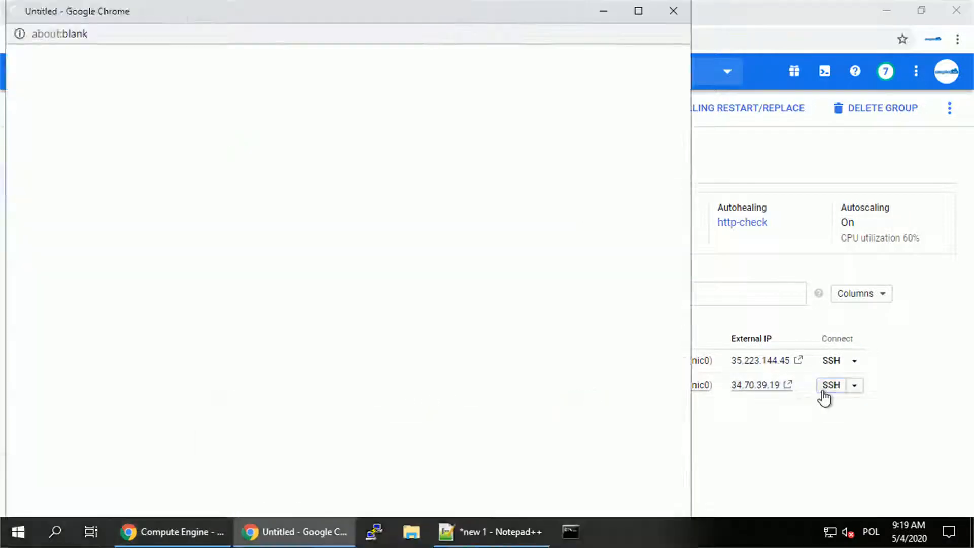
click(831, 385)
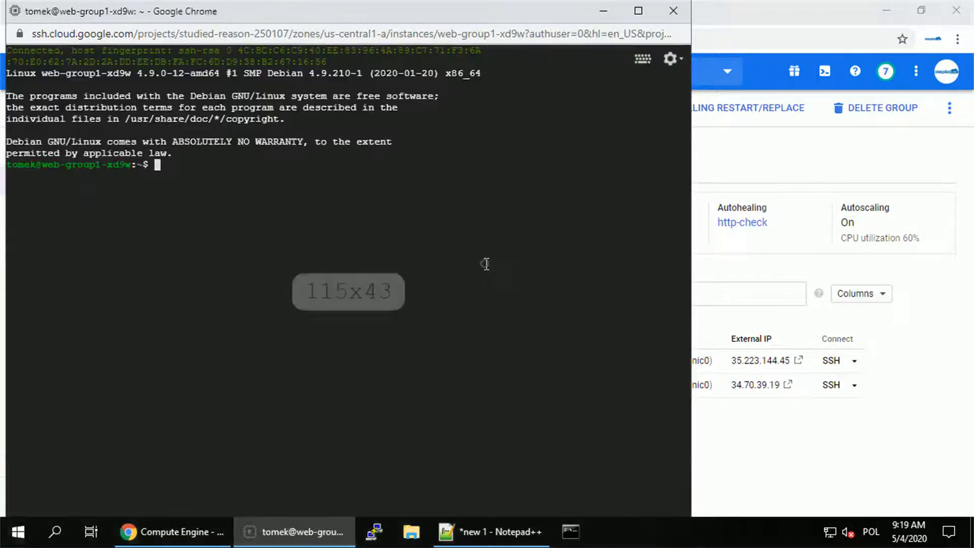
text(sudo s)
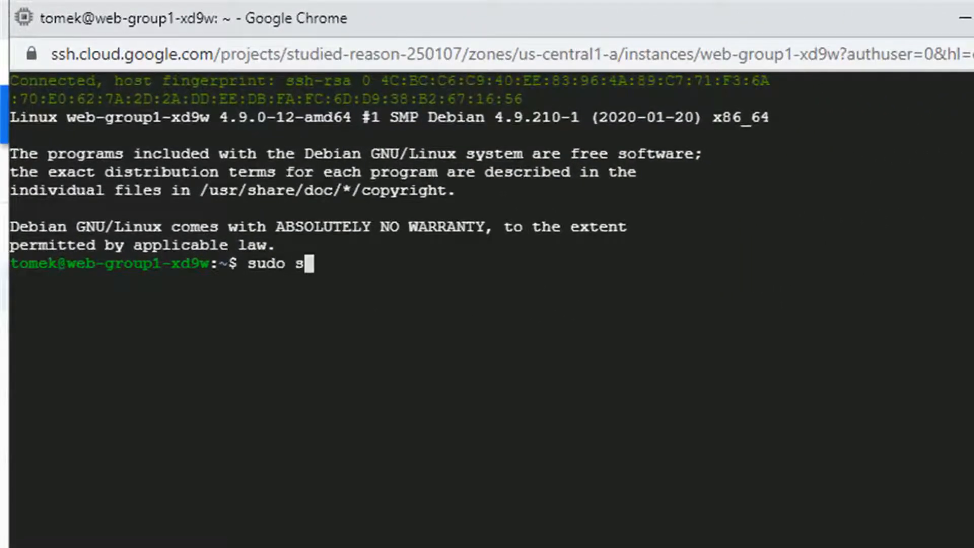
text(ervice ss)
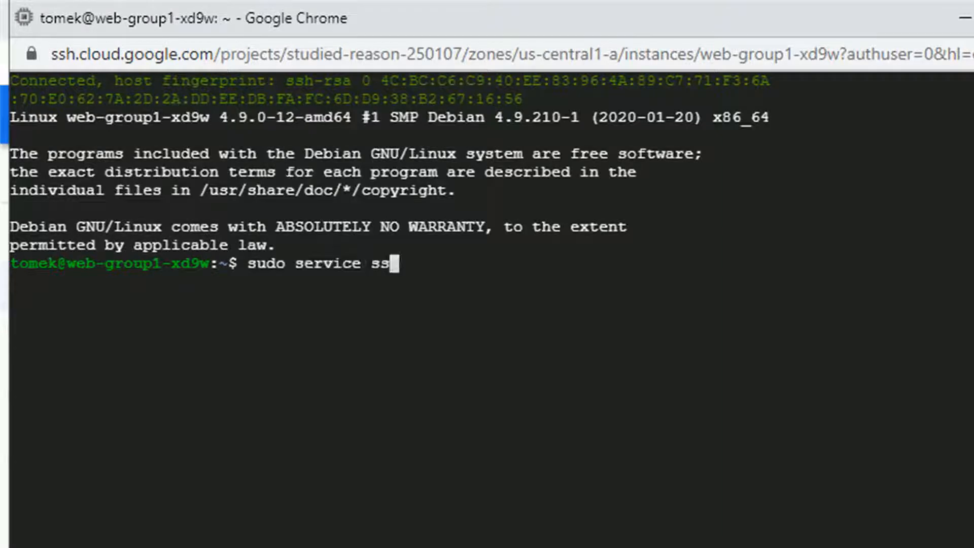
text(apache2 stop)
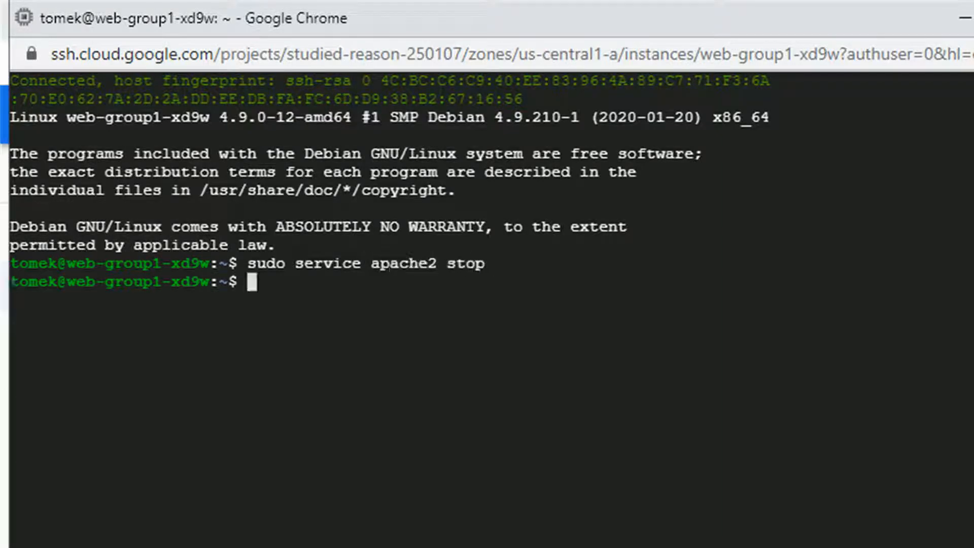
Run 'sudo service apache2 status' to confirm Apache is inactive
text(sud)
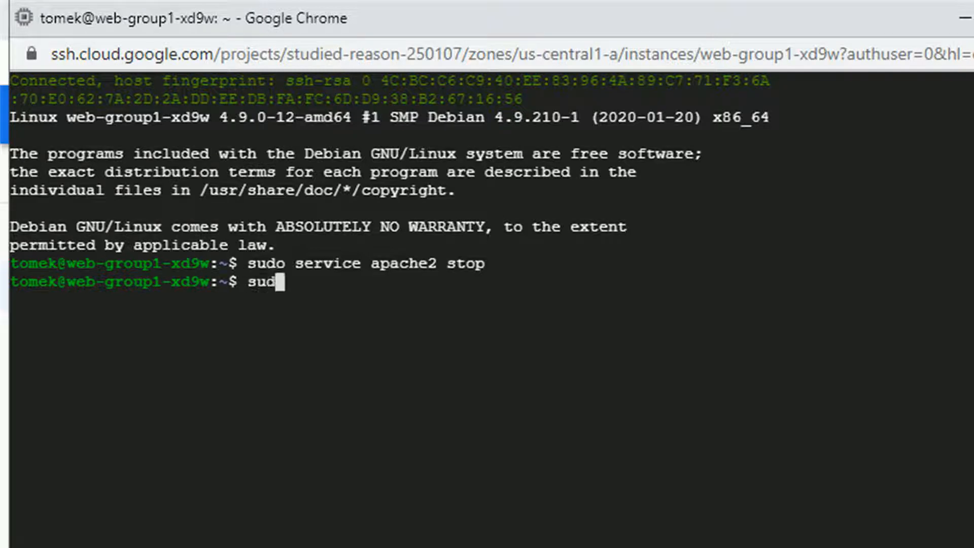
text(o service apache2)
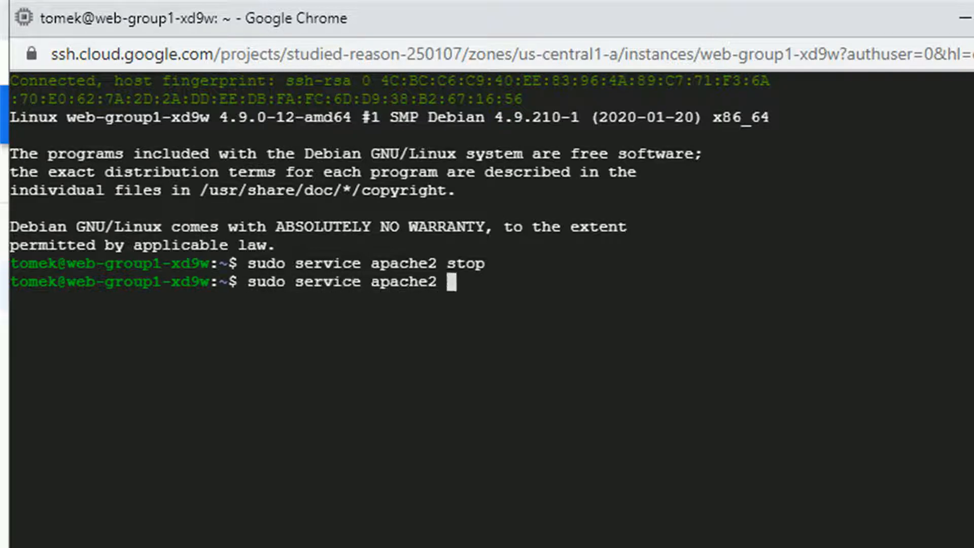
text(status)
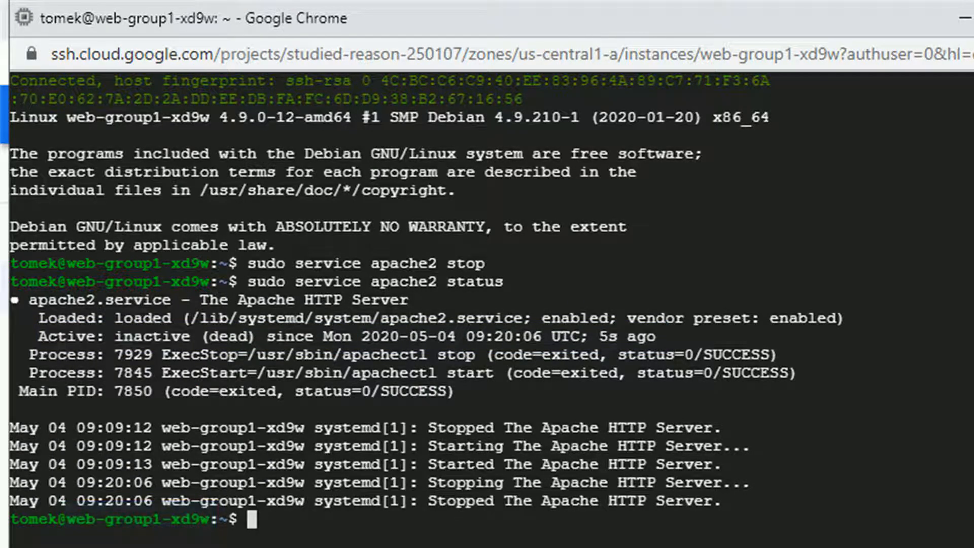
click(327, 14)
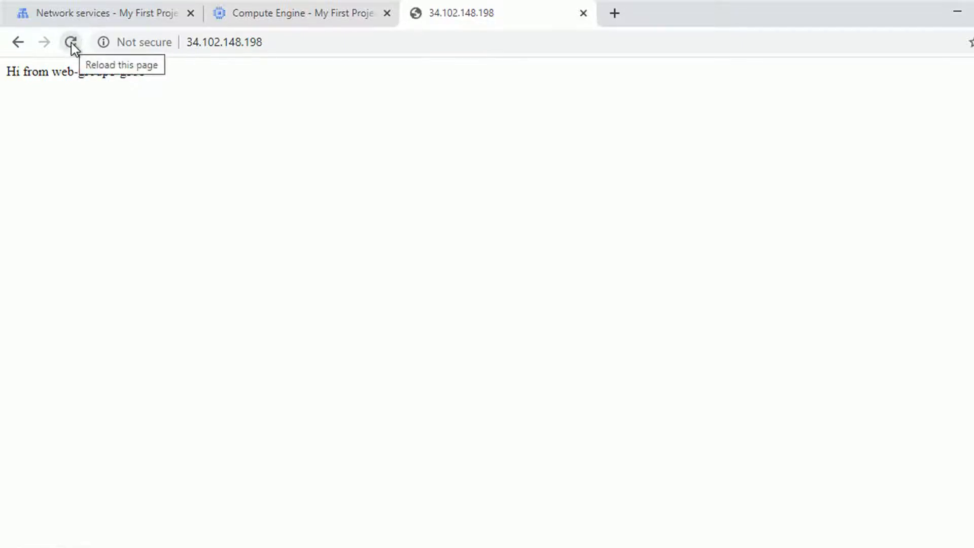
Reload 34.102.148.198 twice, getting only web-group1-g555's greeting
click(71, 42)
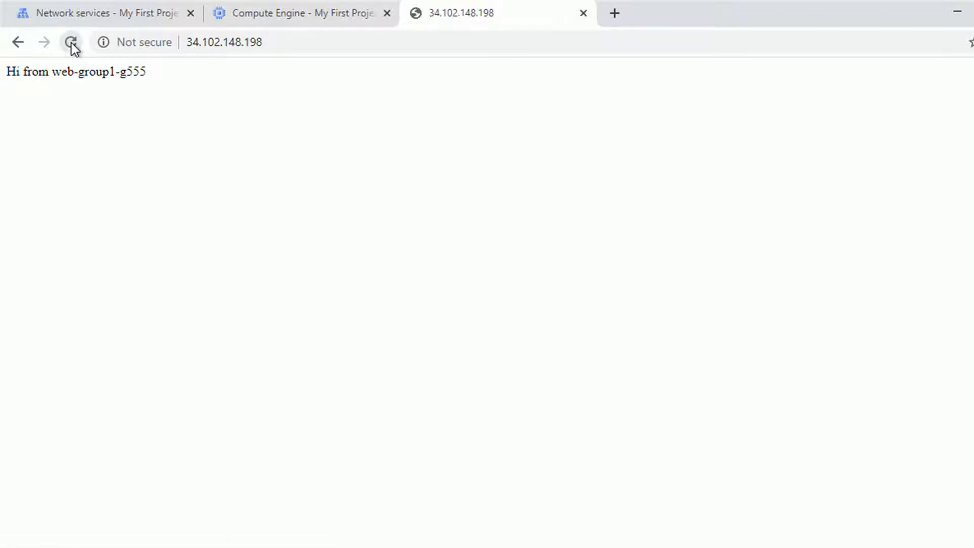
click(100, 12)
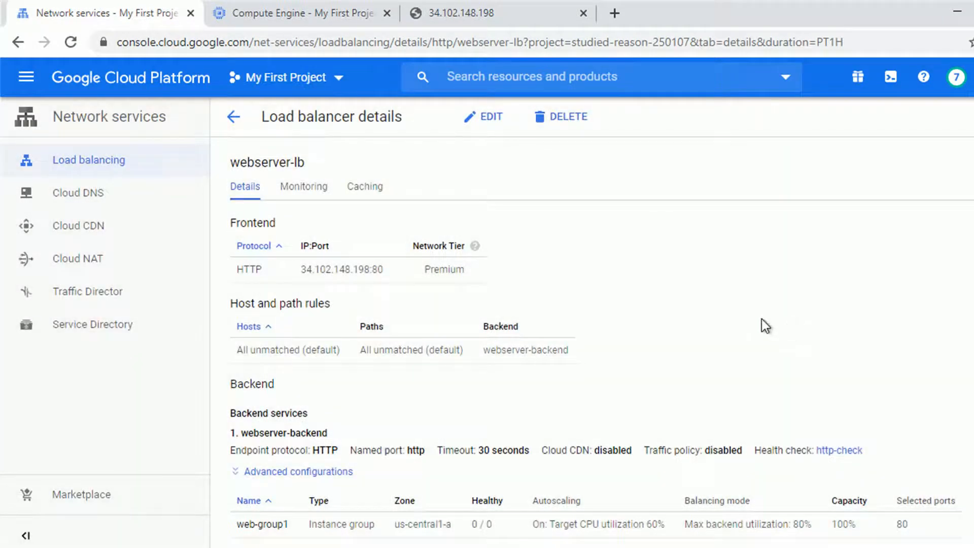
Reload web-group1's members page to see web-group1-xd9w Unhealthy, then return to the IP page
click(304, 186)
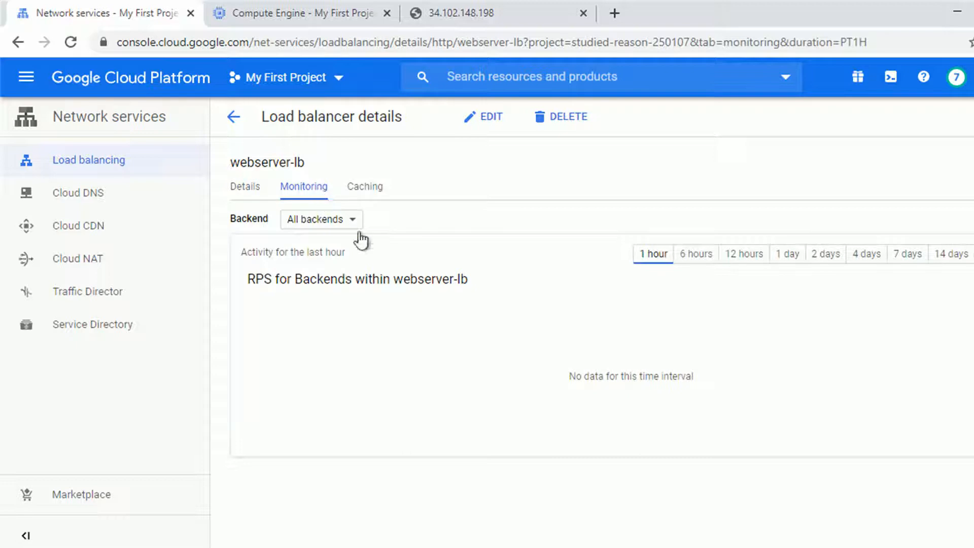
mouse_move(462, 305)
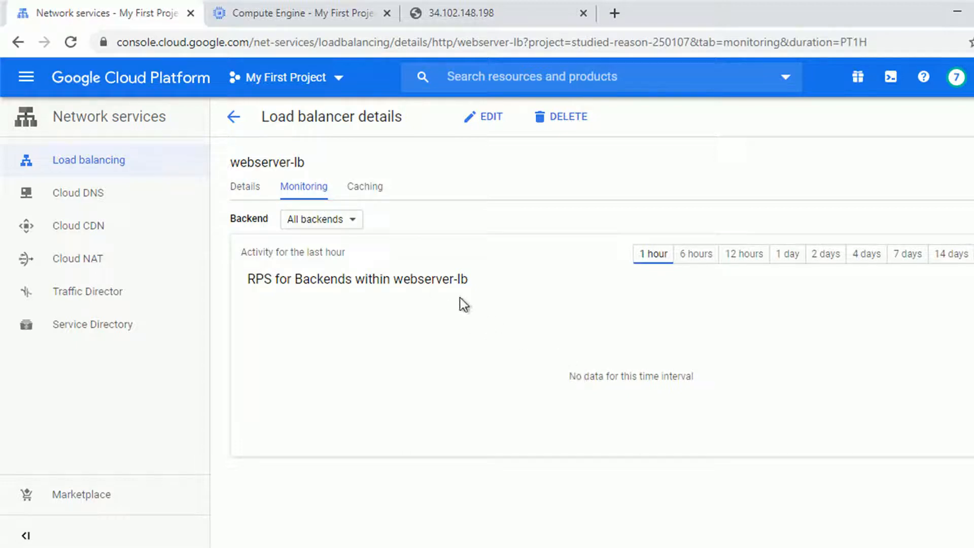
click(299, 12)
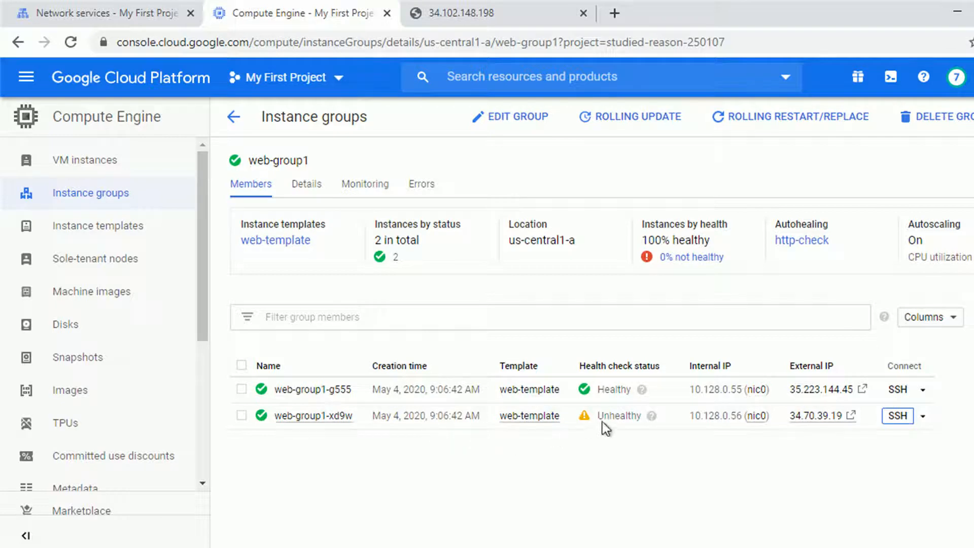
mouse_move(608, 436)
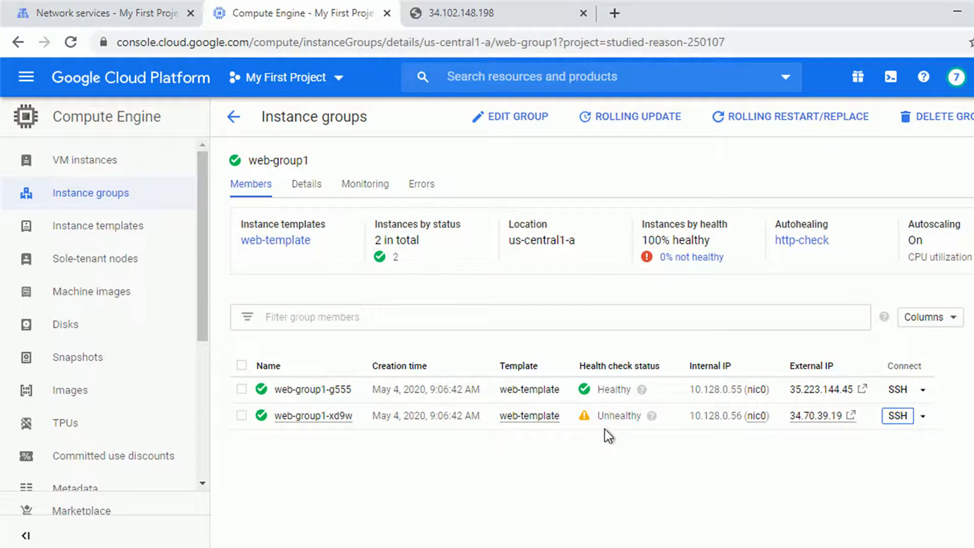
click(70, 42)
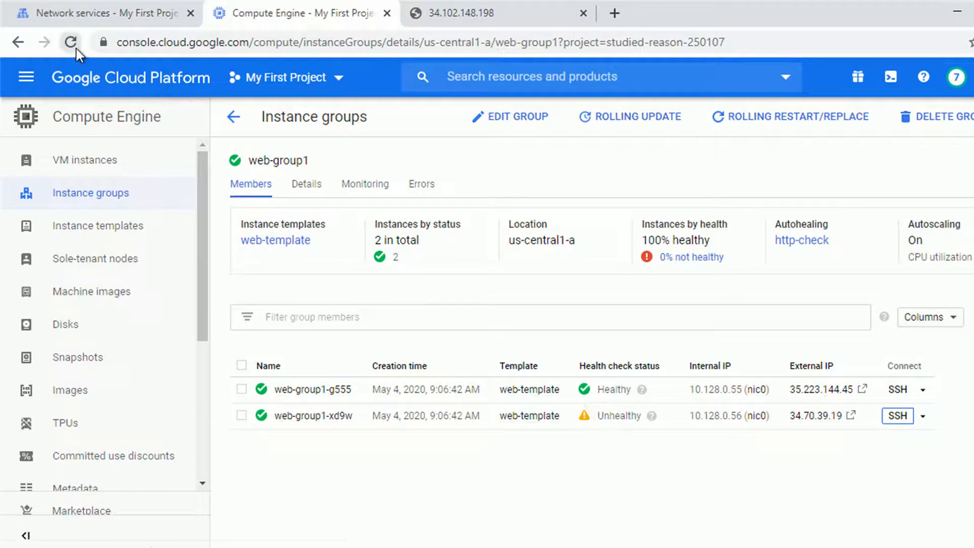
click(70, 41)
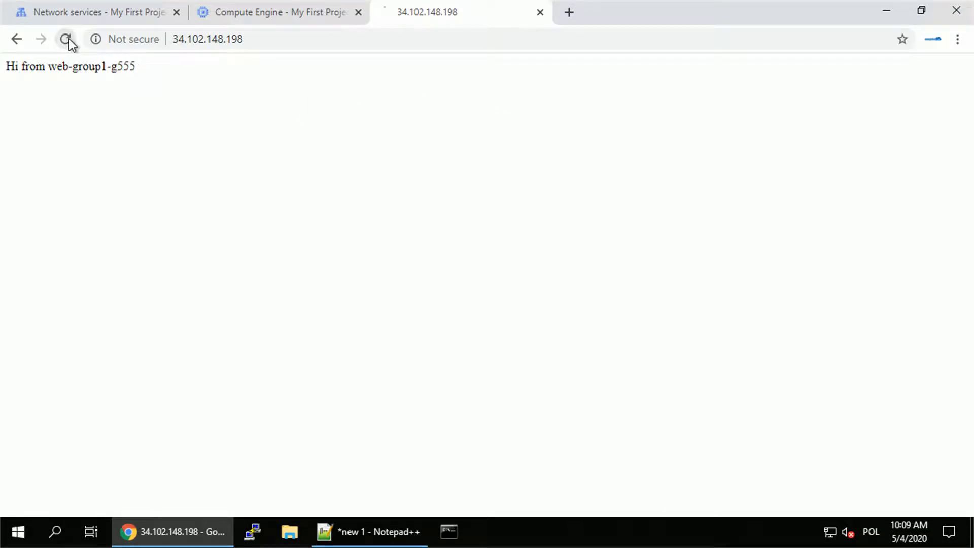
Reload the IP page and load 34.102.148.198/test.php, now answered by web-group1-xd9w
click(276, 12)
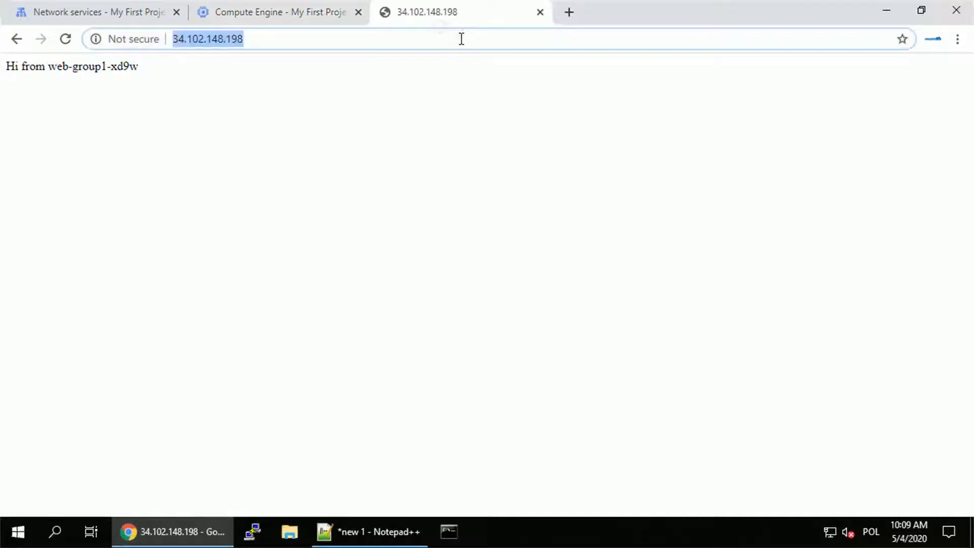
text(/)
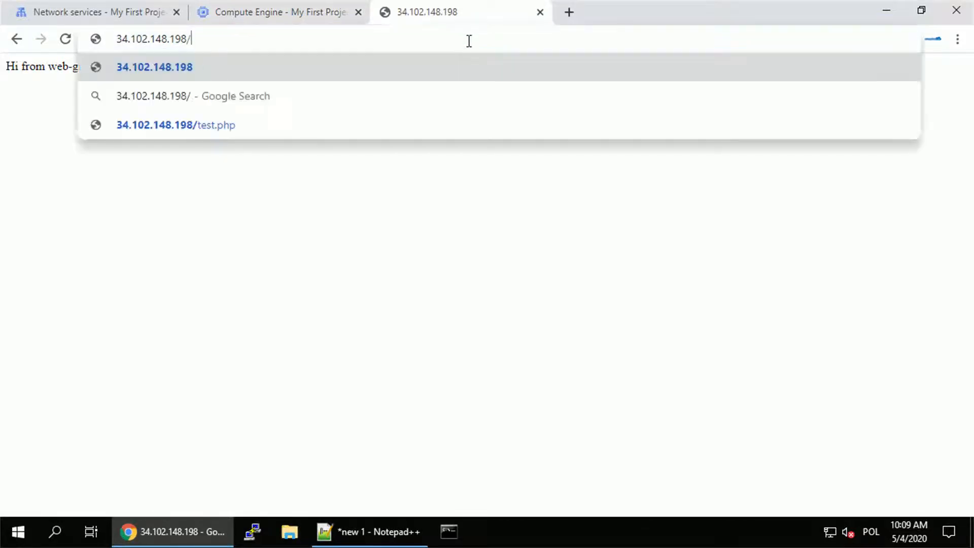
click(176, 125)
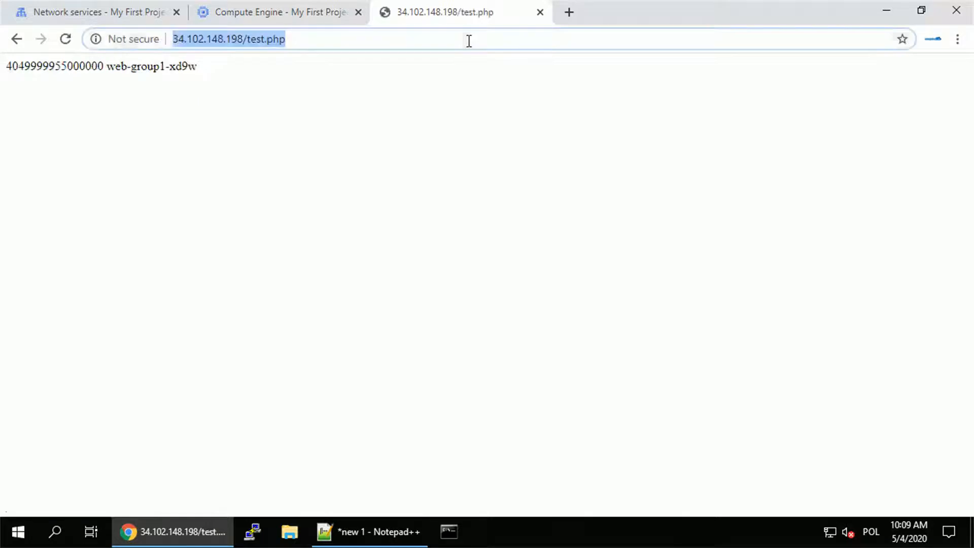
click(280, 12)
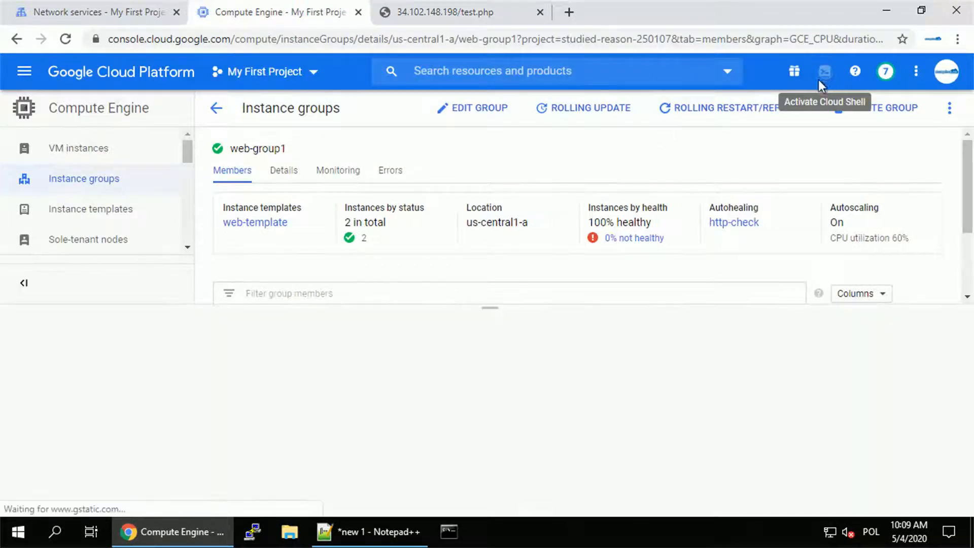
click(825, 71)
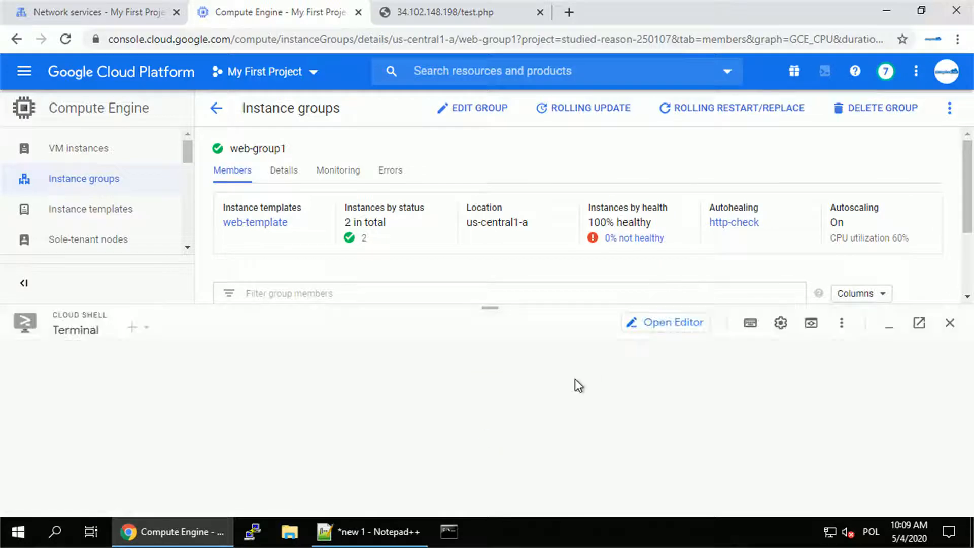
click(132, 327)
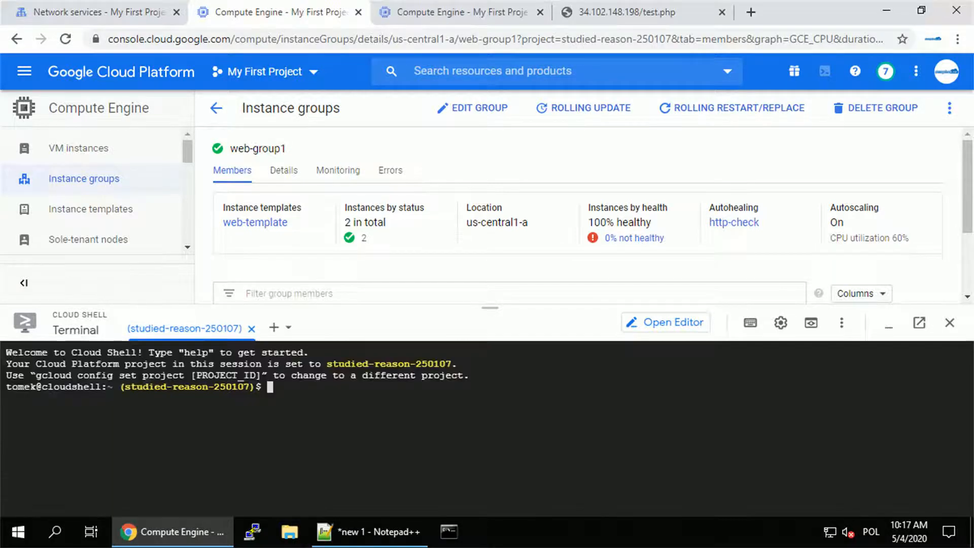
mouse_move(634, 12)
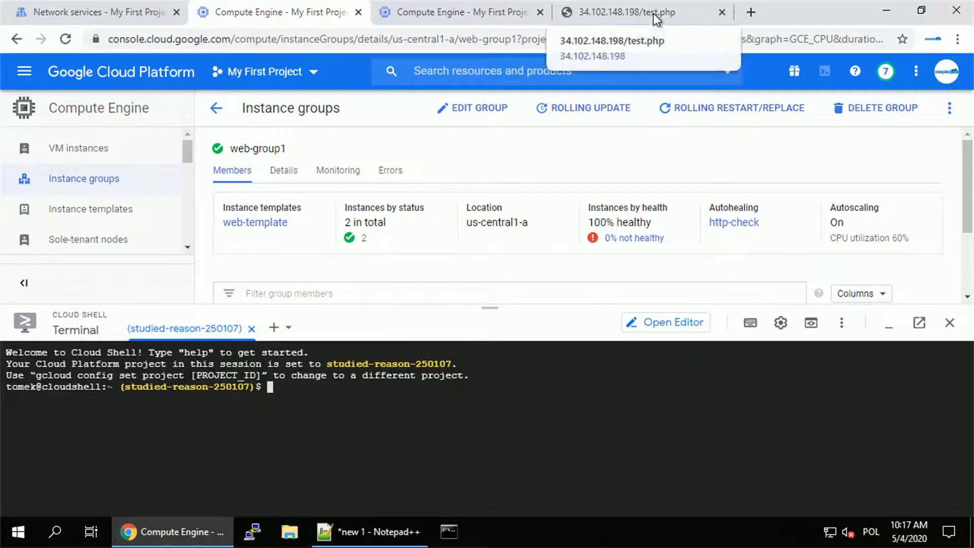
click(279, 12)
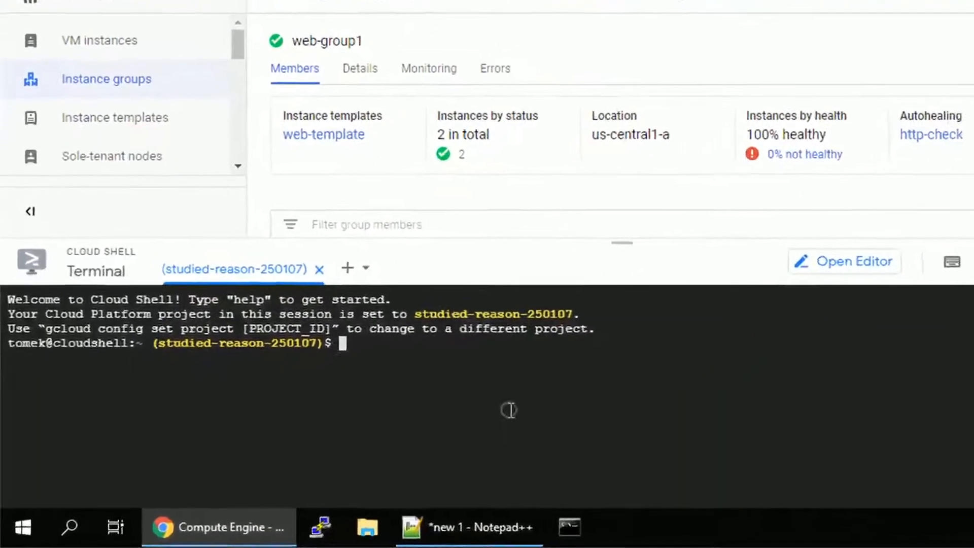
text(while true)
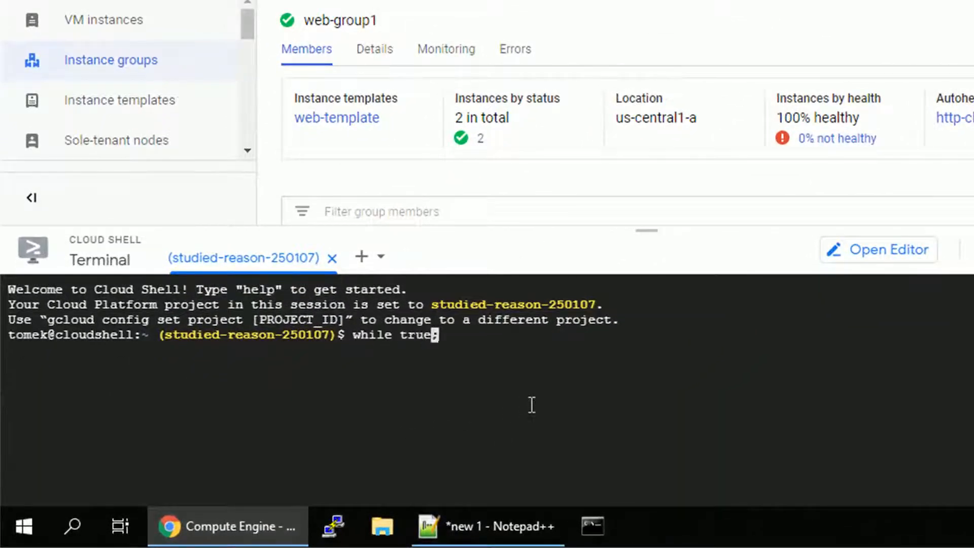
text(; do curl)
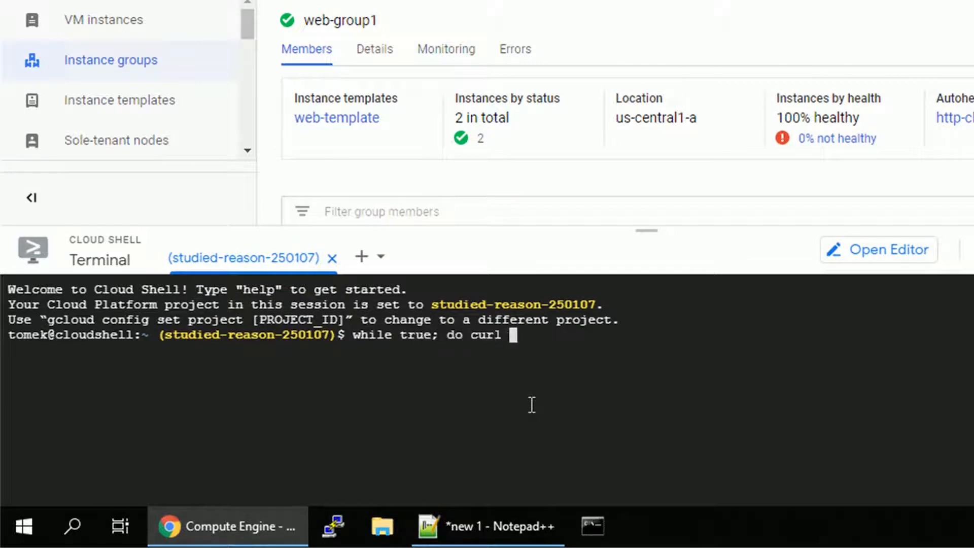
text(http://34.102.148.198/test.php; echo; done)
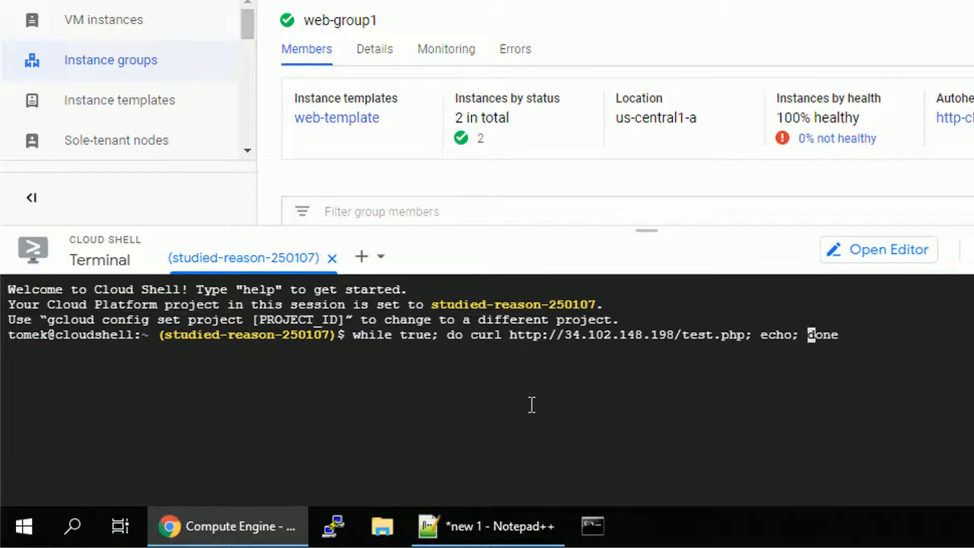
key(Enter)
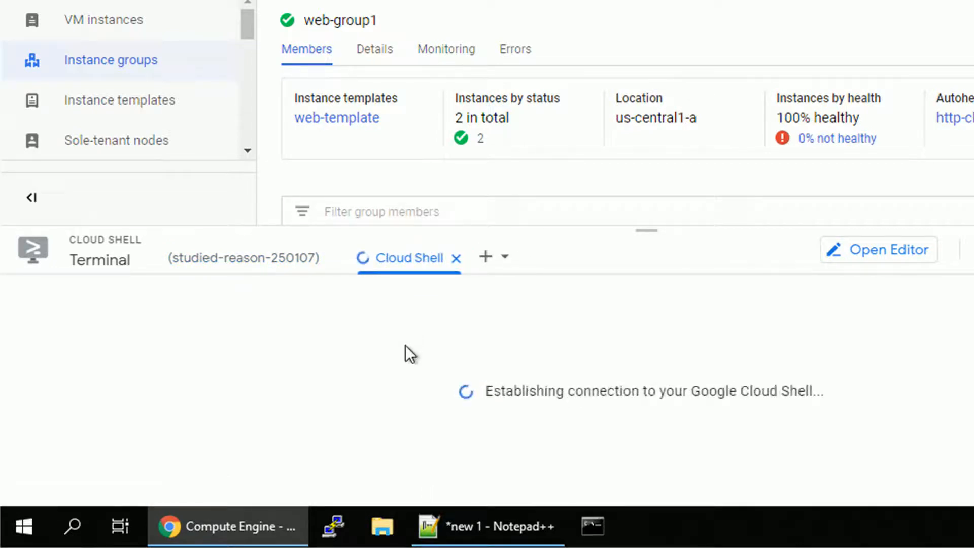
Enter a second 'while true; do curl .../test.php; echo; done' loop and open a third session
text(w)
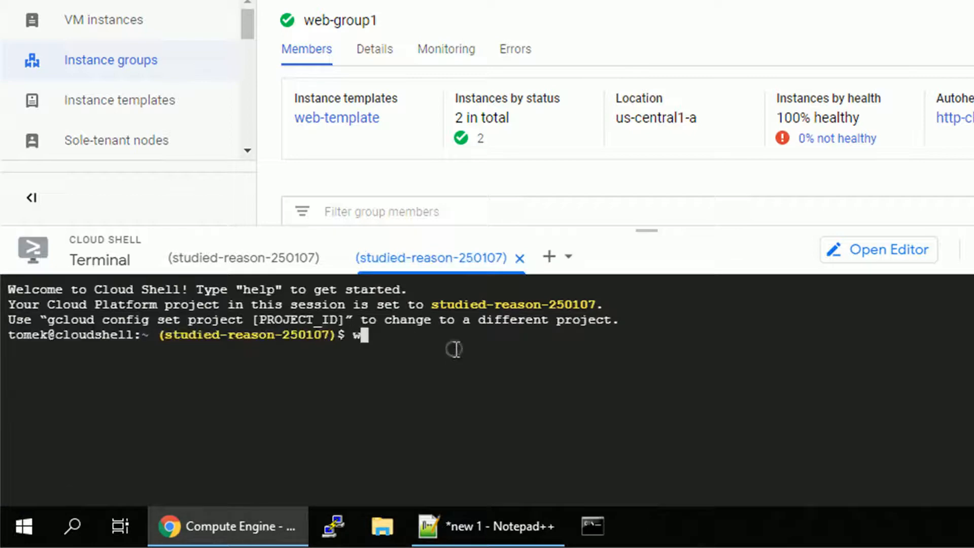
text(hile true; do c)
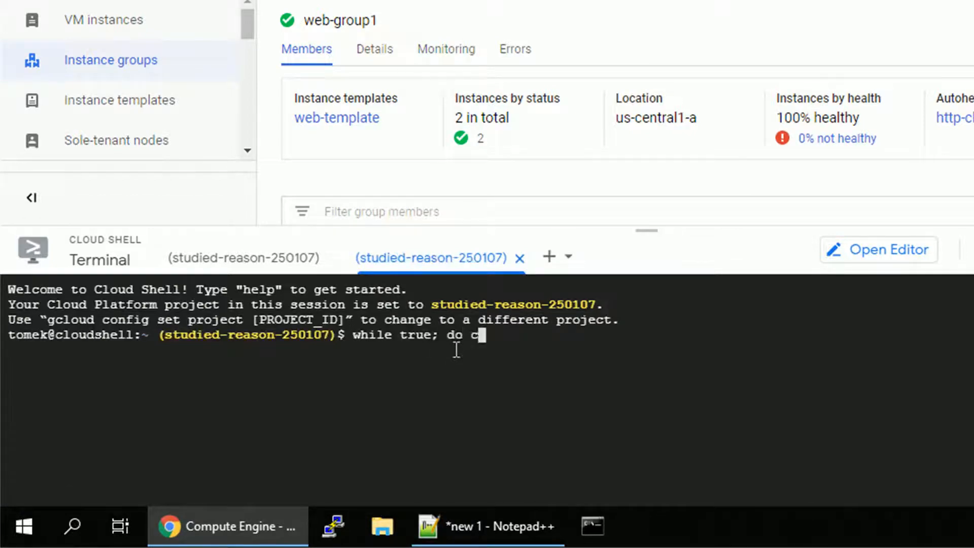
text(url http://34.102.148.198/test.php)
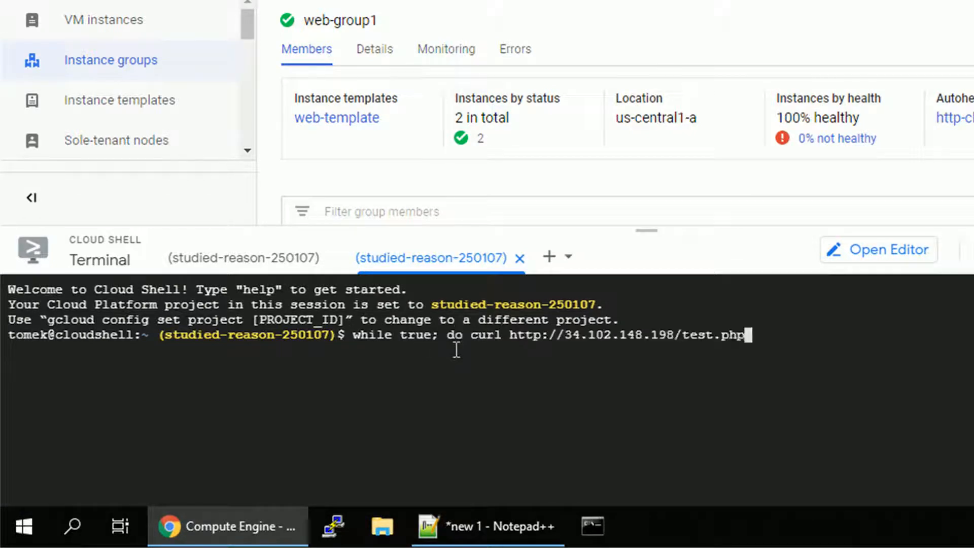
text(; echo;)
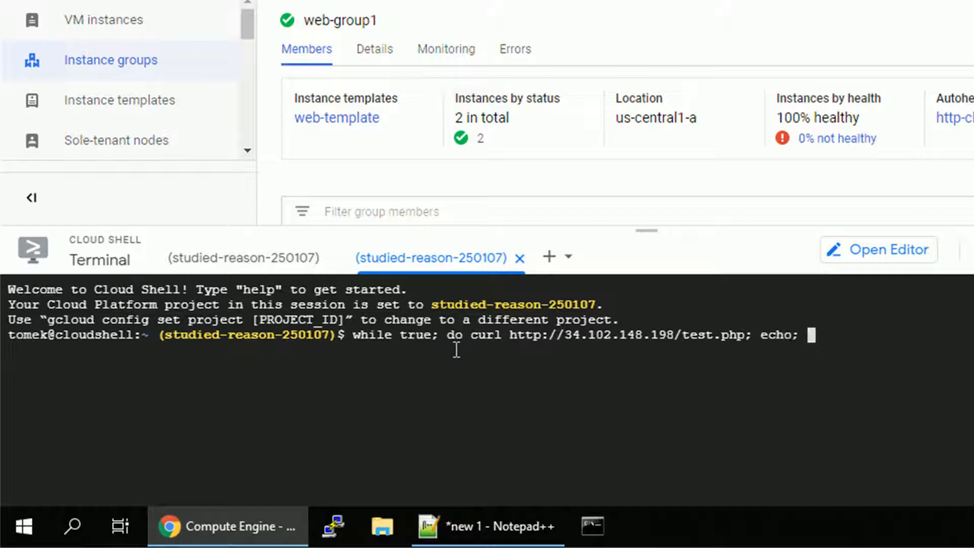
text(done)
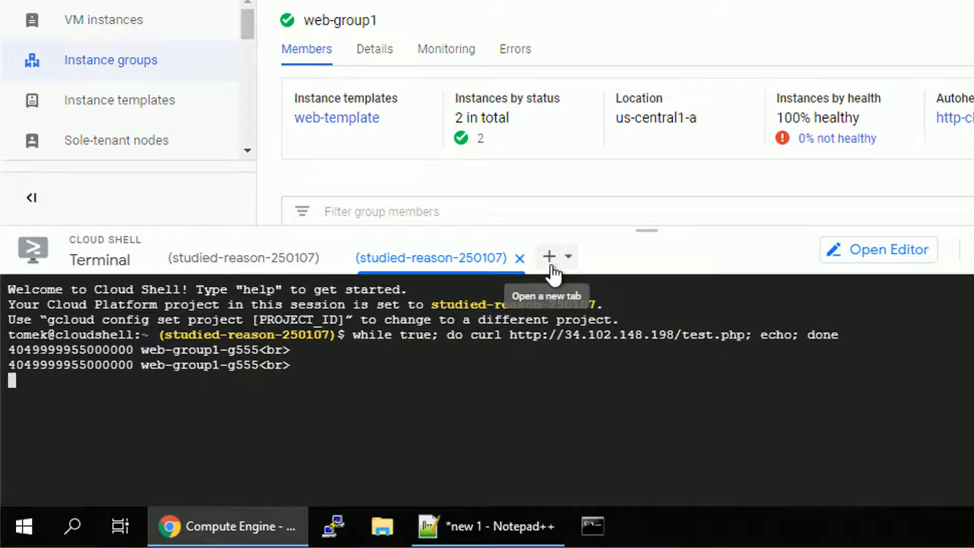
click(548, 255)
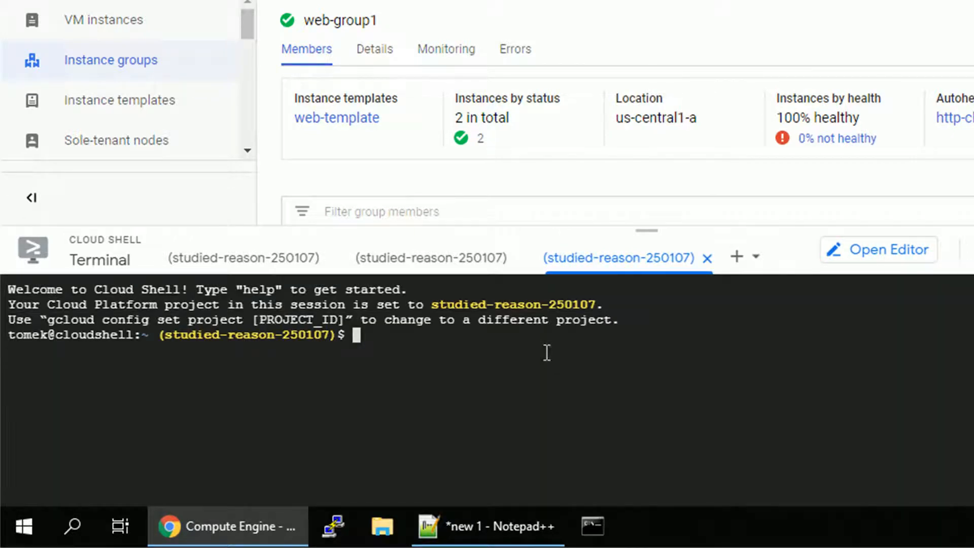
Type the same curl loop on 34.102.148.198/test.php in the third Cloud Shell session
text(while true; do)
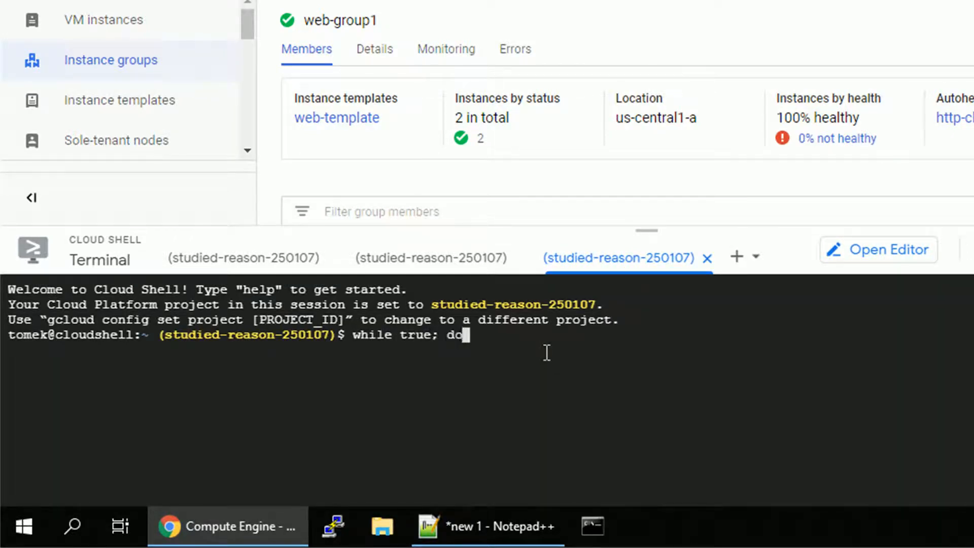
text(curl)
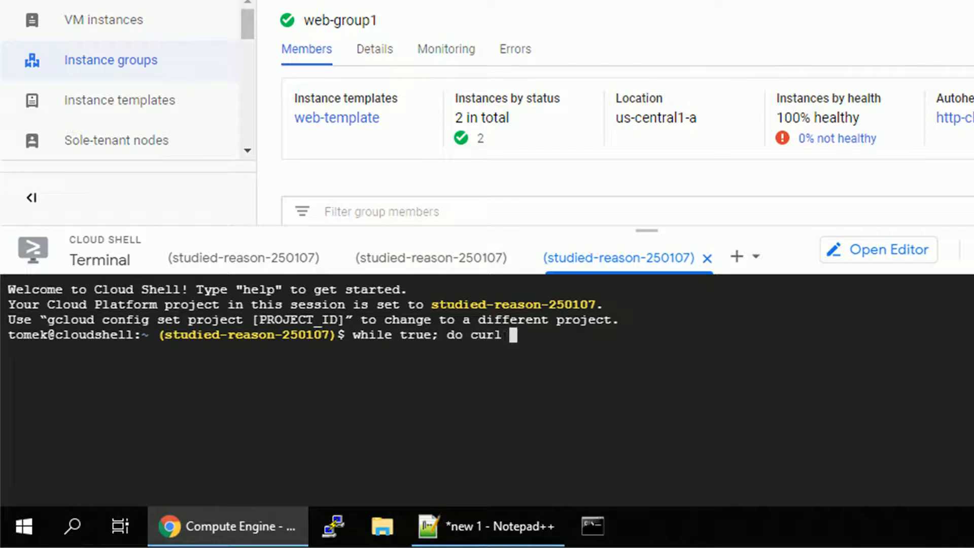
text(http://34.102.148.198/test.php;)
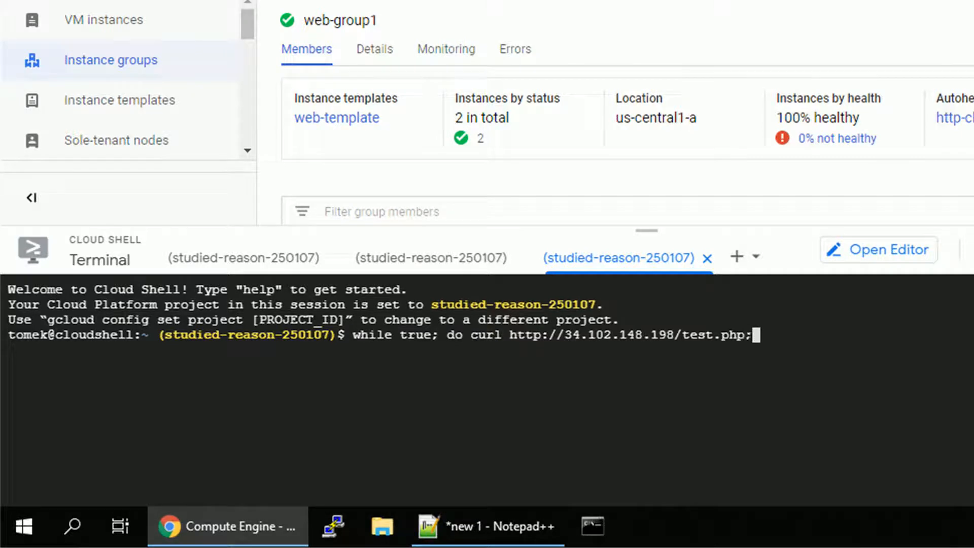
text(echo; done)
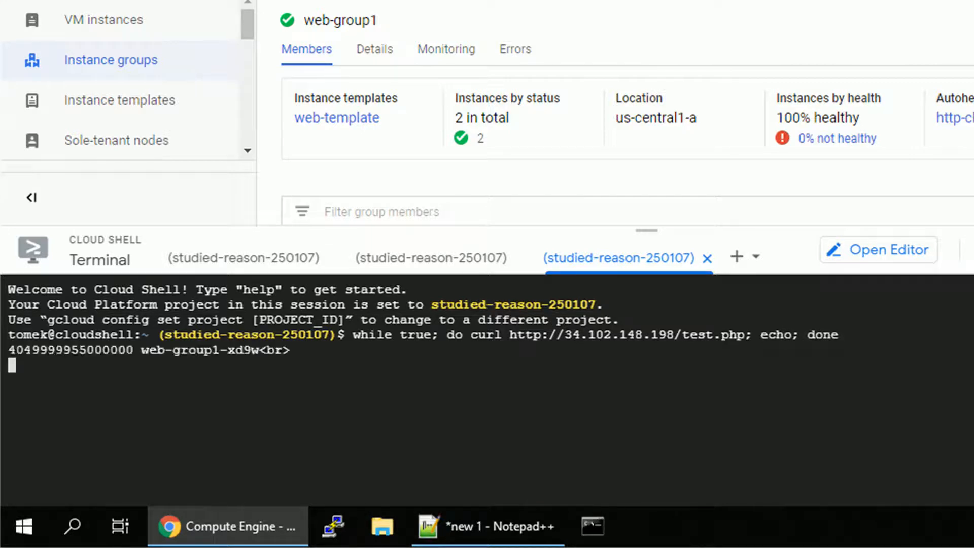
mouse_move(278, 261)
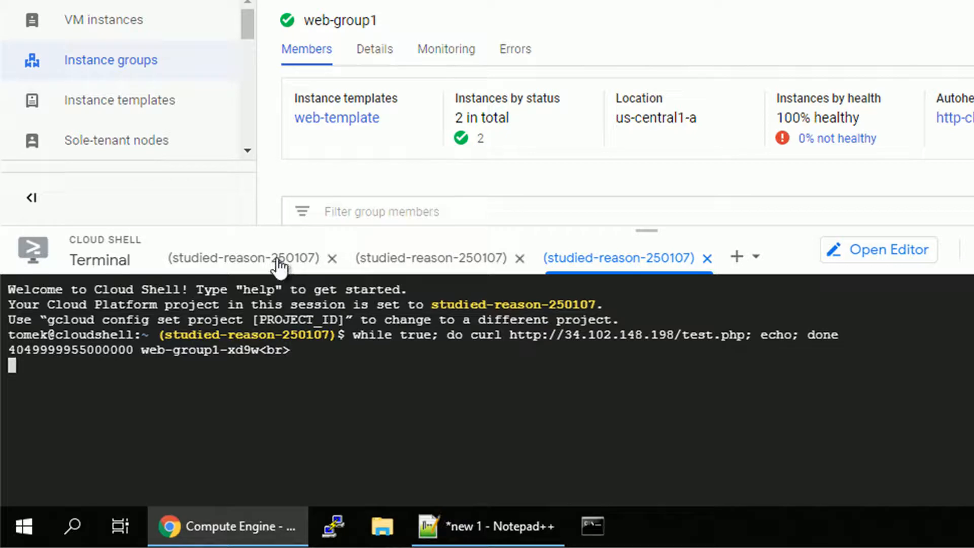
Cycle through the three Cloud Shell sessions to watch the curl output
click(244, 258)
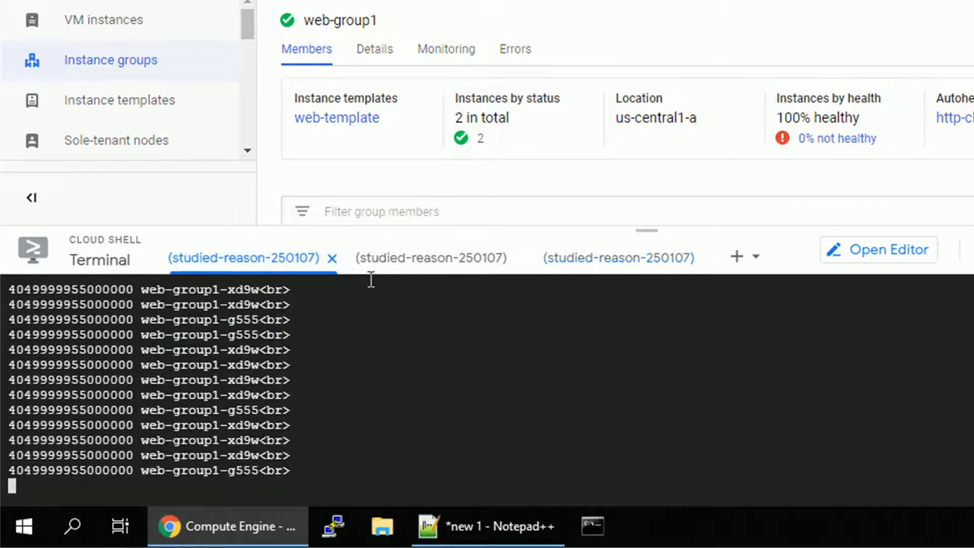
click(431, 258)
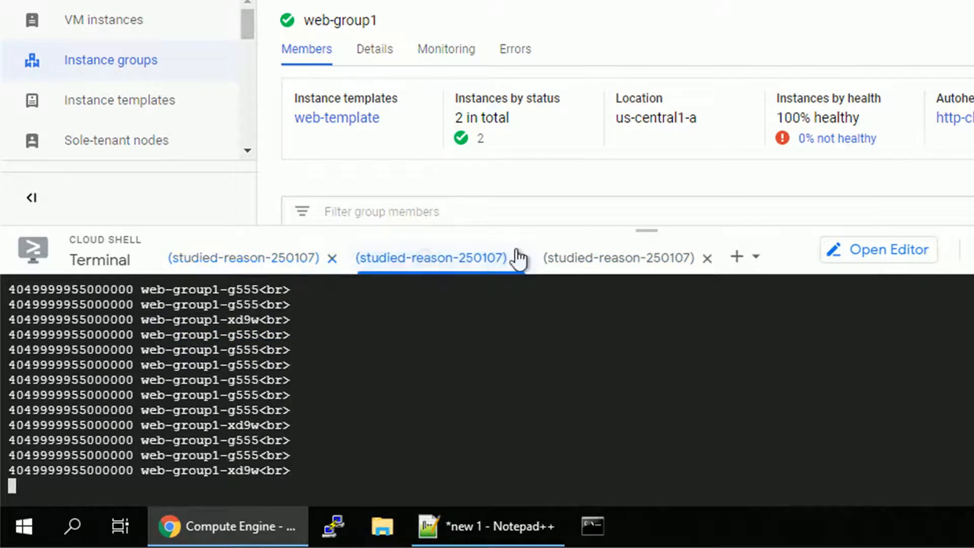
click(620, 258)
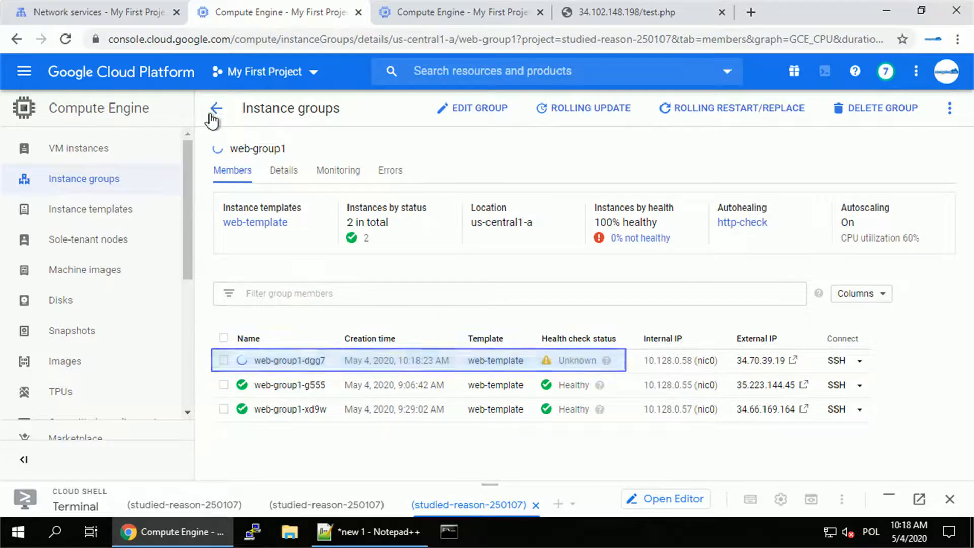
Go back to the Instance groups list and watch web-group1 grow to 4 instances
click(215, 108)
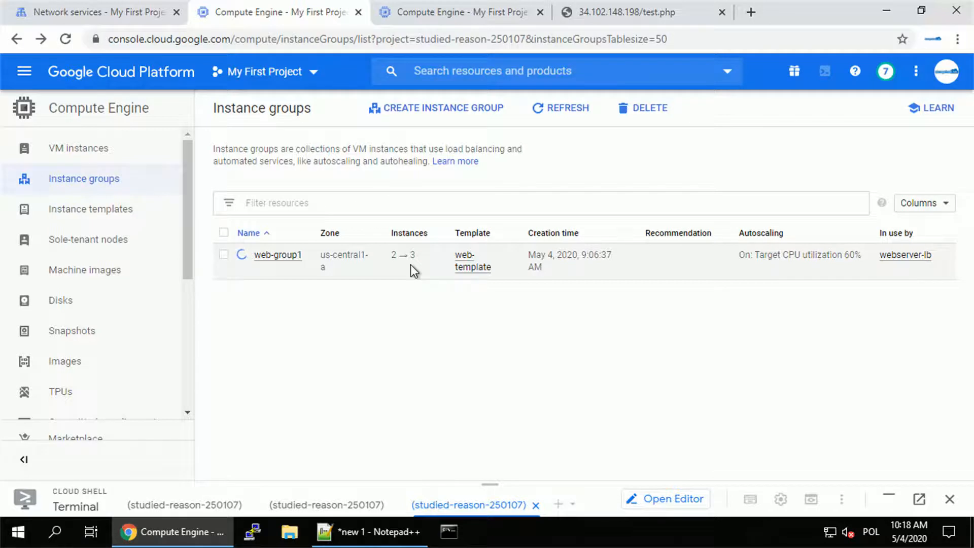
mouse_move(87, 239)
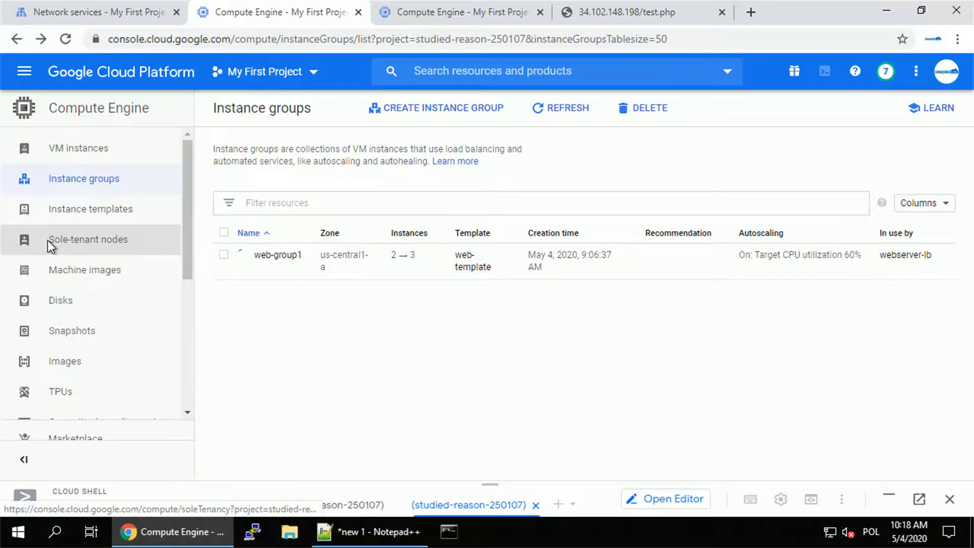
mouse_move(86, 149)
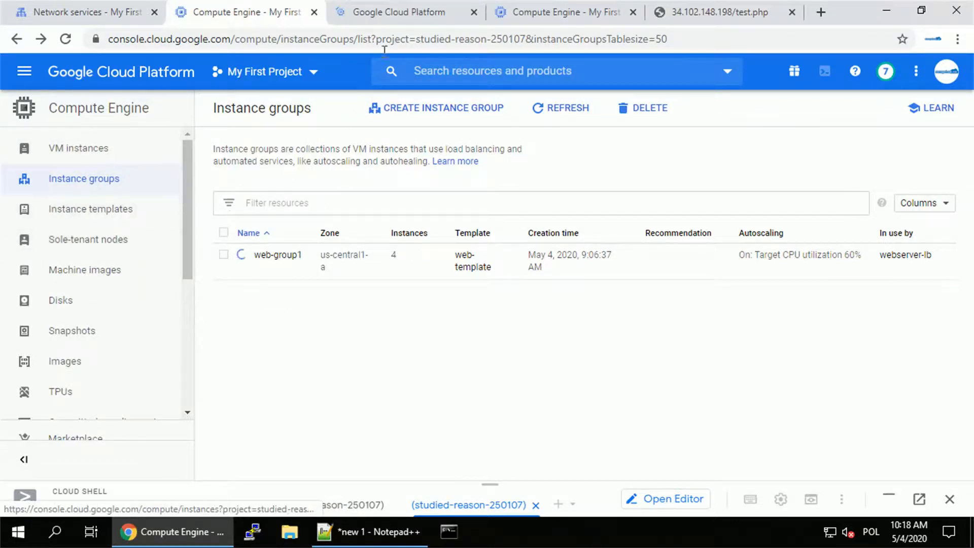
click(404, 11)
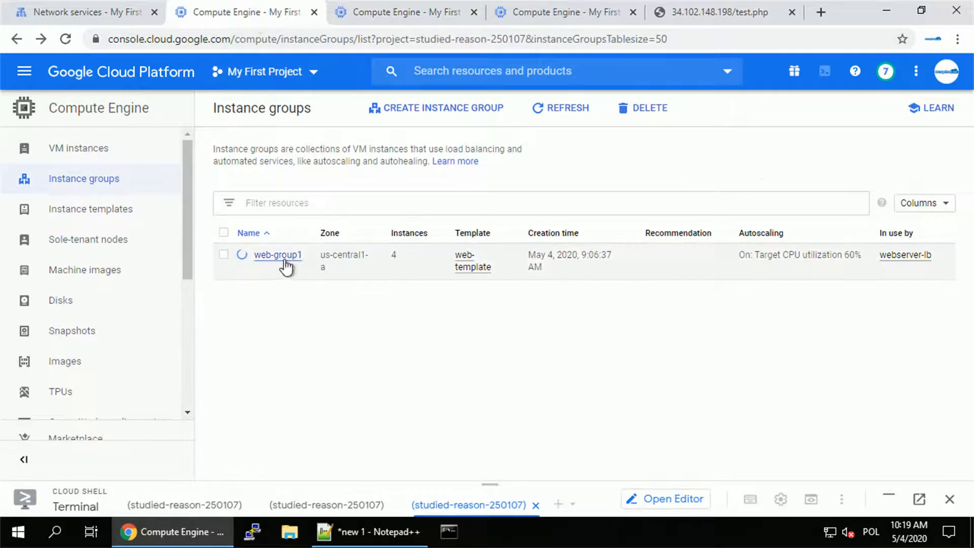
Inspect web-group1's details for current and target size of four, then its member list
click(277, 255)
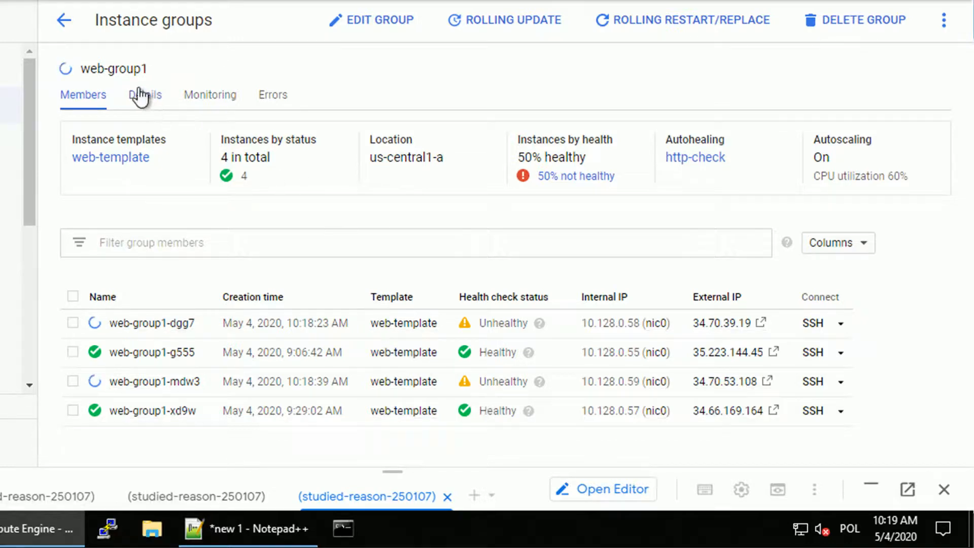
click(145, 94)
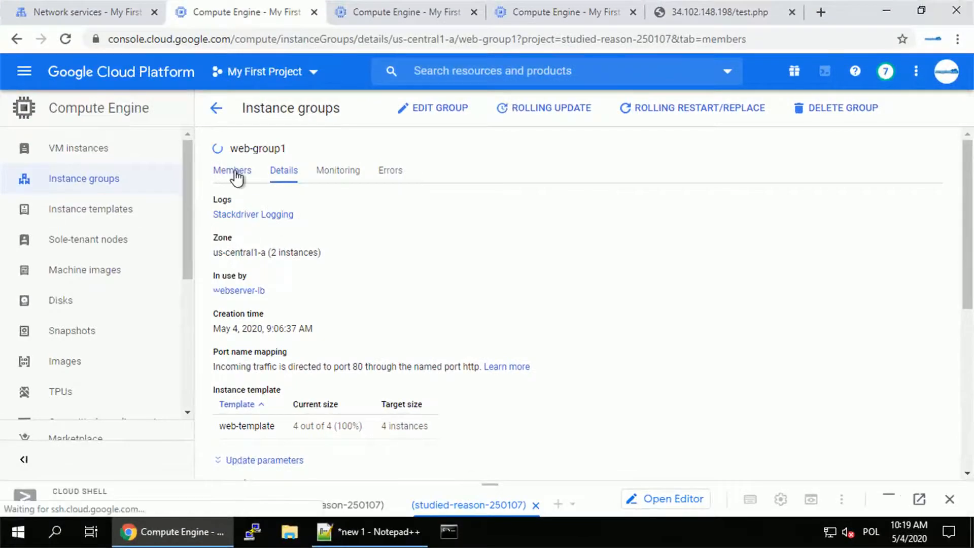
click(232, 169)
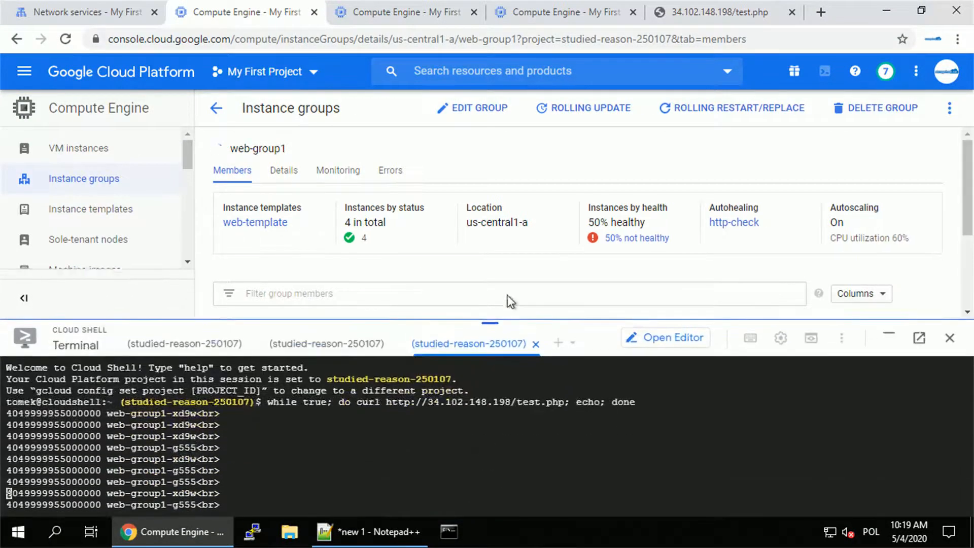
Stop the curl loops in both Cloud Shell sessions and minimize Cloud Shell
key(ctrl+c)
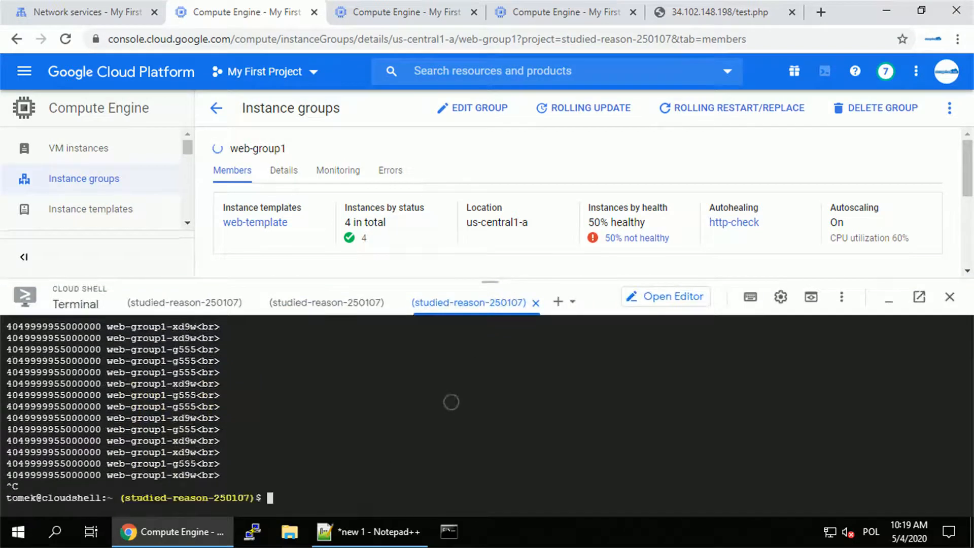
click(326, 302)
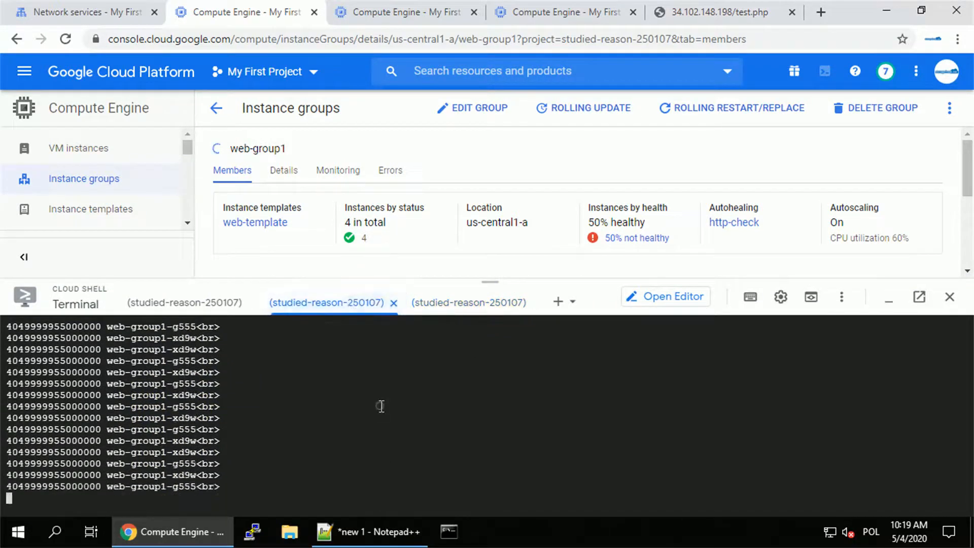
click(184, 302)
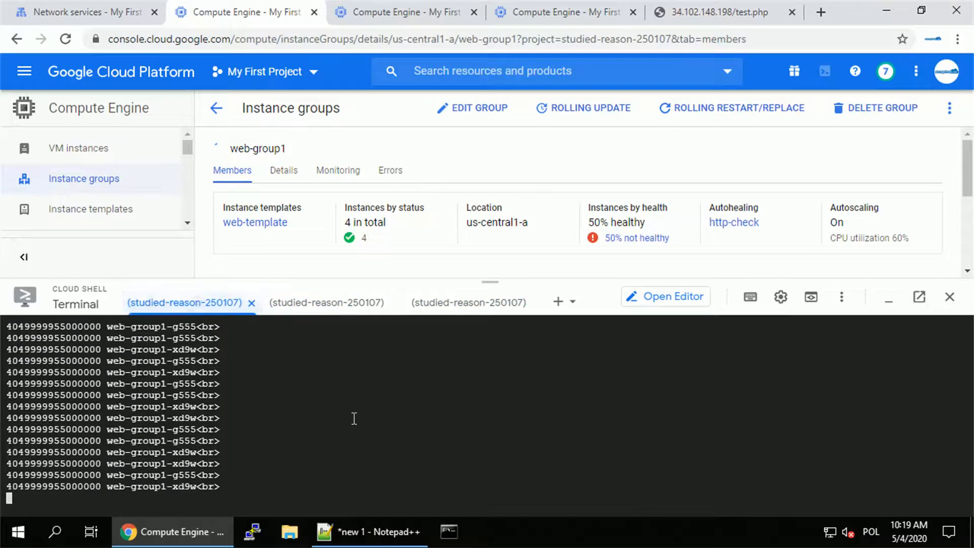
key(ctrl+c)
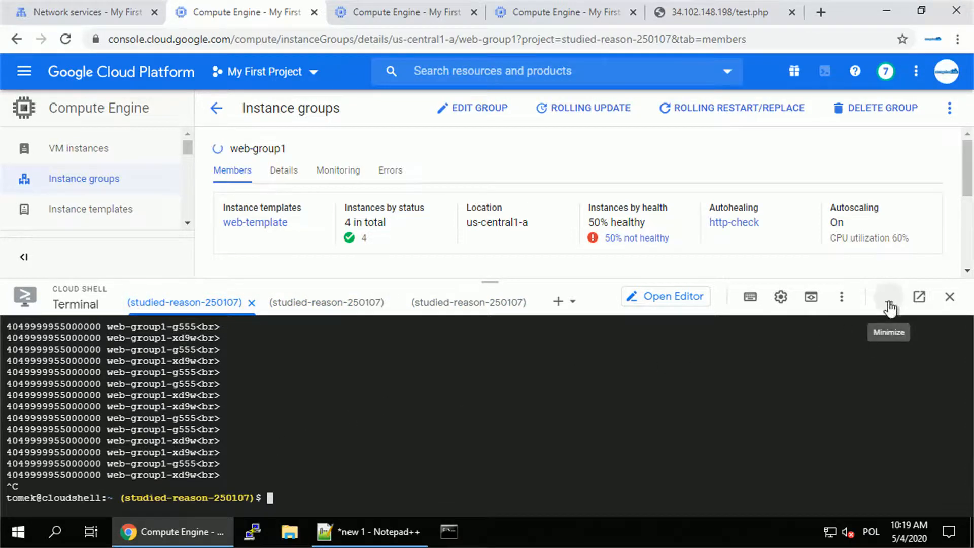
click(888, 296)
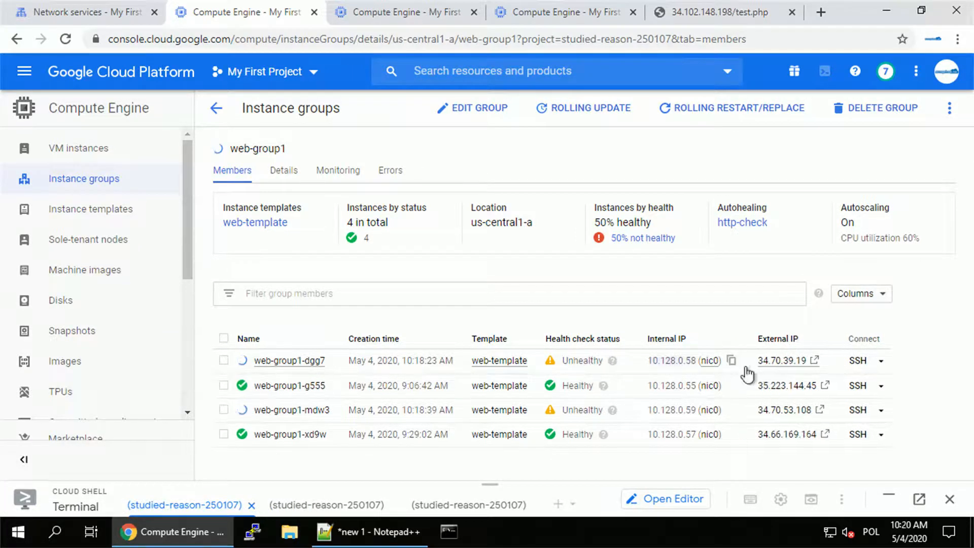
Reload web-group1 to confirm 100% healthy, then switch to the 34.102.148.198/test.php tab
click(784, 361)
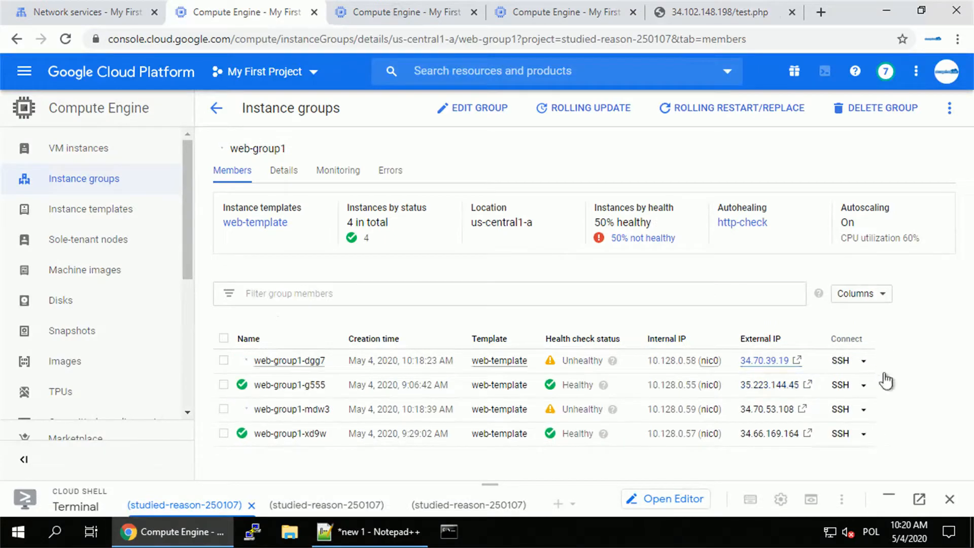
mouse_move(64, 361)
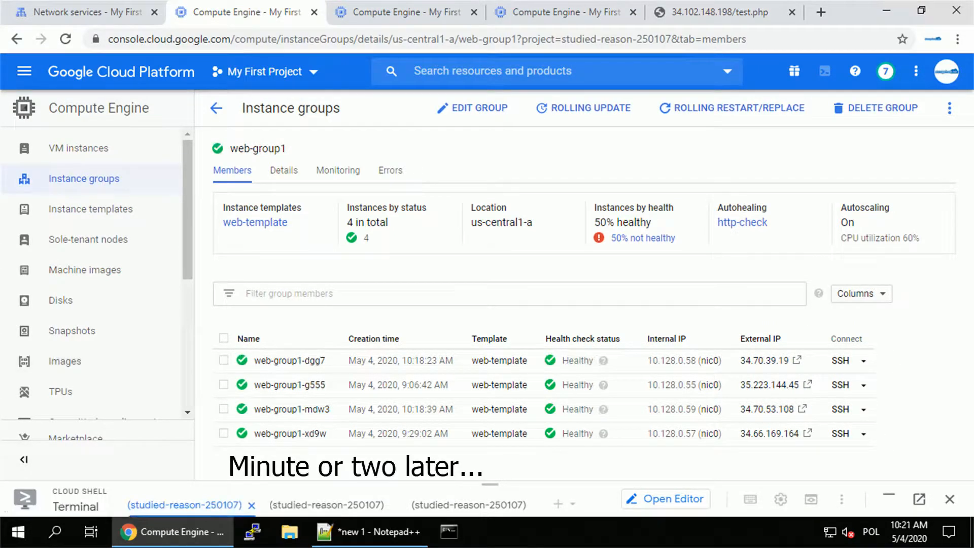
mouse_move(626, 259)
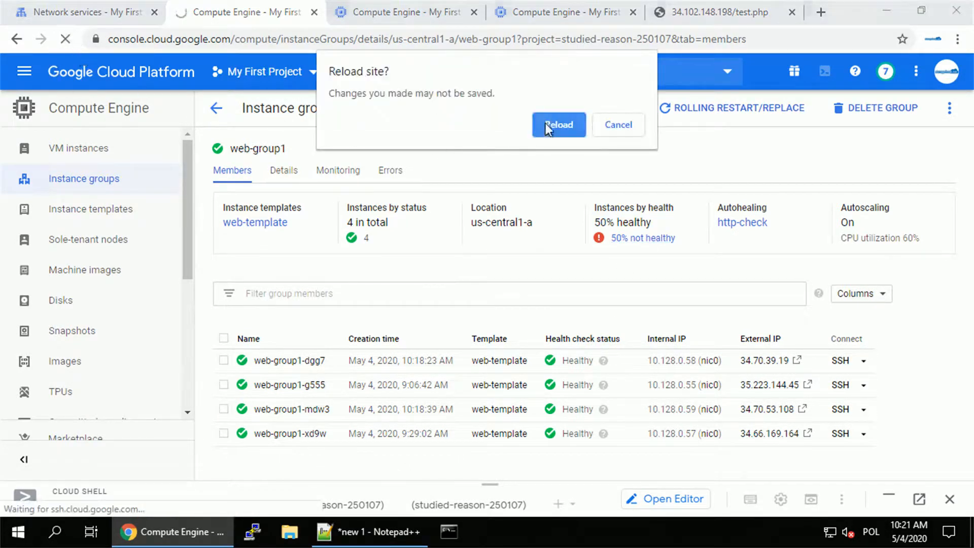
click(557, 125)
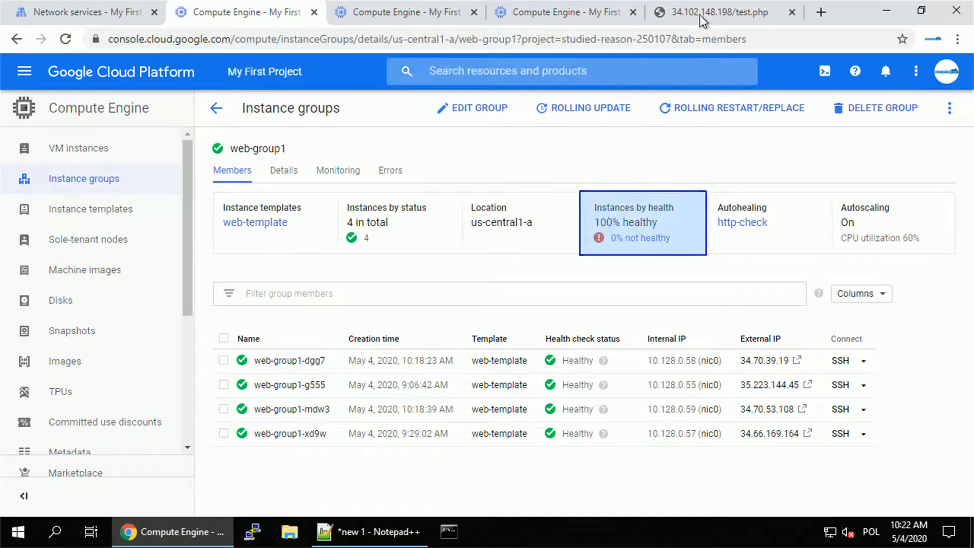
click(714, 12)
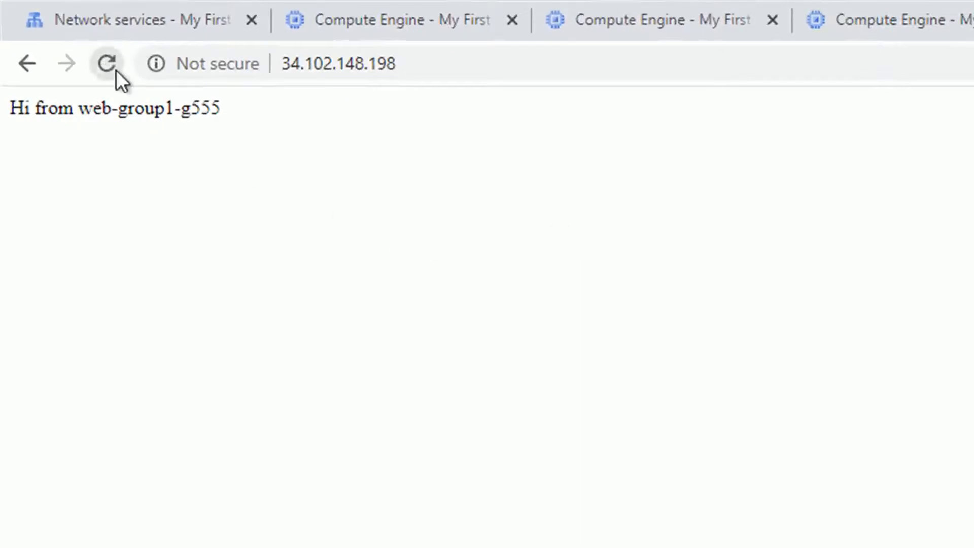
Reload 34.102.148.198 four times, seeing replies rotate through mdw3, xd9w and g555
click(105, 63)
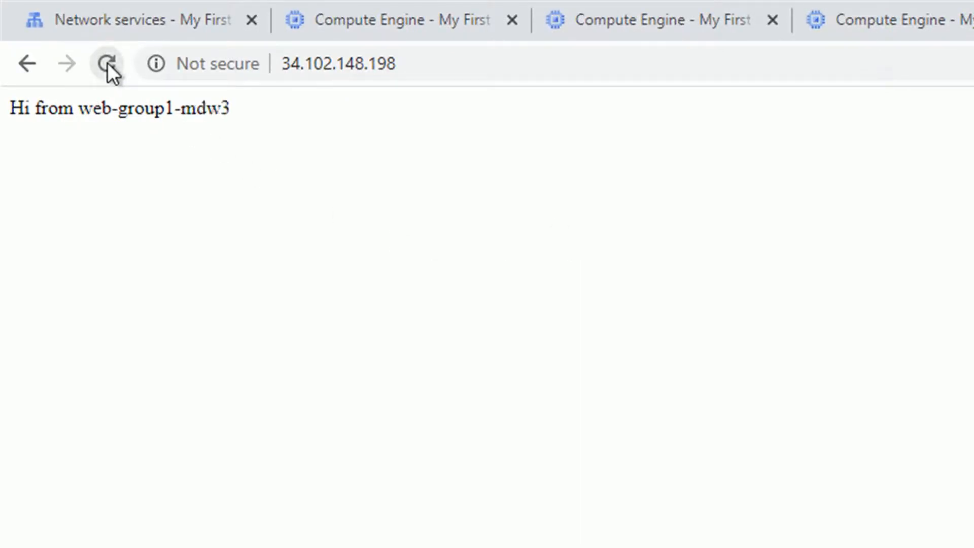
click(106, 64)
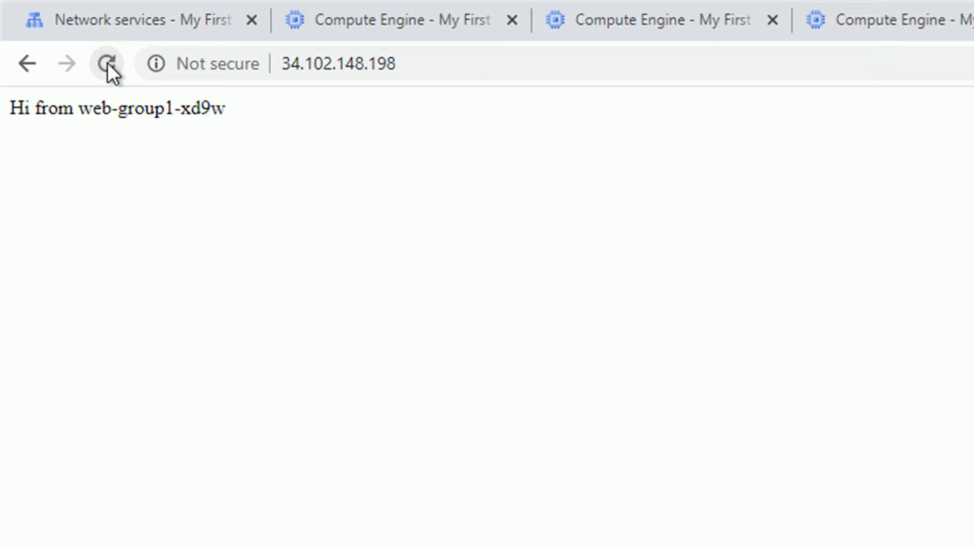
click(106, 64)
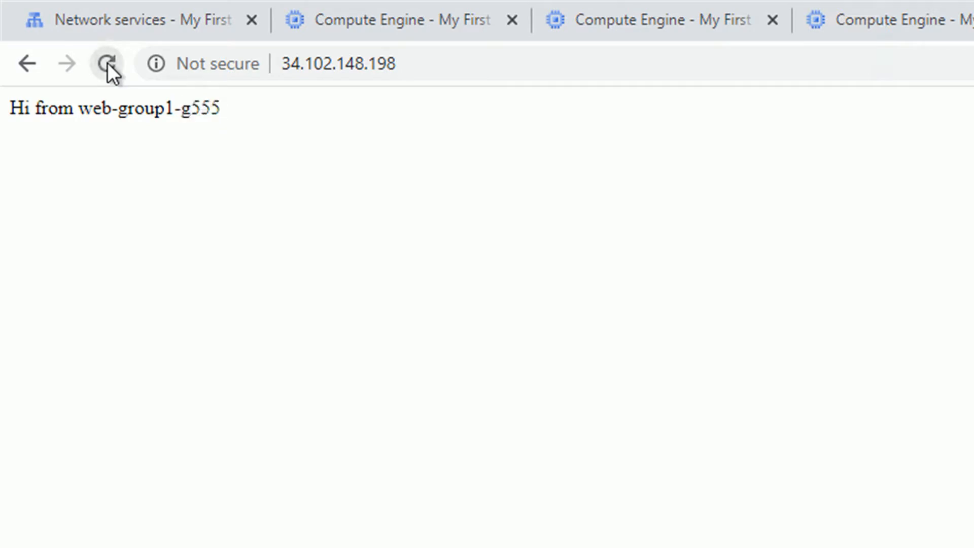
click(106, 63)
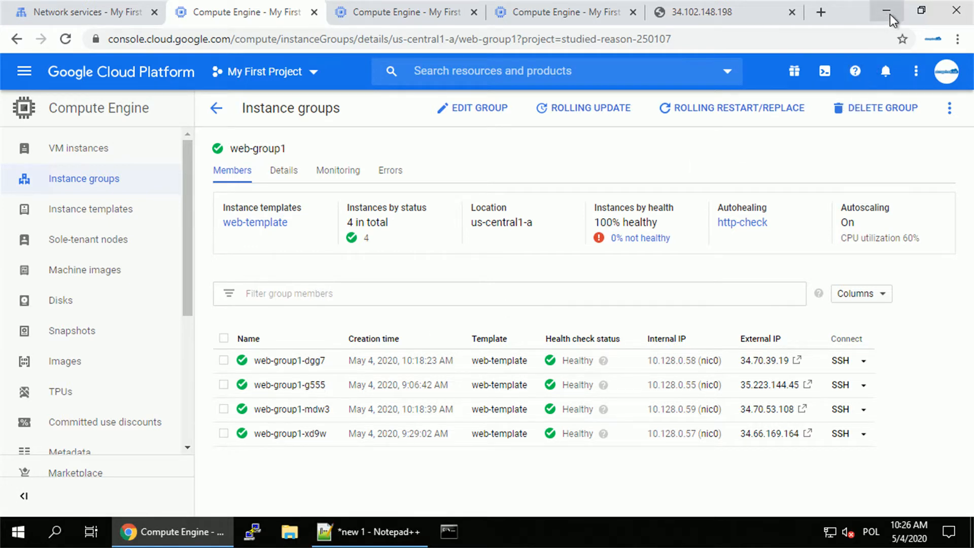
Minimize the Chrome window to show the Windows desktop
click(886, 11)
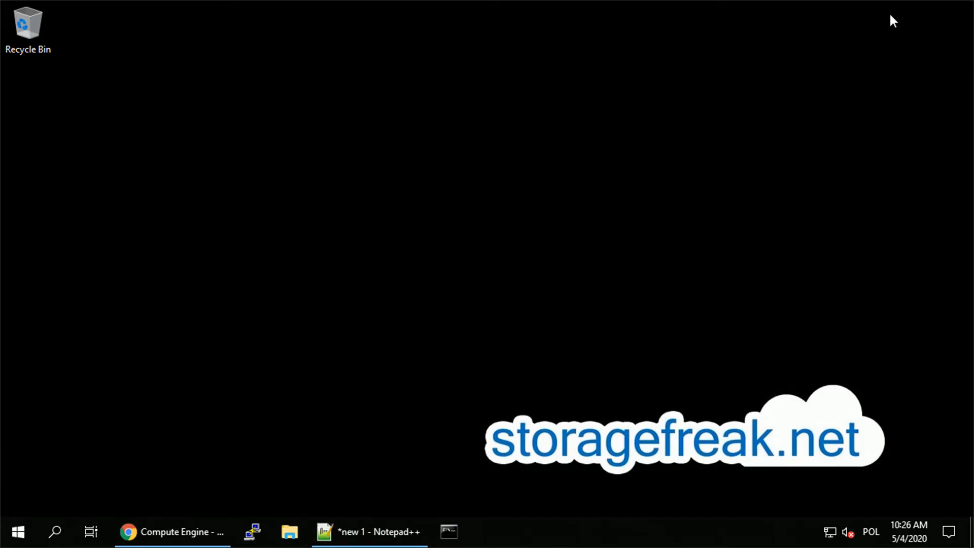
mouse_move(757, 51)
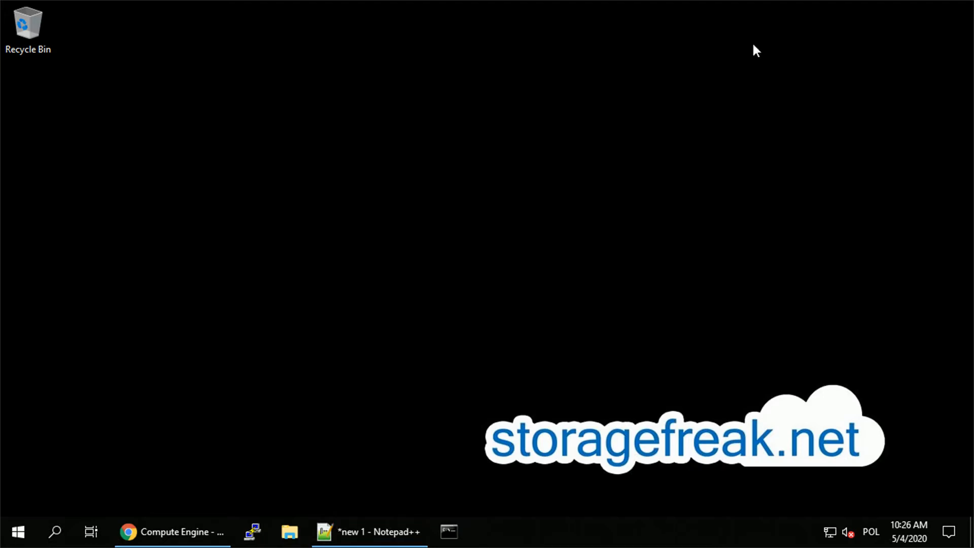
mouse_move(119, 142)
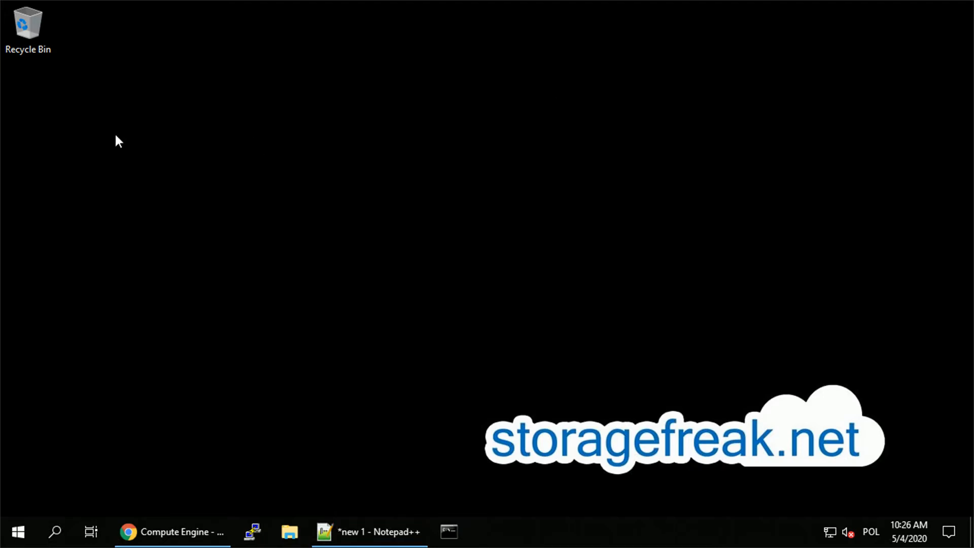